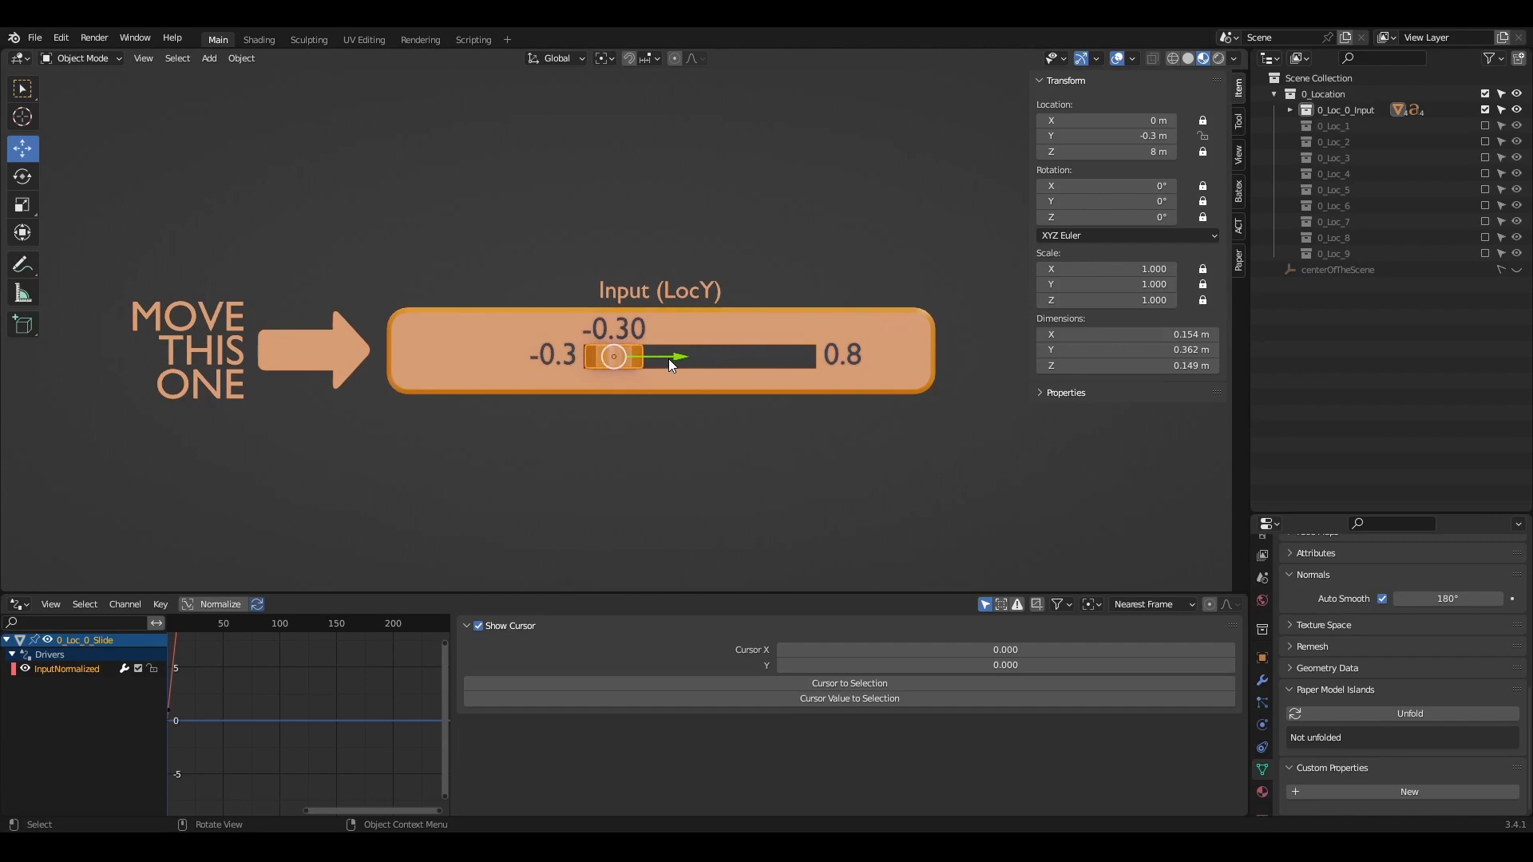
Step: Move the input slider's knob along its bar
left_click_drag(614, 356, 648, 357)
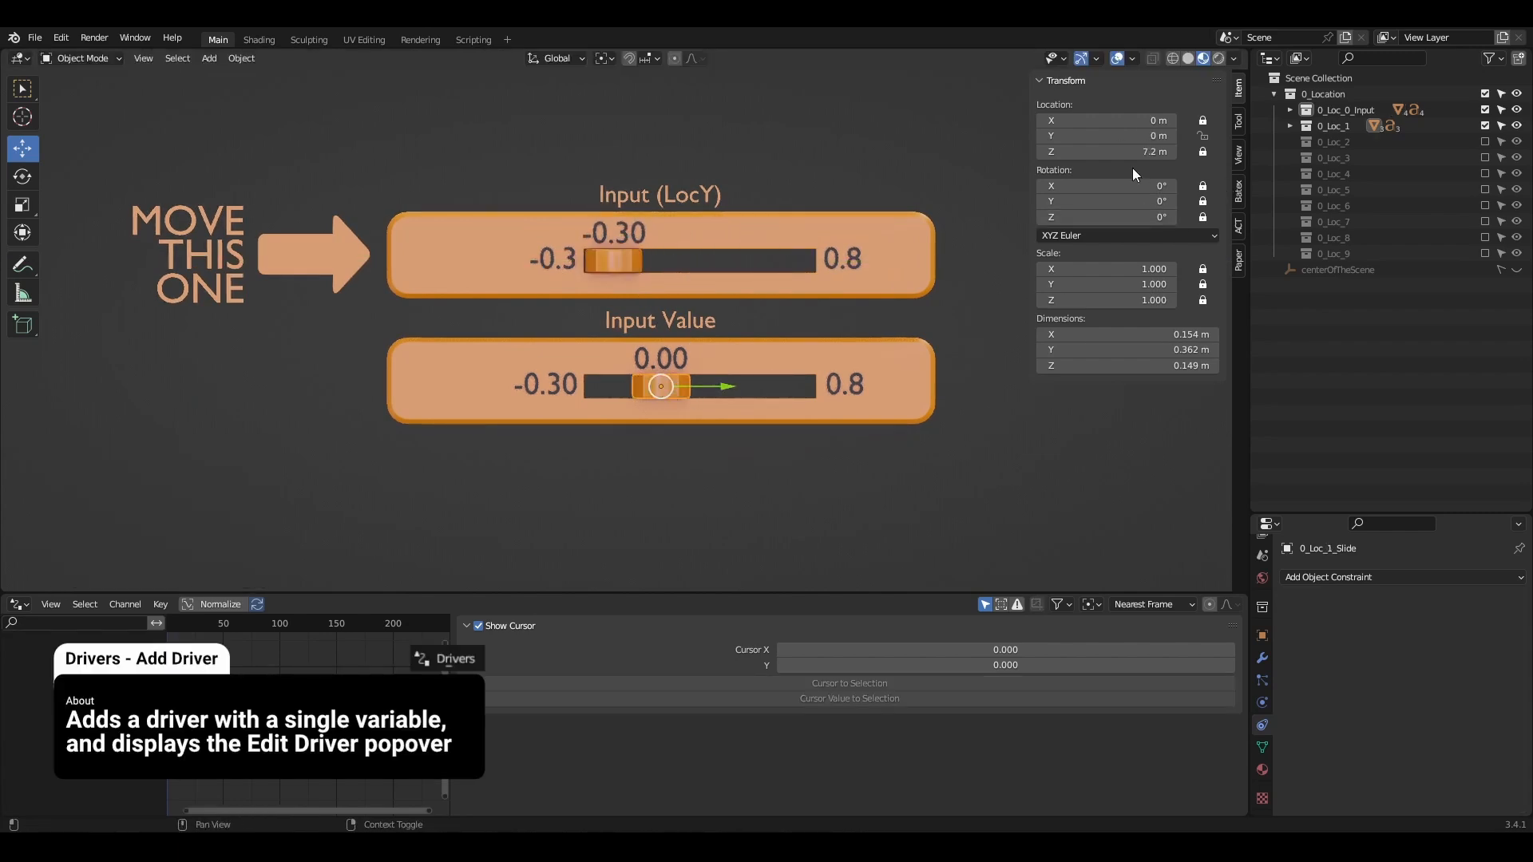
Step: Add a Location Y driver reading 0_Loc_0_Slide's Y Location through a variable renamed LocY
right_click(1105, 135)
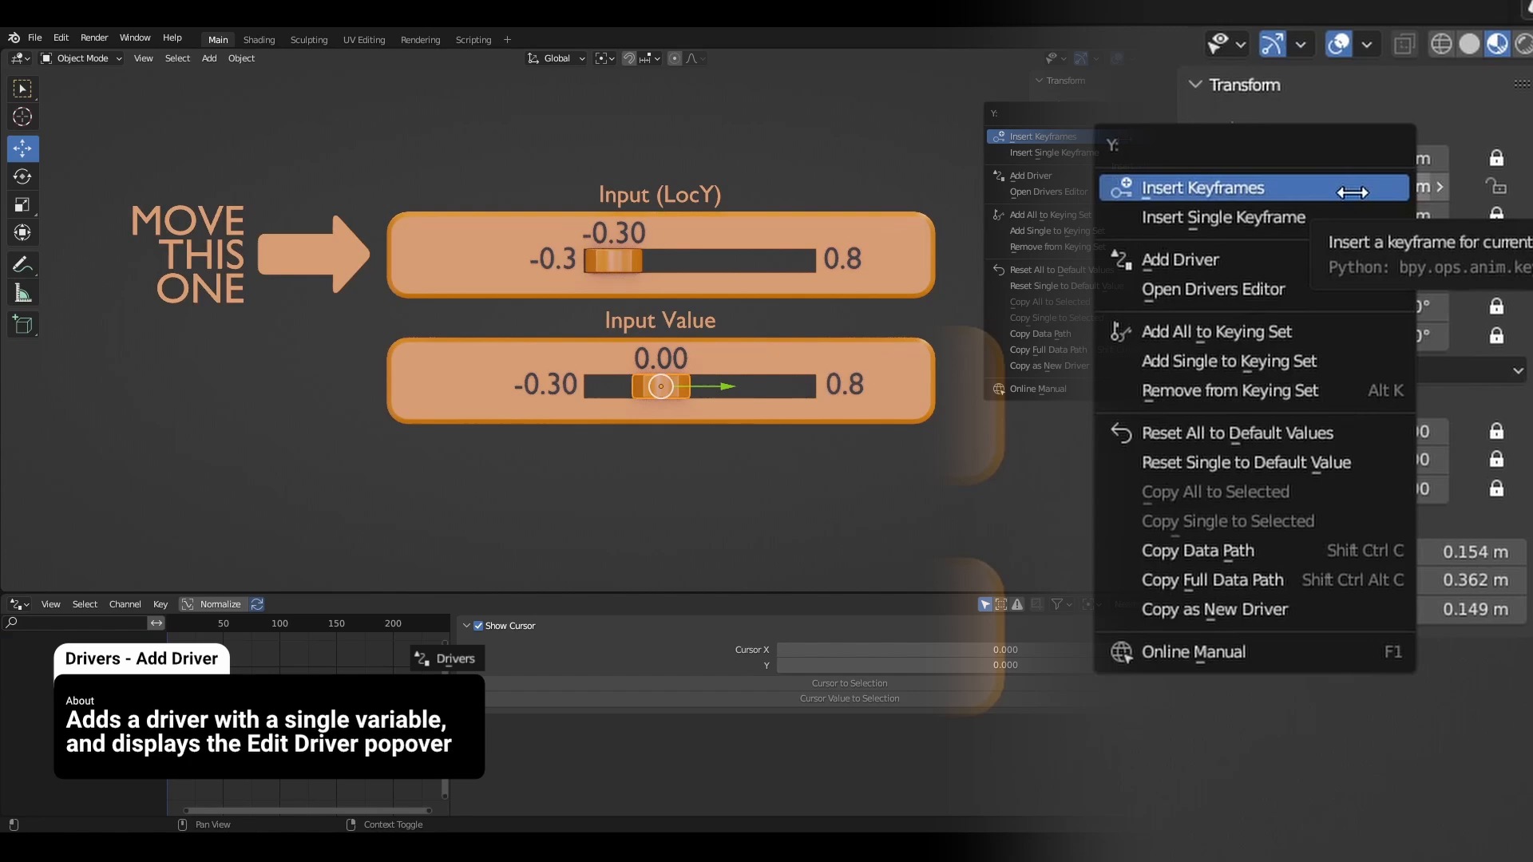
mouse_move(1179, 259)
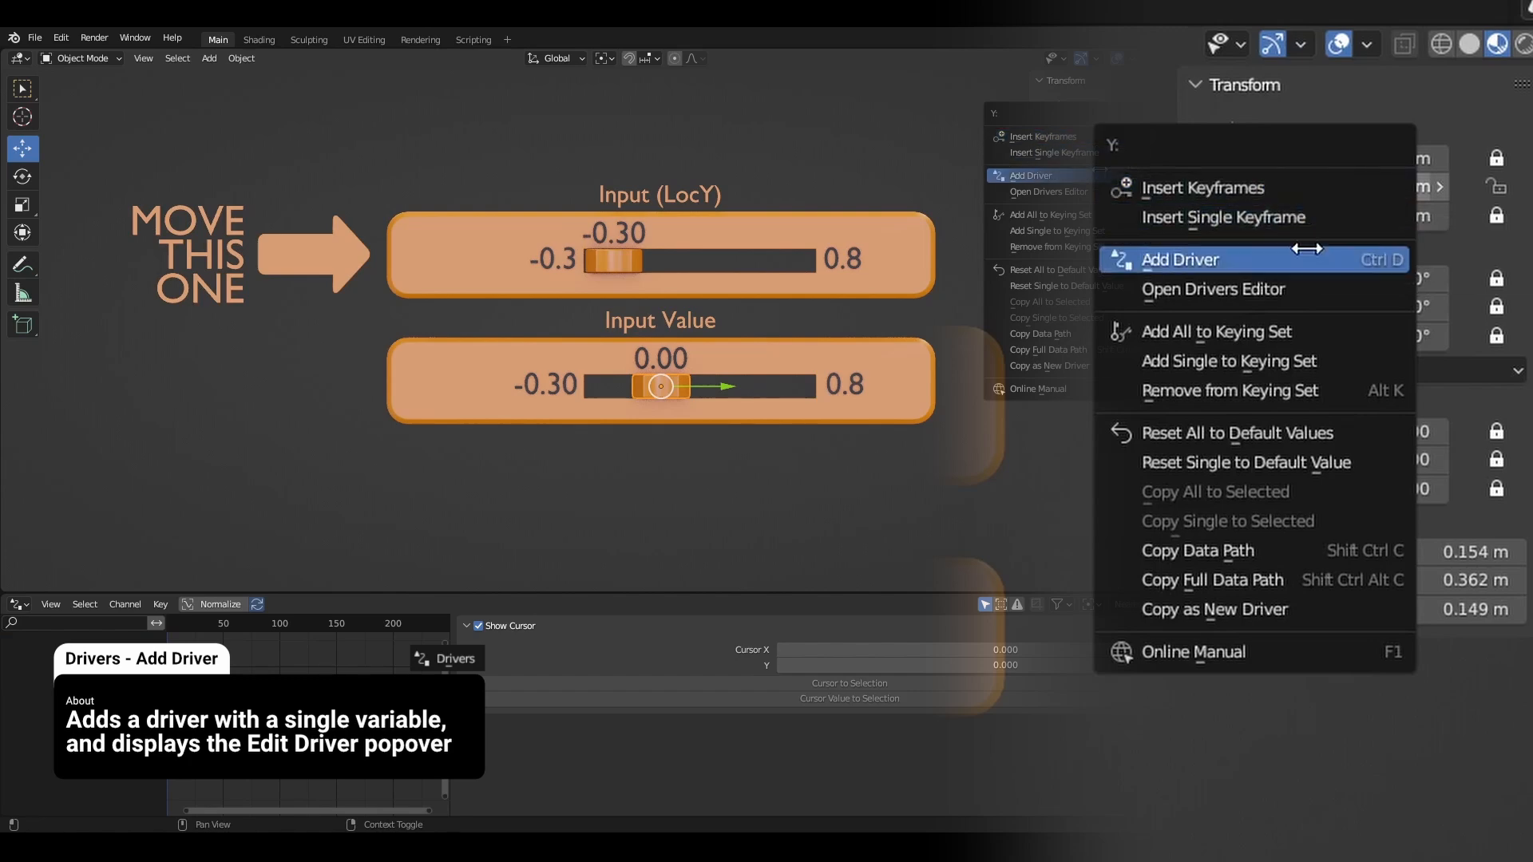
left_click(1179, 259)
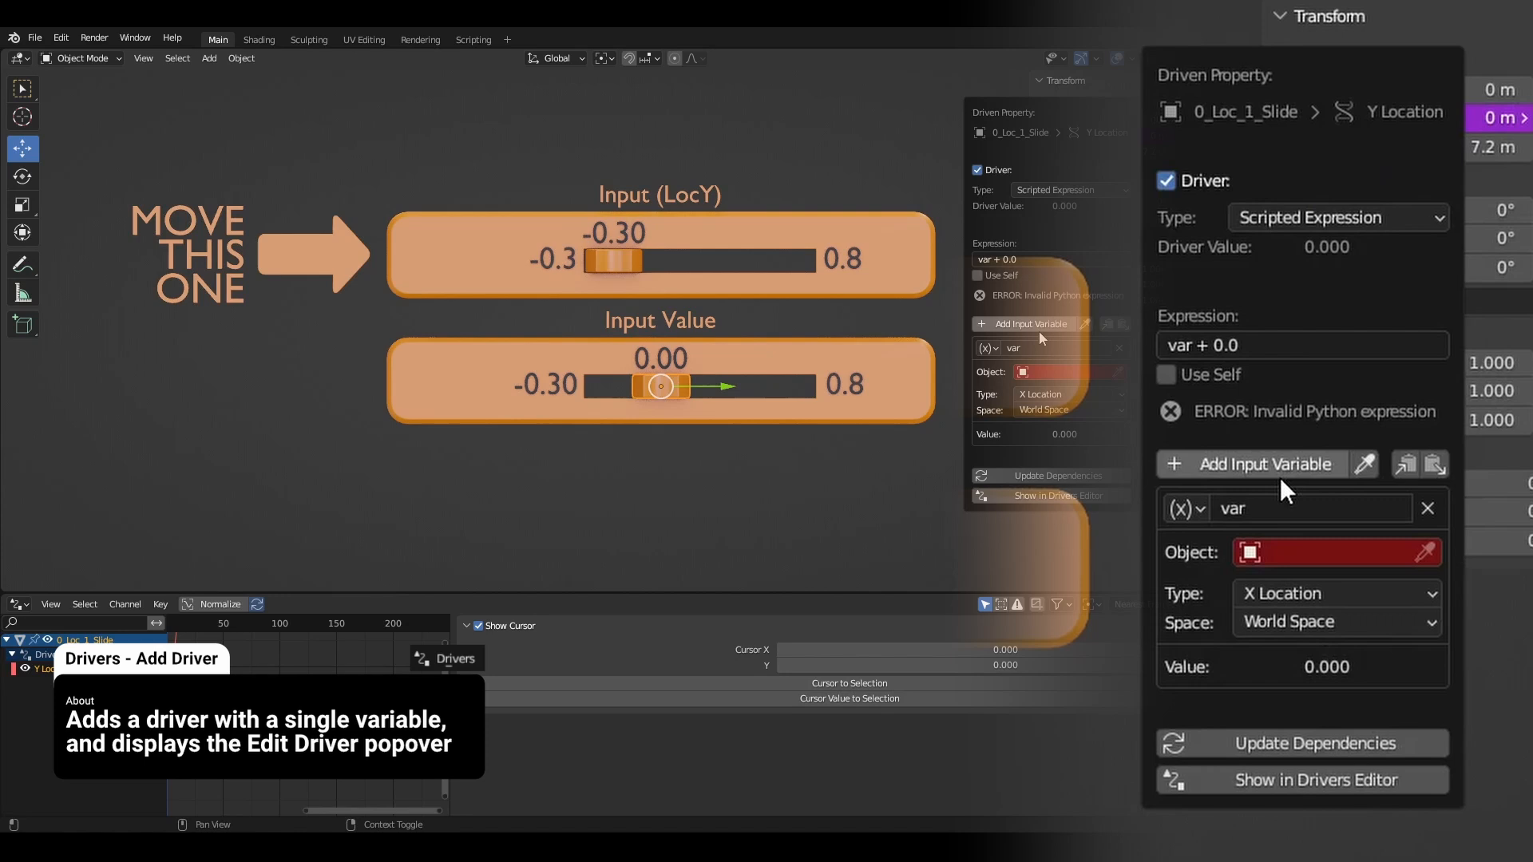
left_click(1330, 553)
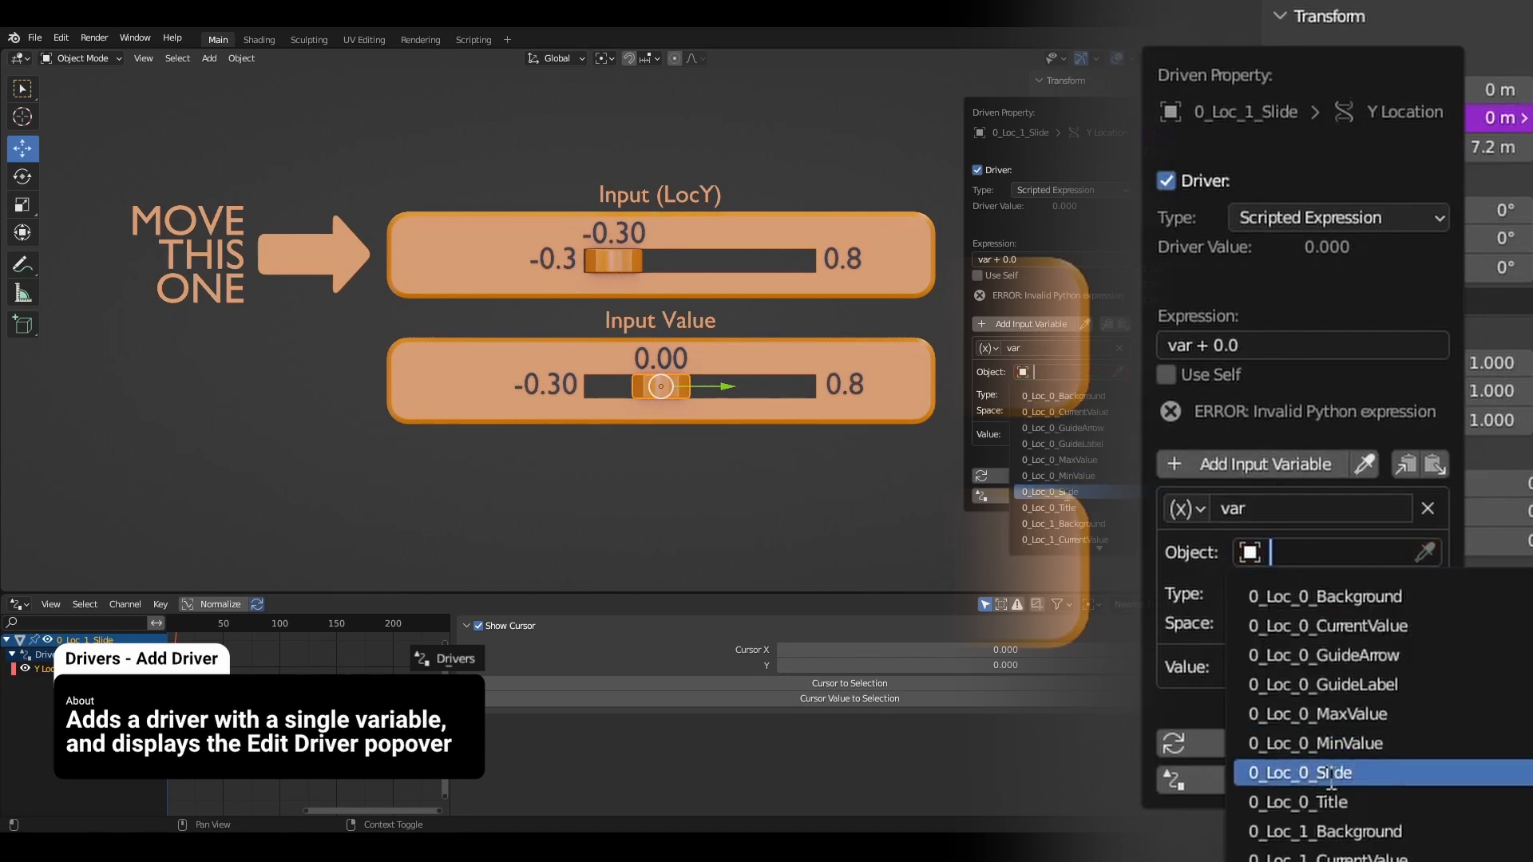
left_click(1302, 772)
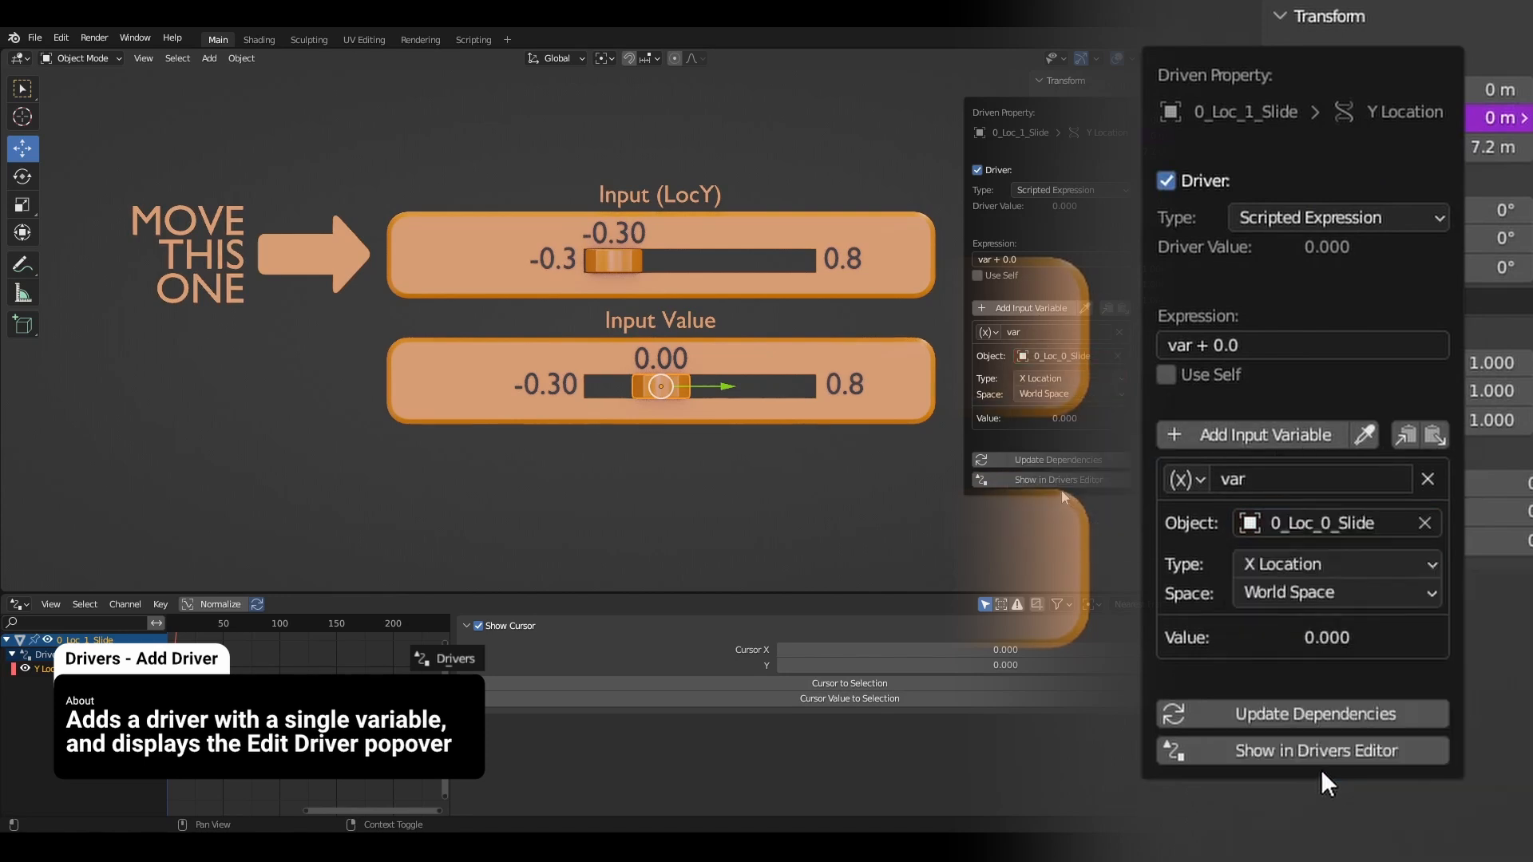
left_click(1335, 563)
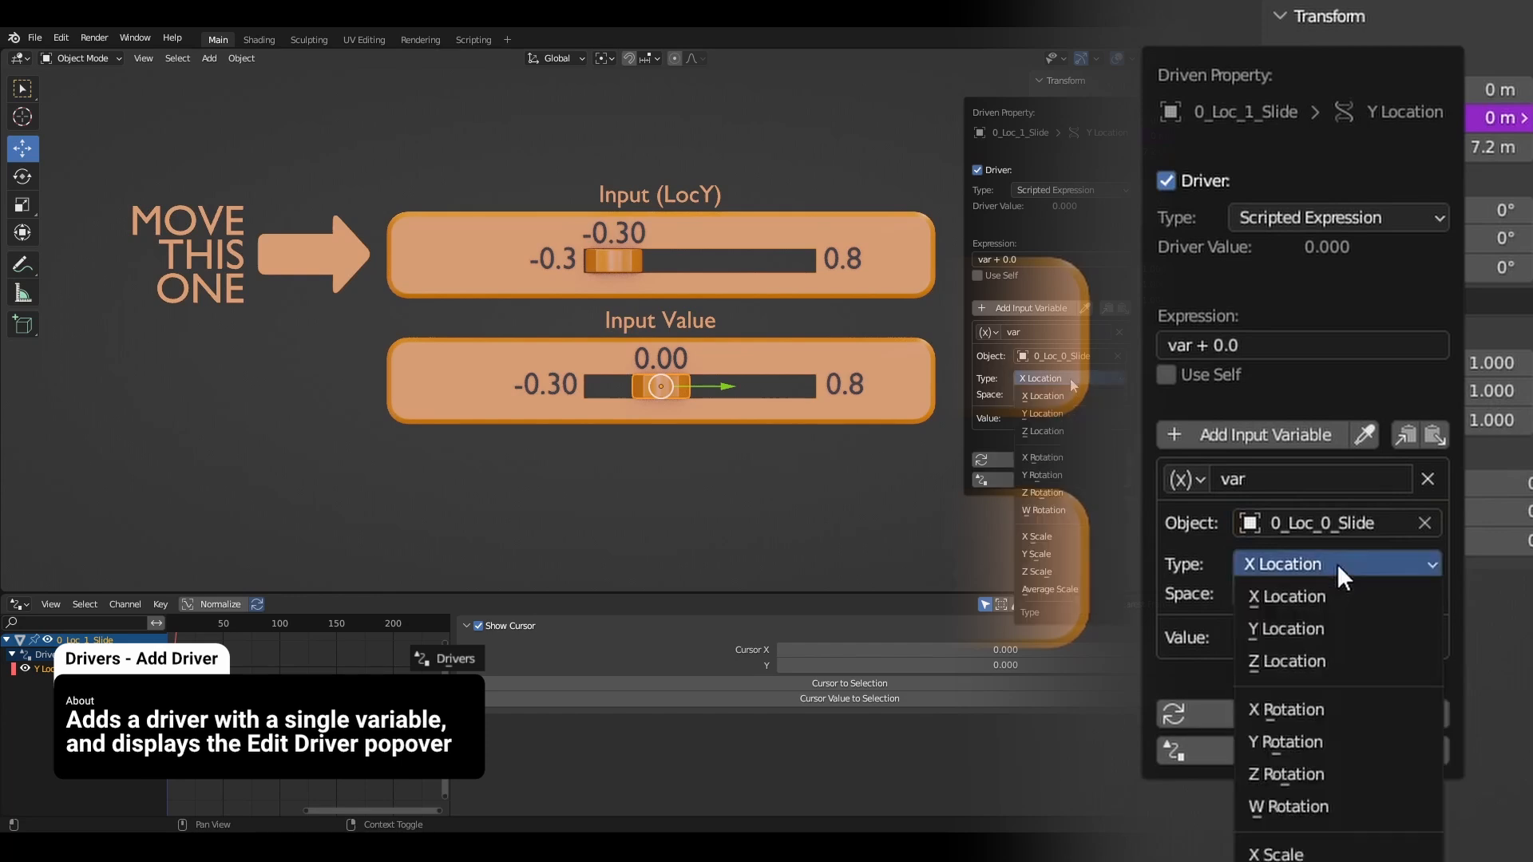
left_click(1286, 627)
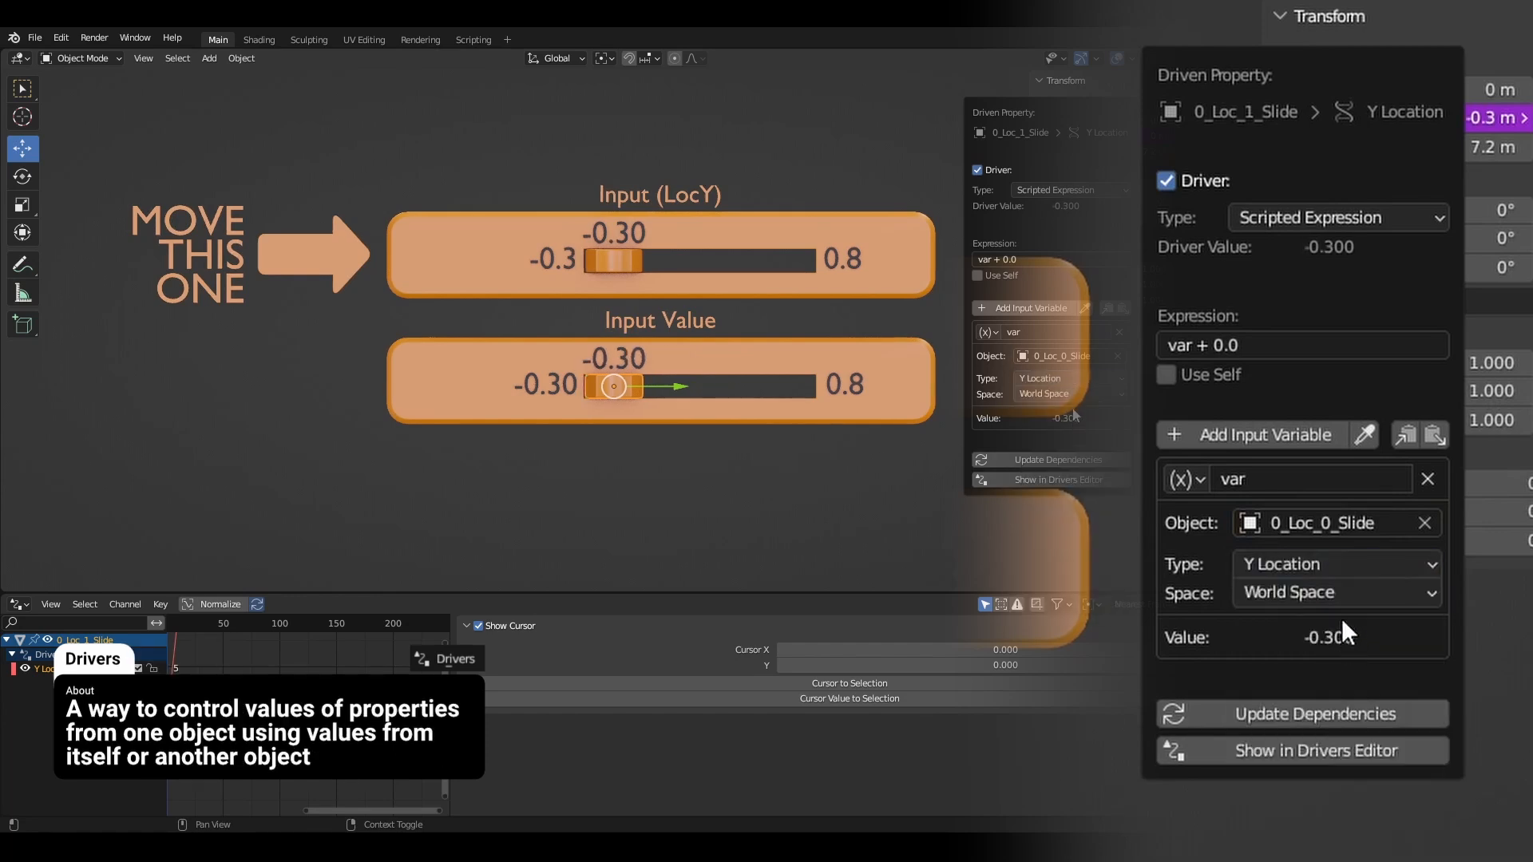
mouse_move(1328, 496)
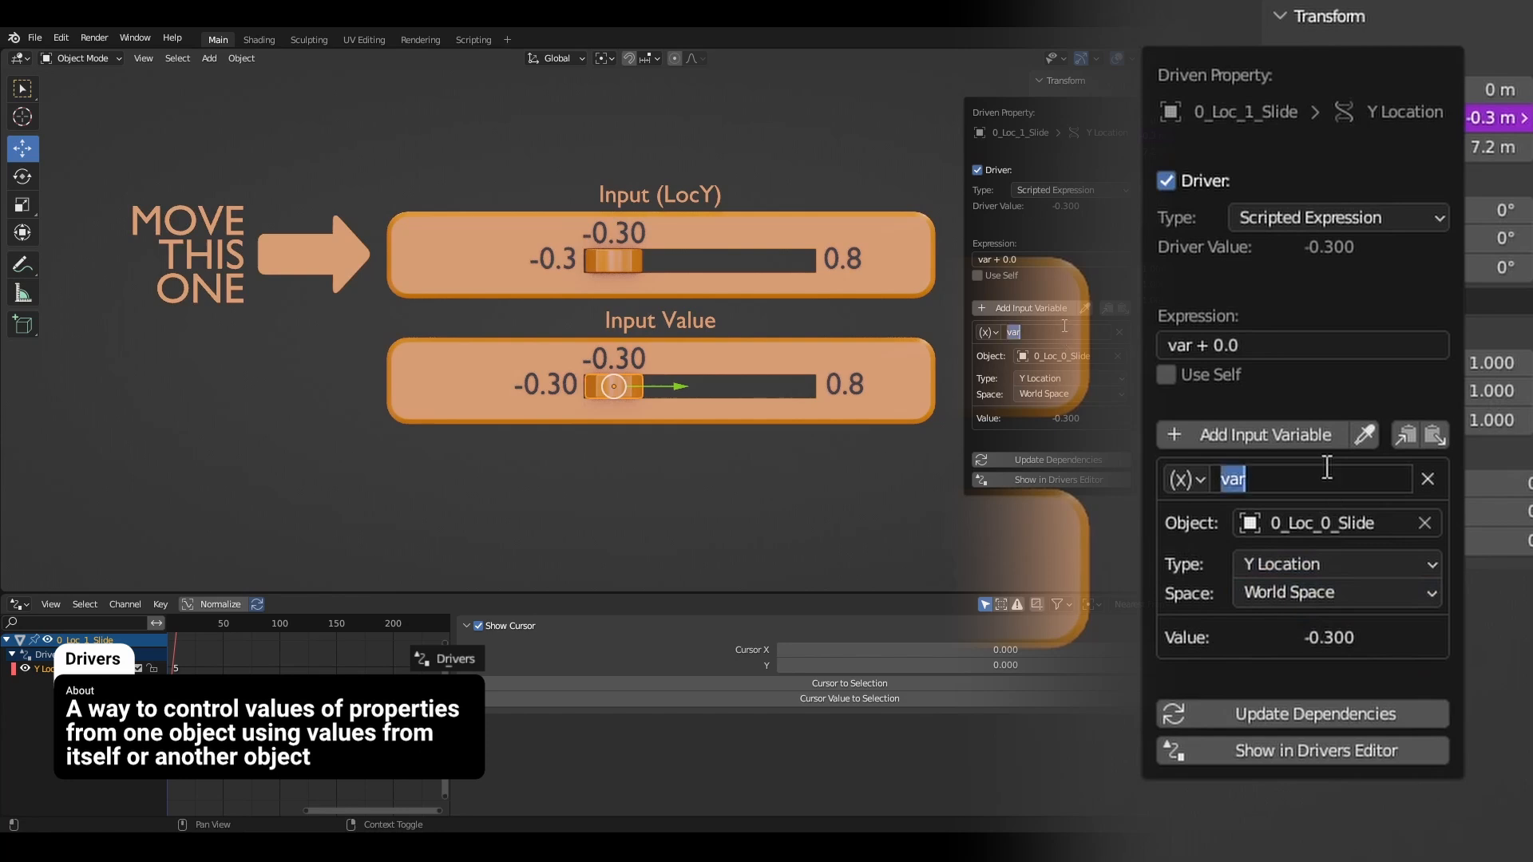
type("LocY")
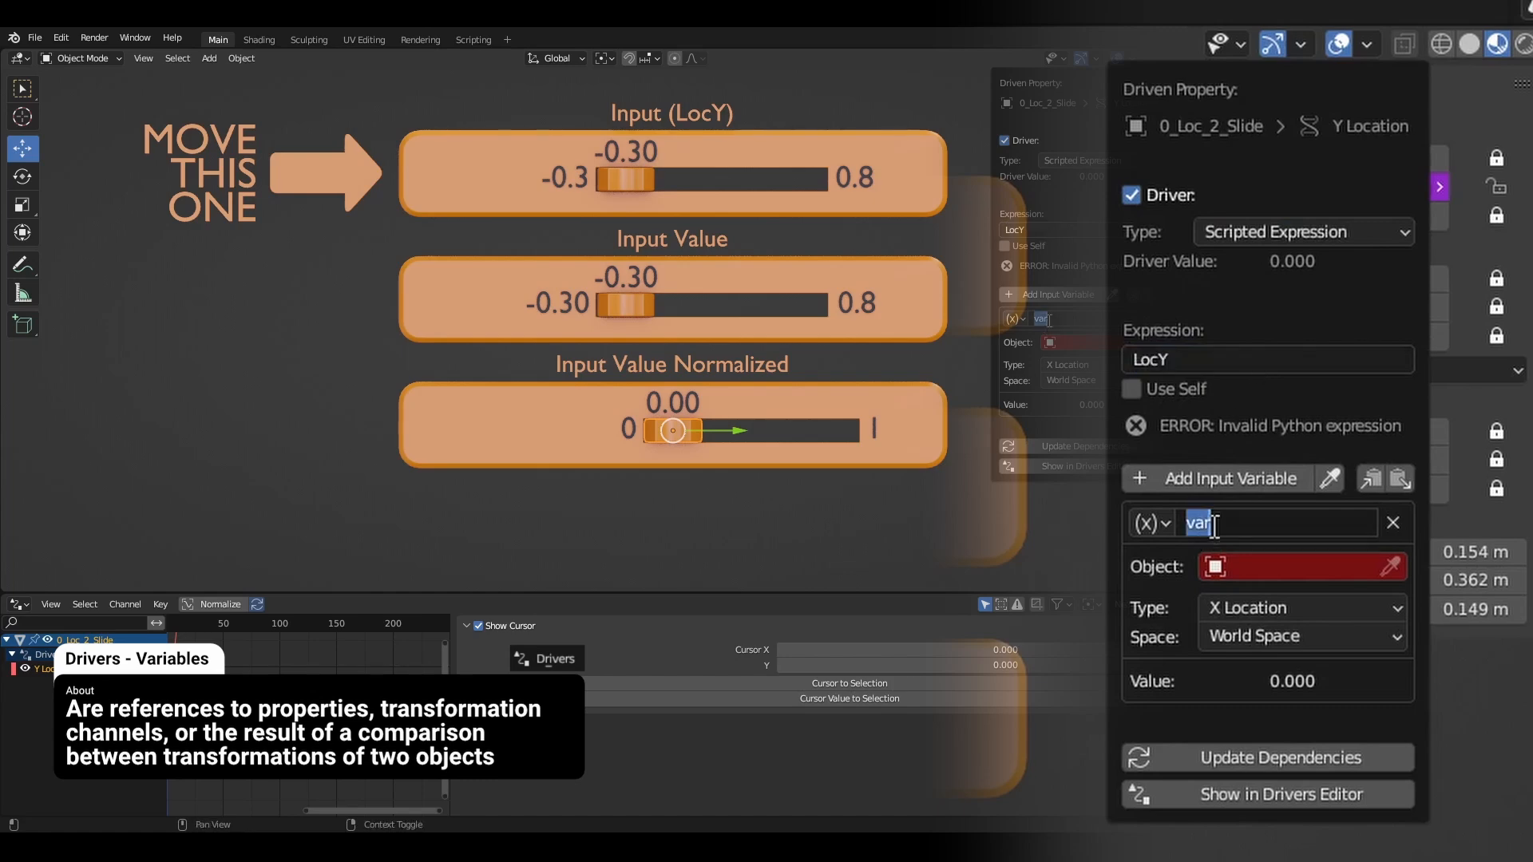
Step: Point 0_Loc_2_Slide's LocY variable at 0_Loc_0_Slide's Y Location
left_click(1301, 566)
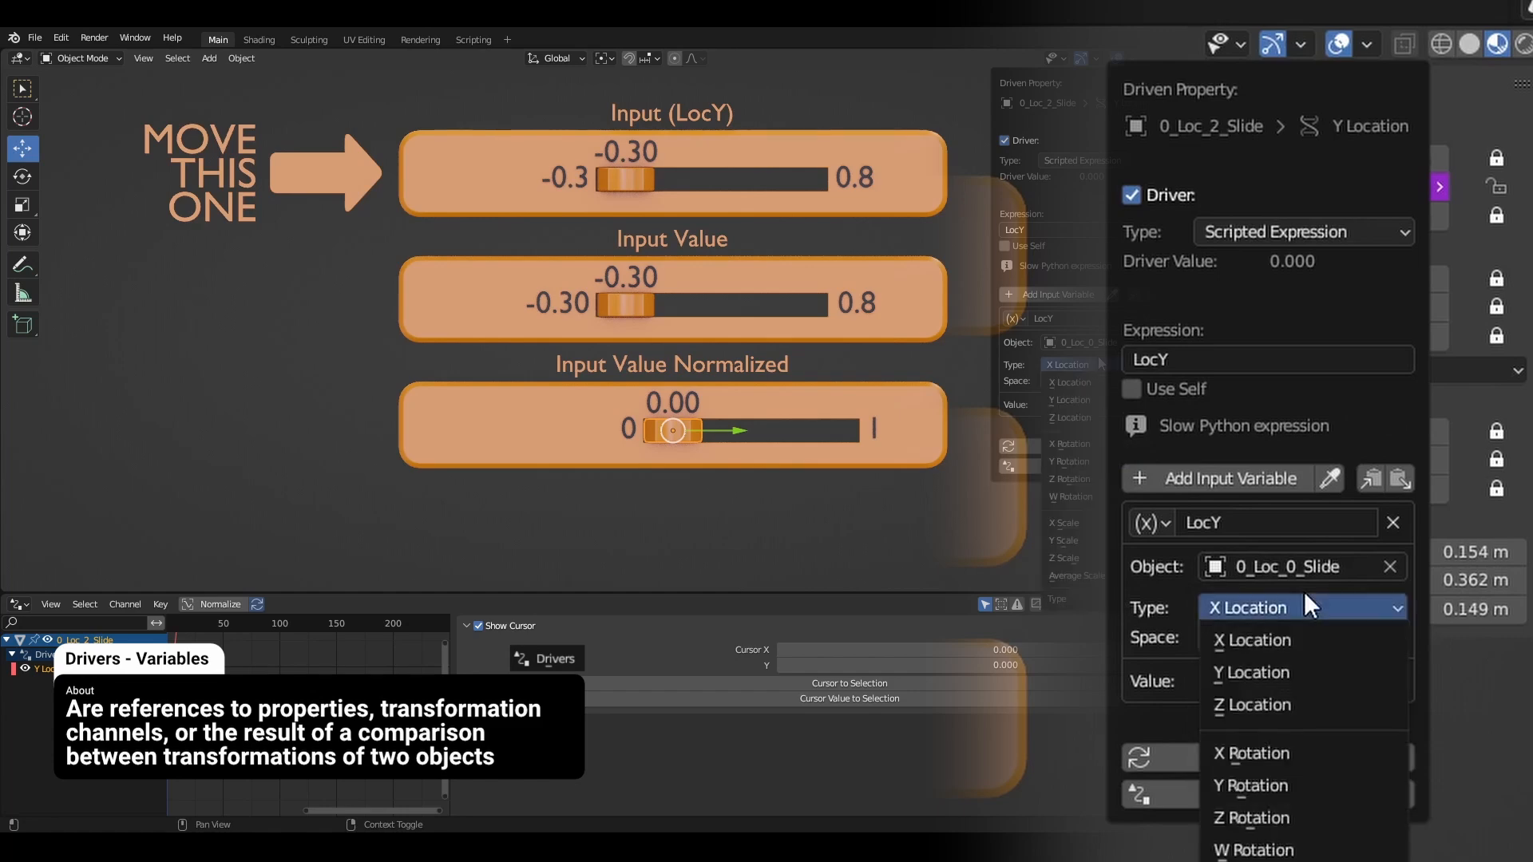
left_click(1251, 672)
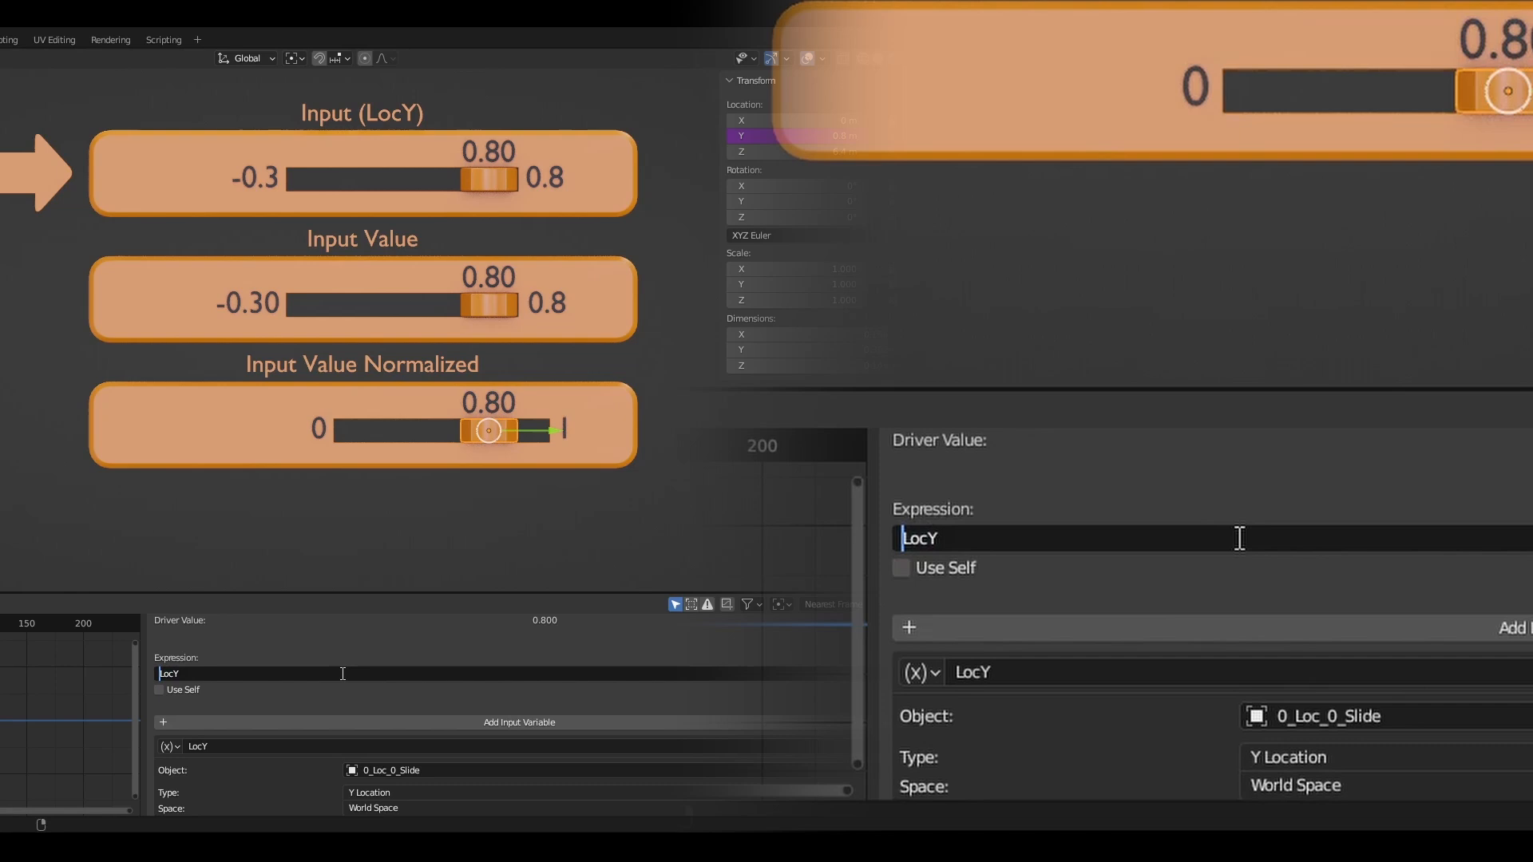
Step: Rewrite the expression as (LocY-(-0.3))/(0.8-(-0.3)) to normalize the input range
type("(")
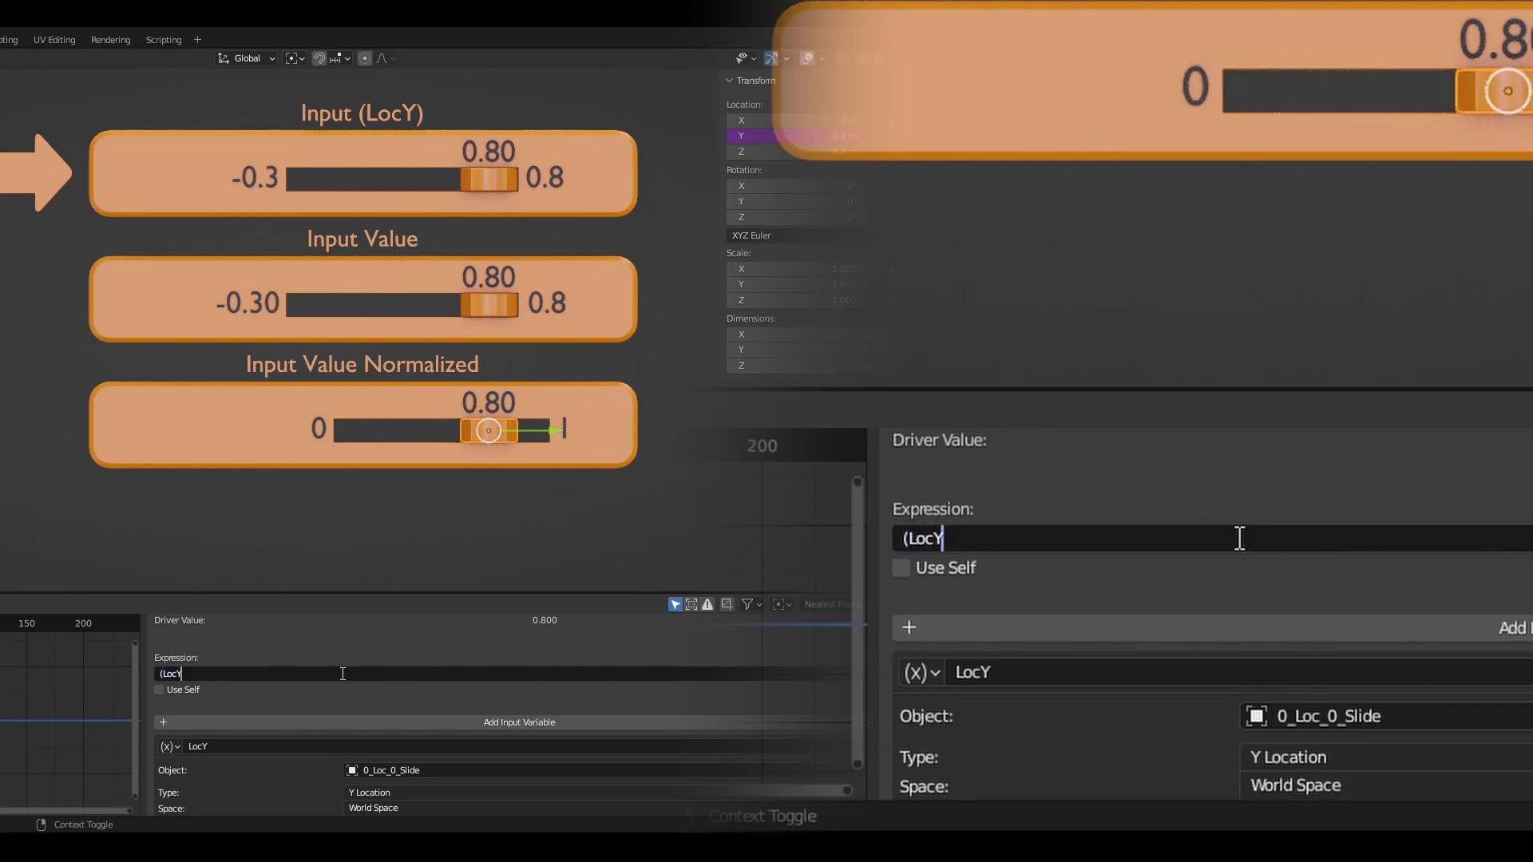
type("-(")
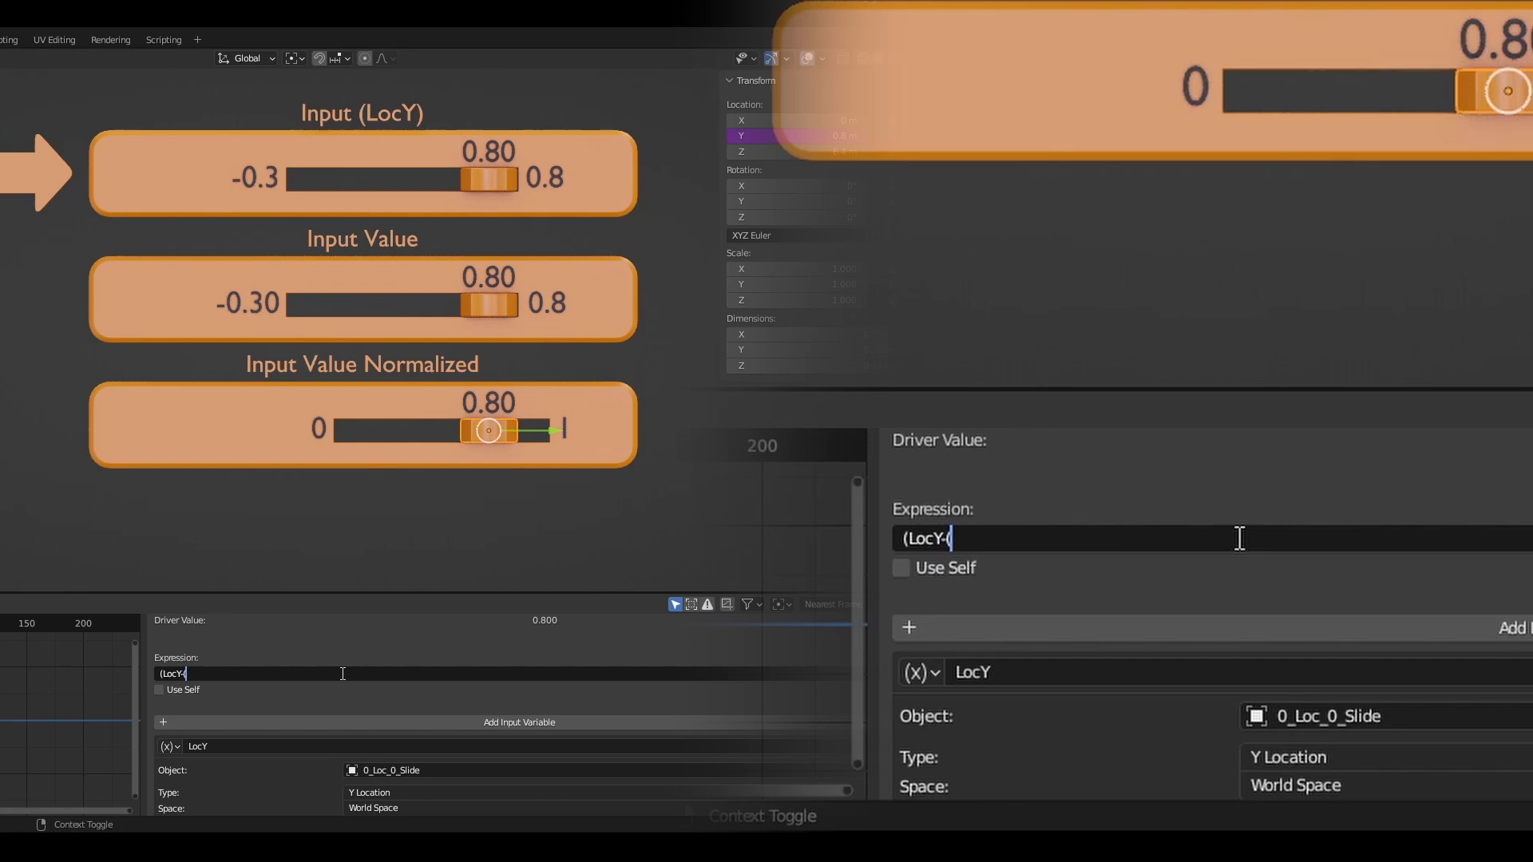
type("-0.3))/(0.8")
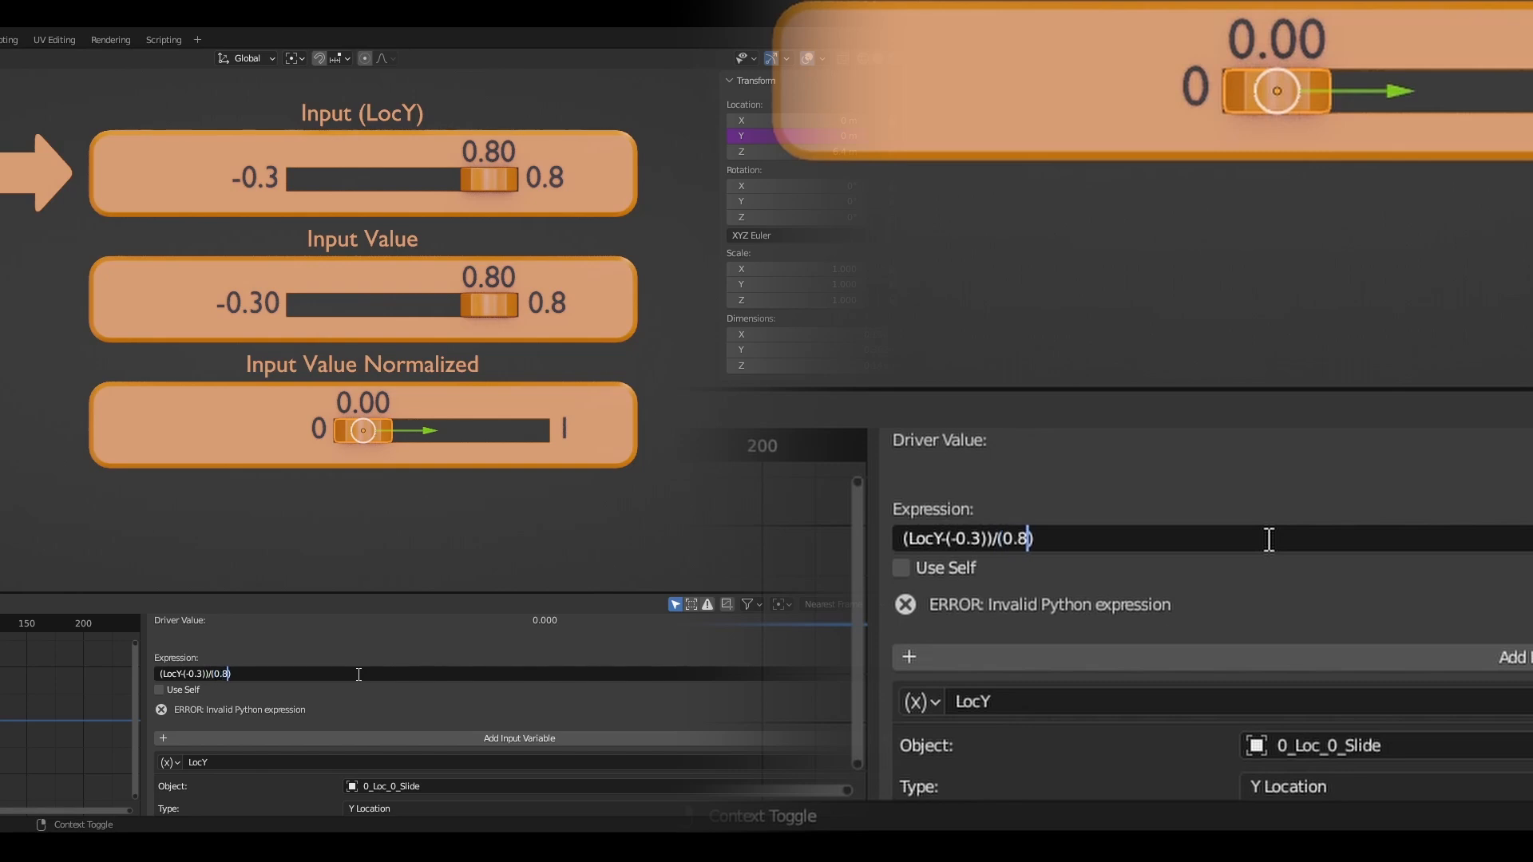
type("-(-0.3")
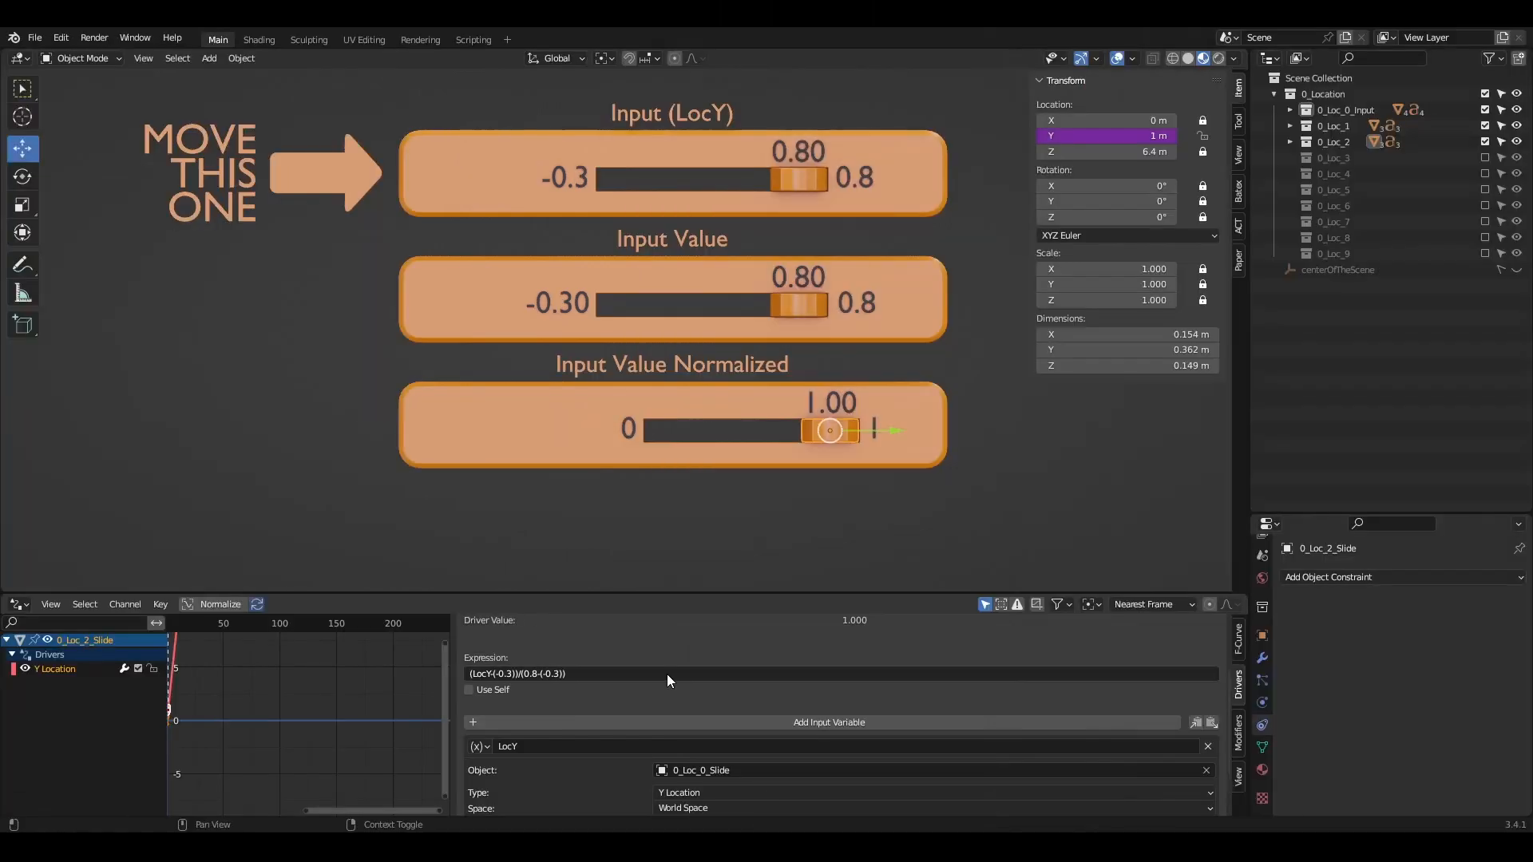
mouse_move(824, 188)
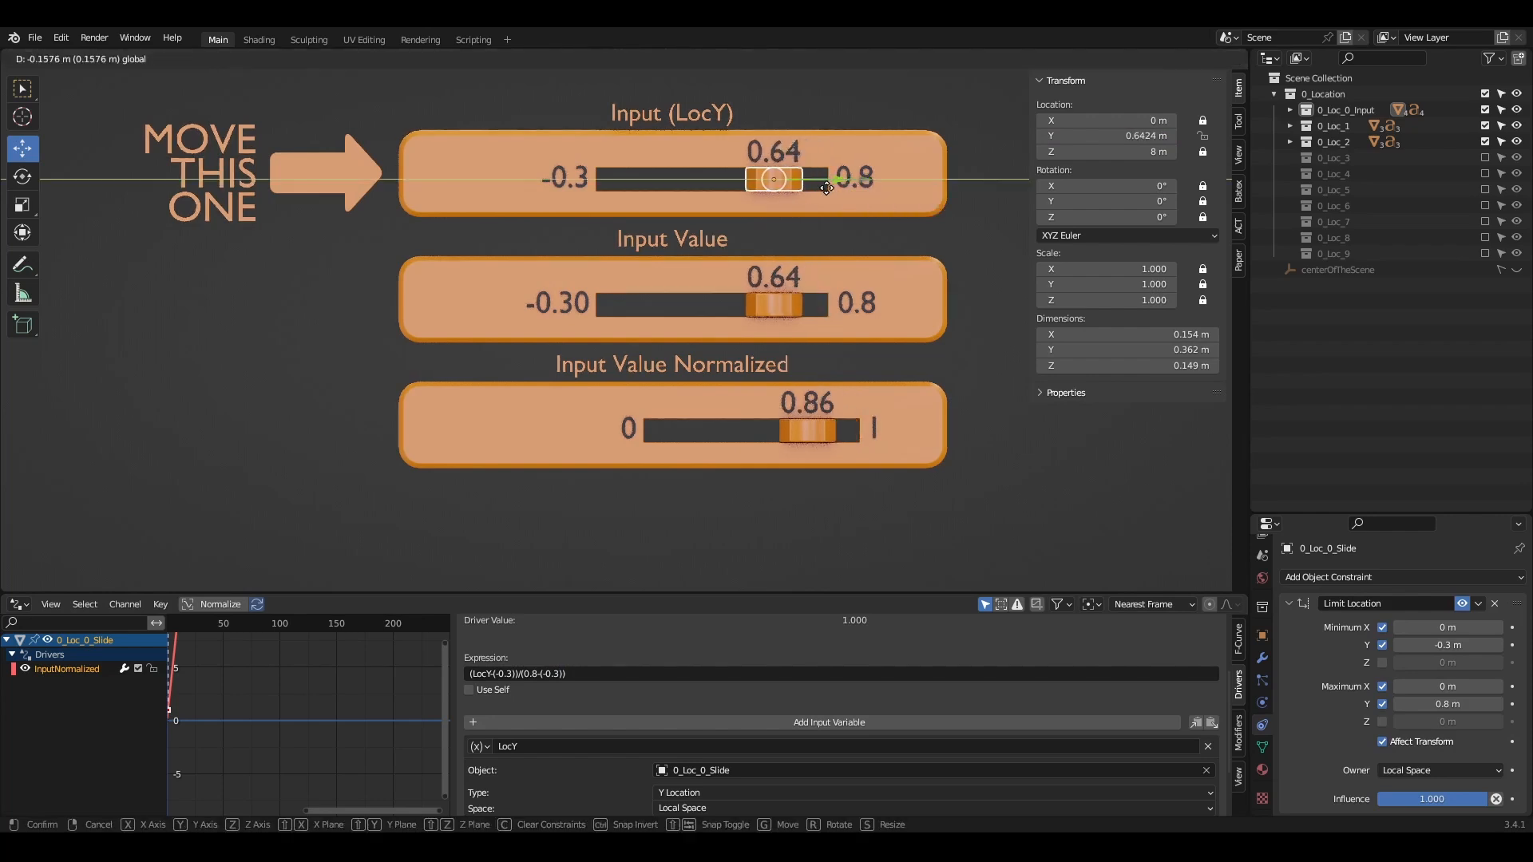
left_click_drag(774, 179, 701, 179)
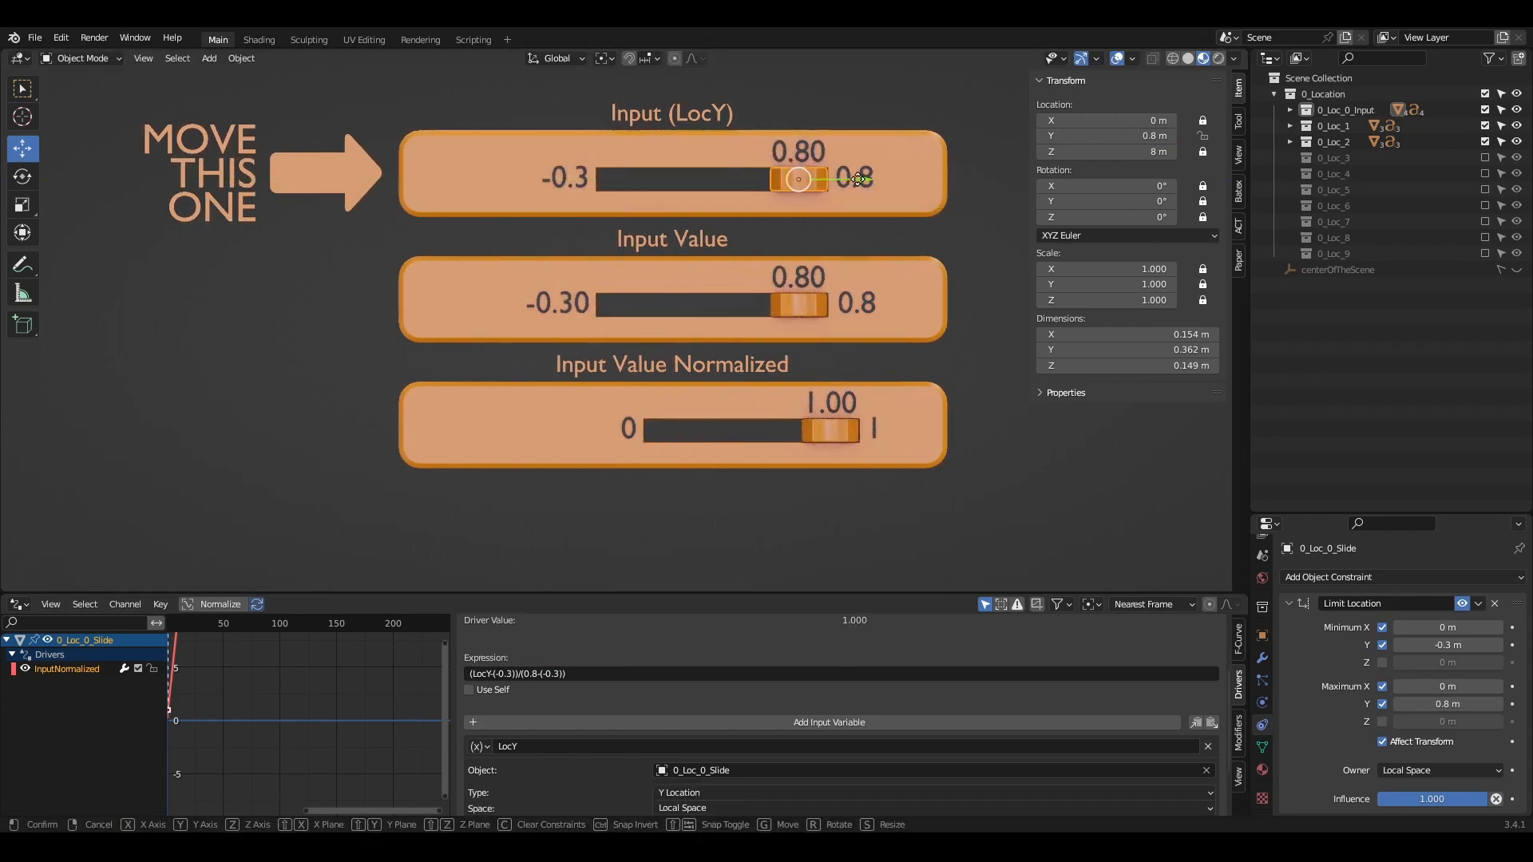
left_click_drag(797, 178, 692, 178)
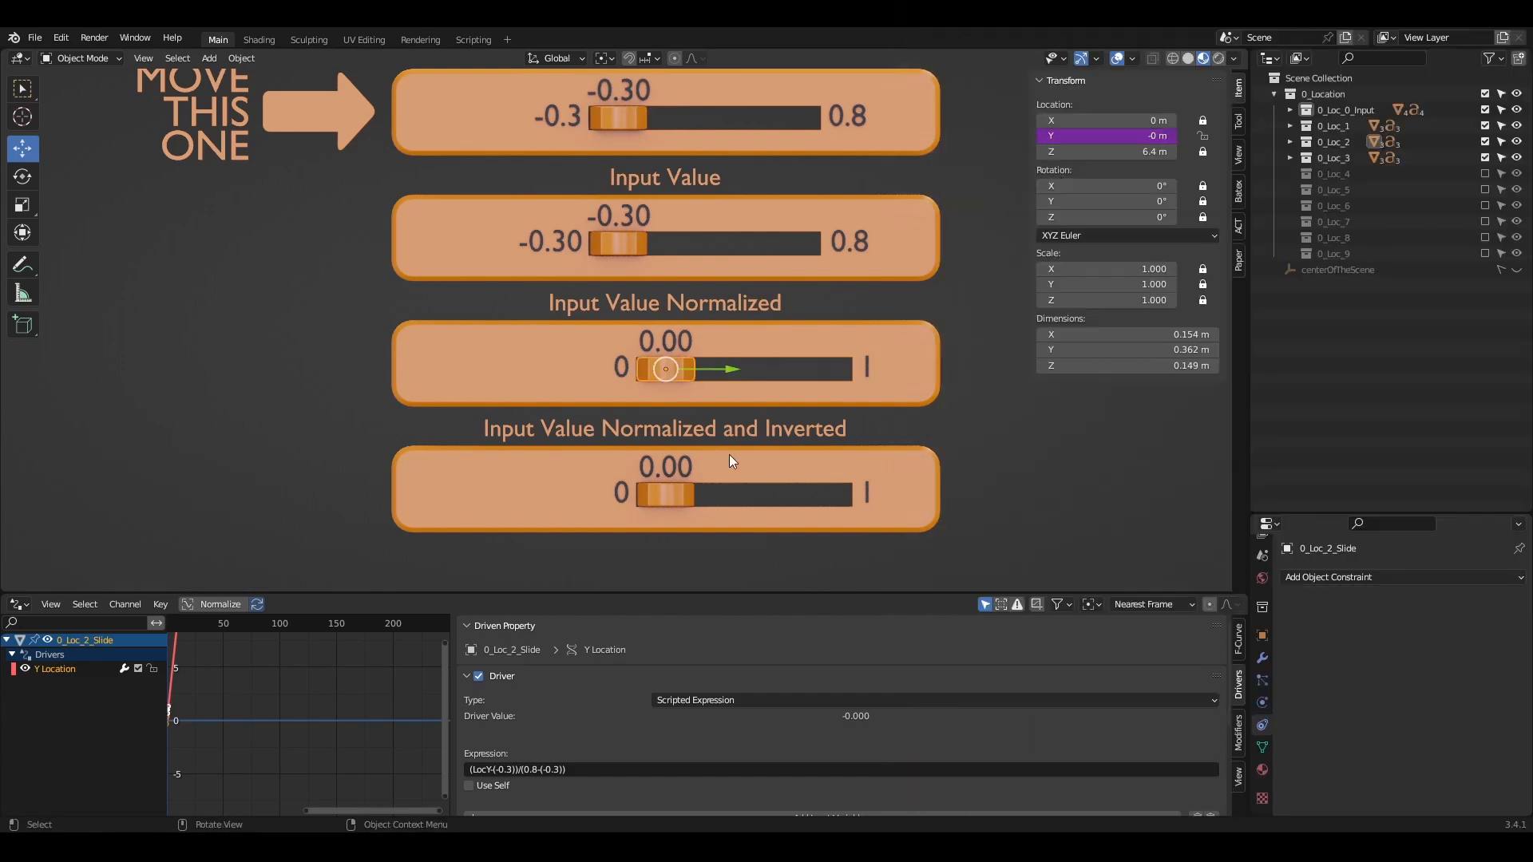
Step: Paste the driver onto 0_Loc_3_Slide's Location Y and move the input to test the inversion
right_click(1105, 135)
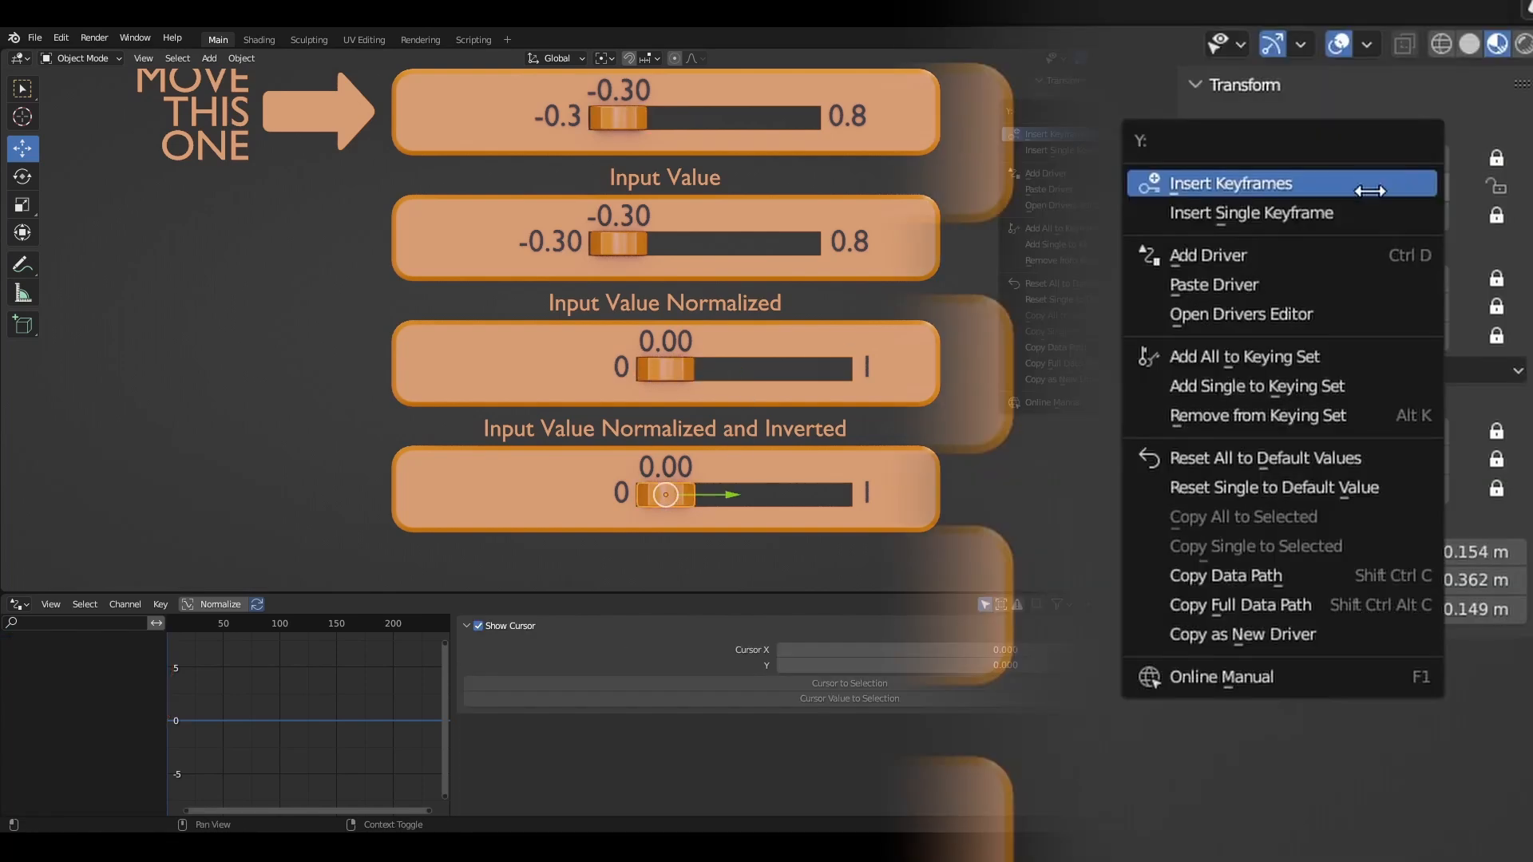
left_click(1233, 183)
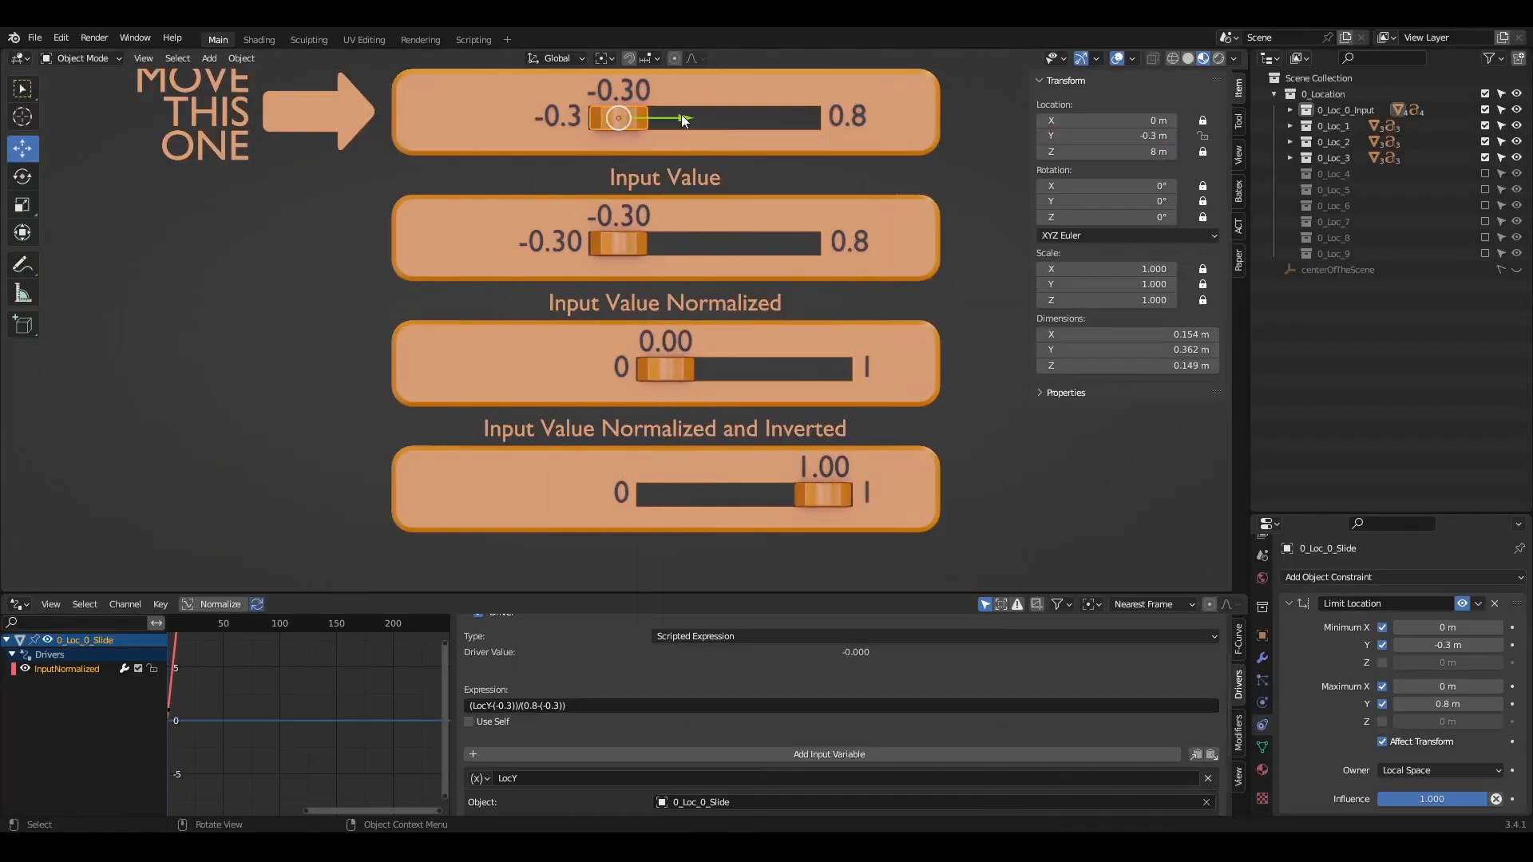
key("g")
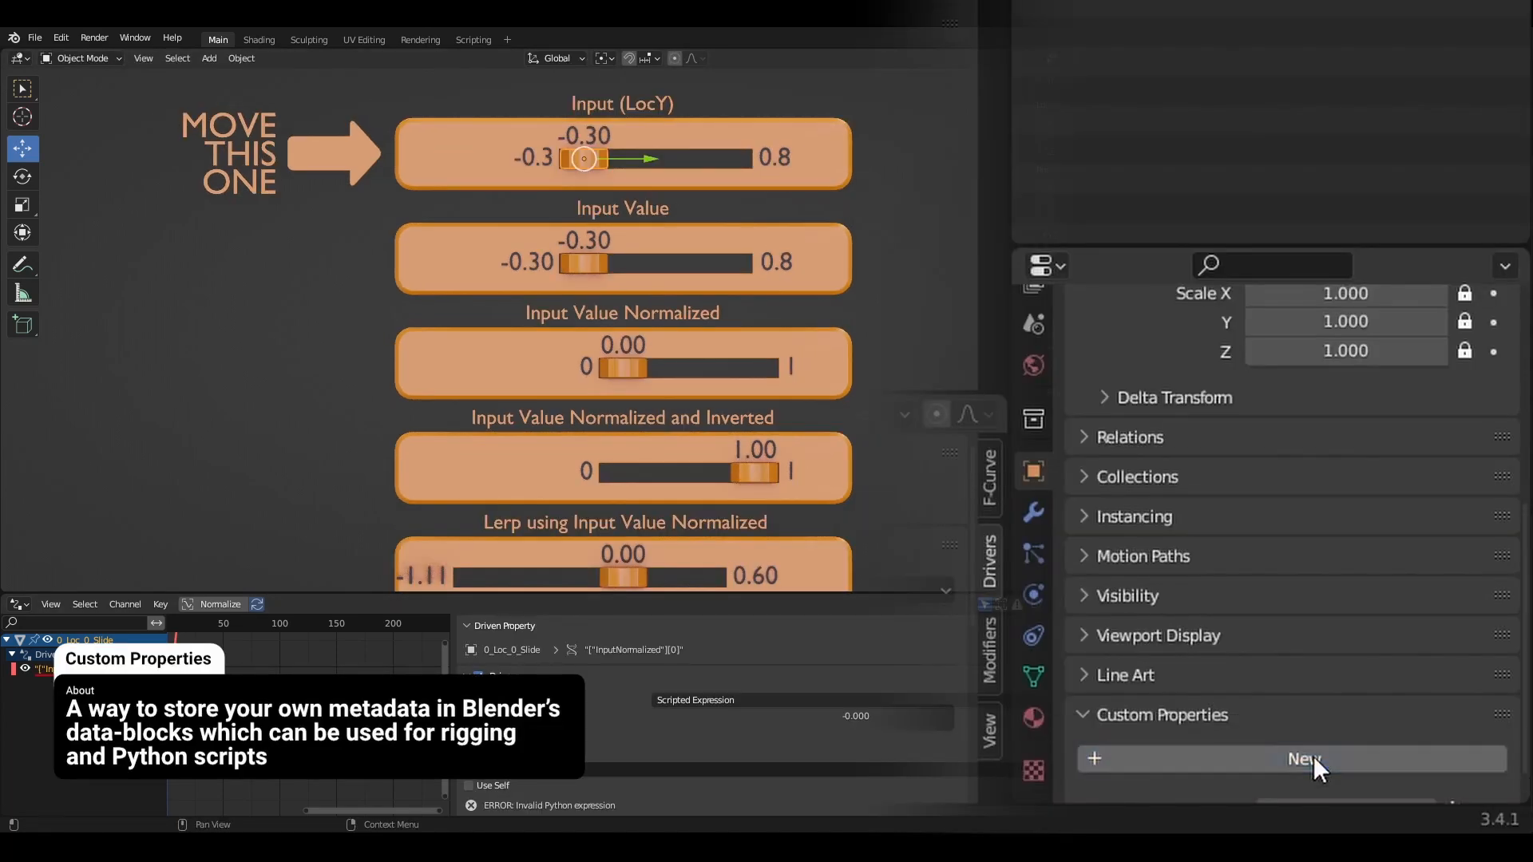
Step: Add a custom property named InputNormalized to the input slider and bring up its options
left_click(1307, 759)
type("Inpu")
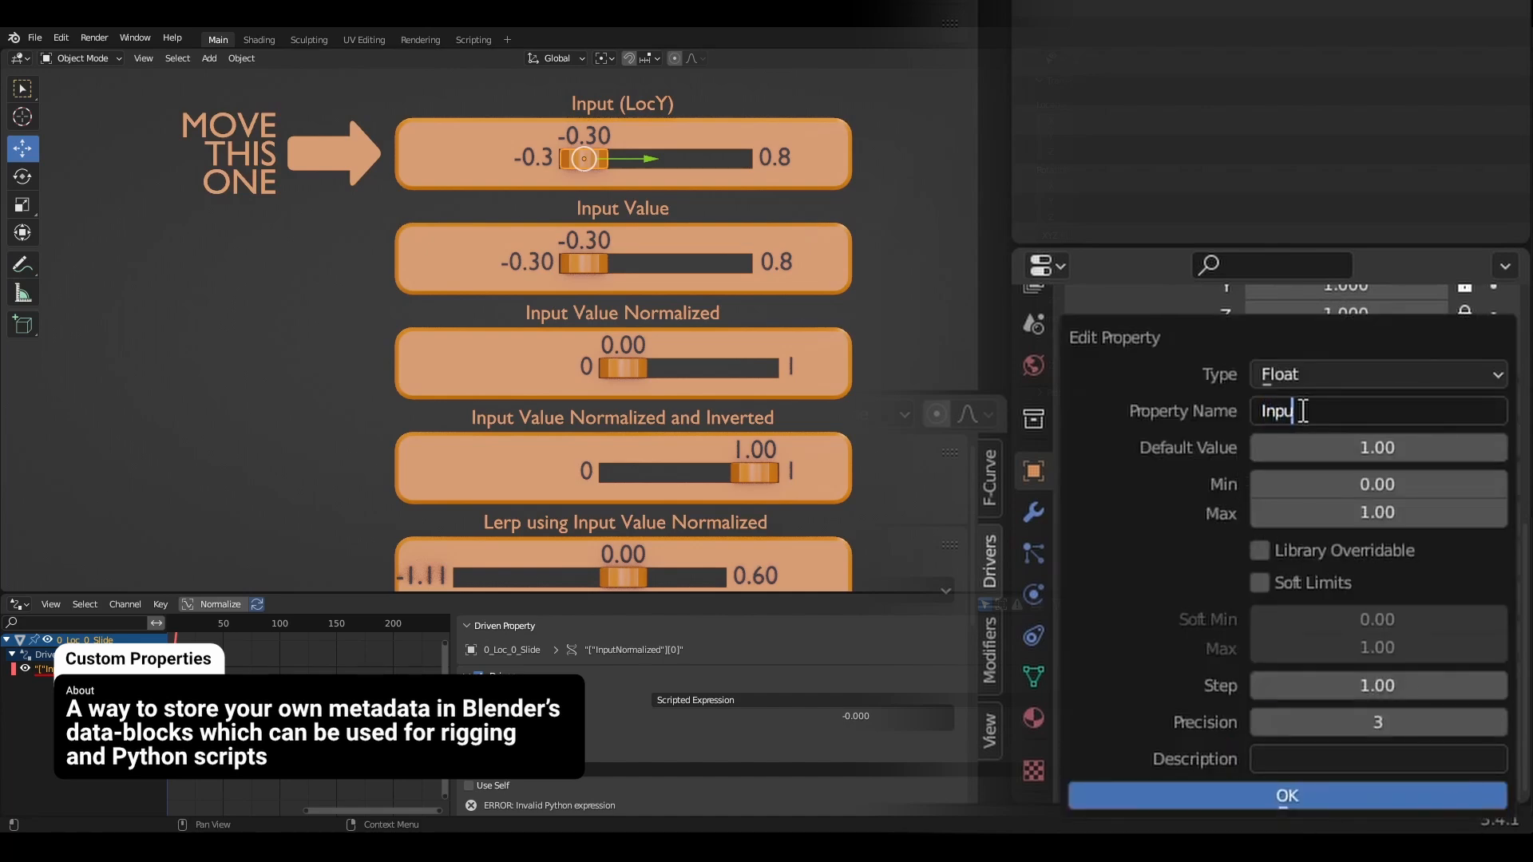
type("Normalized")
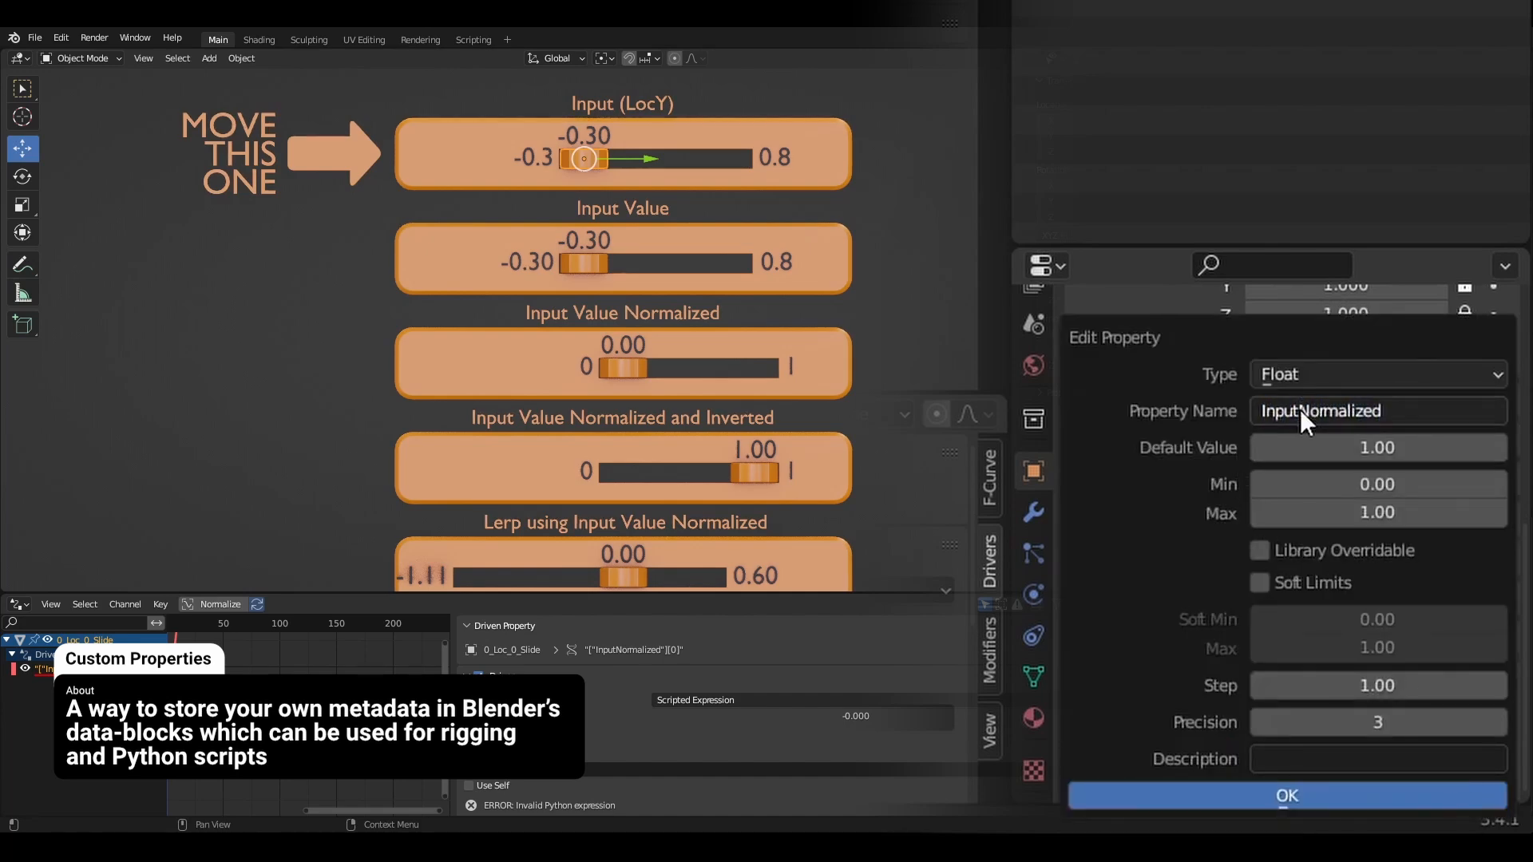
left_click(1286, 797)
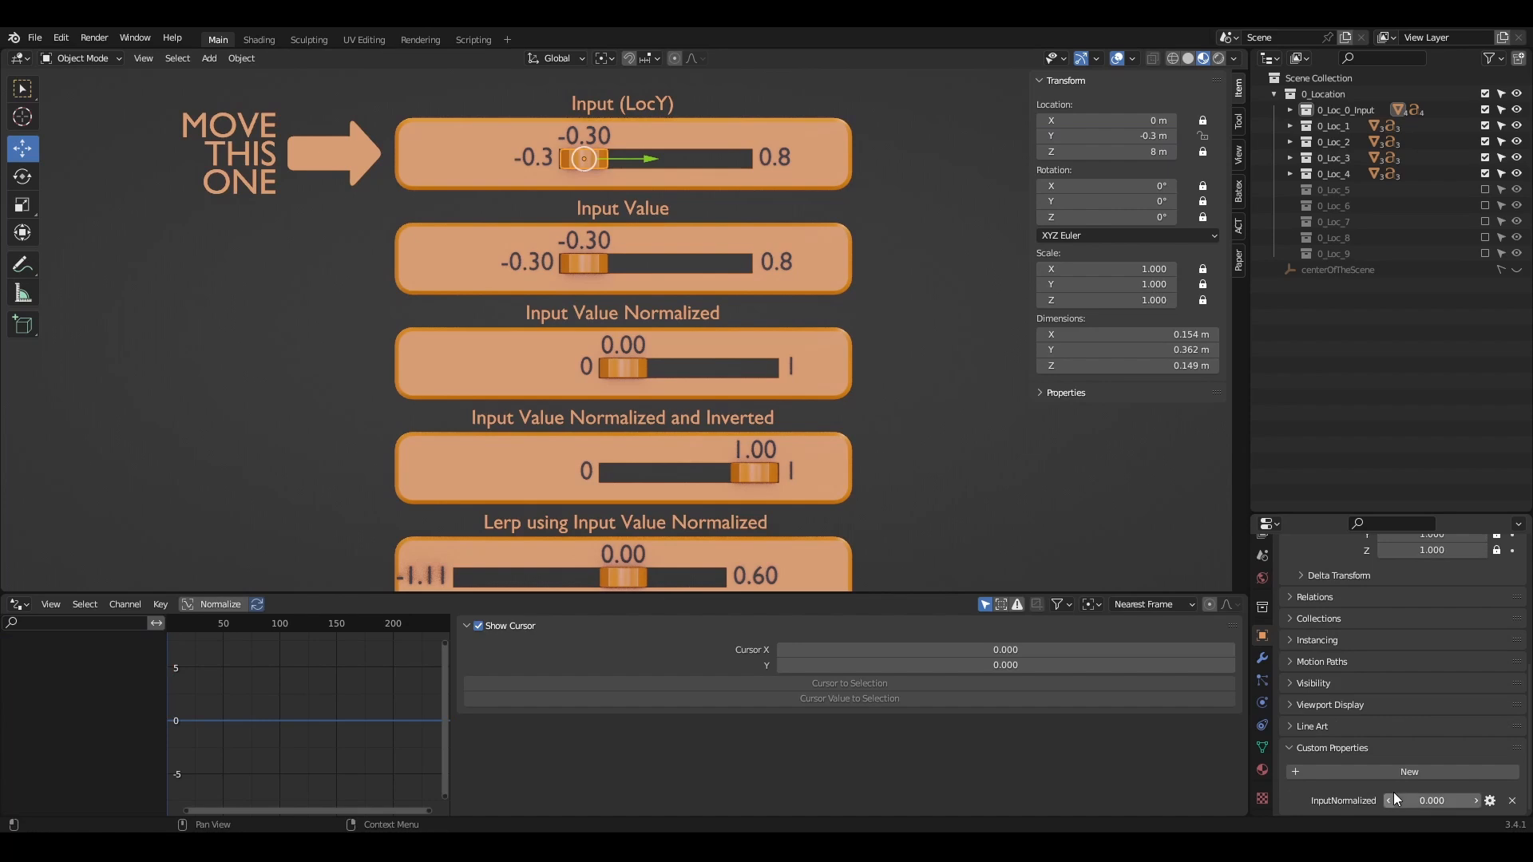
right_click(1430, 801)
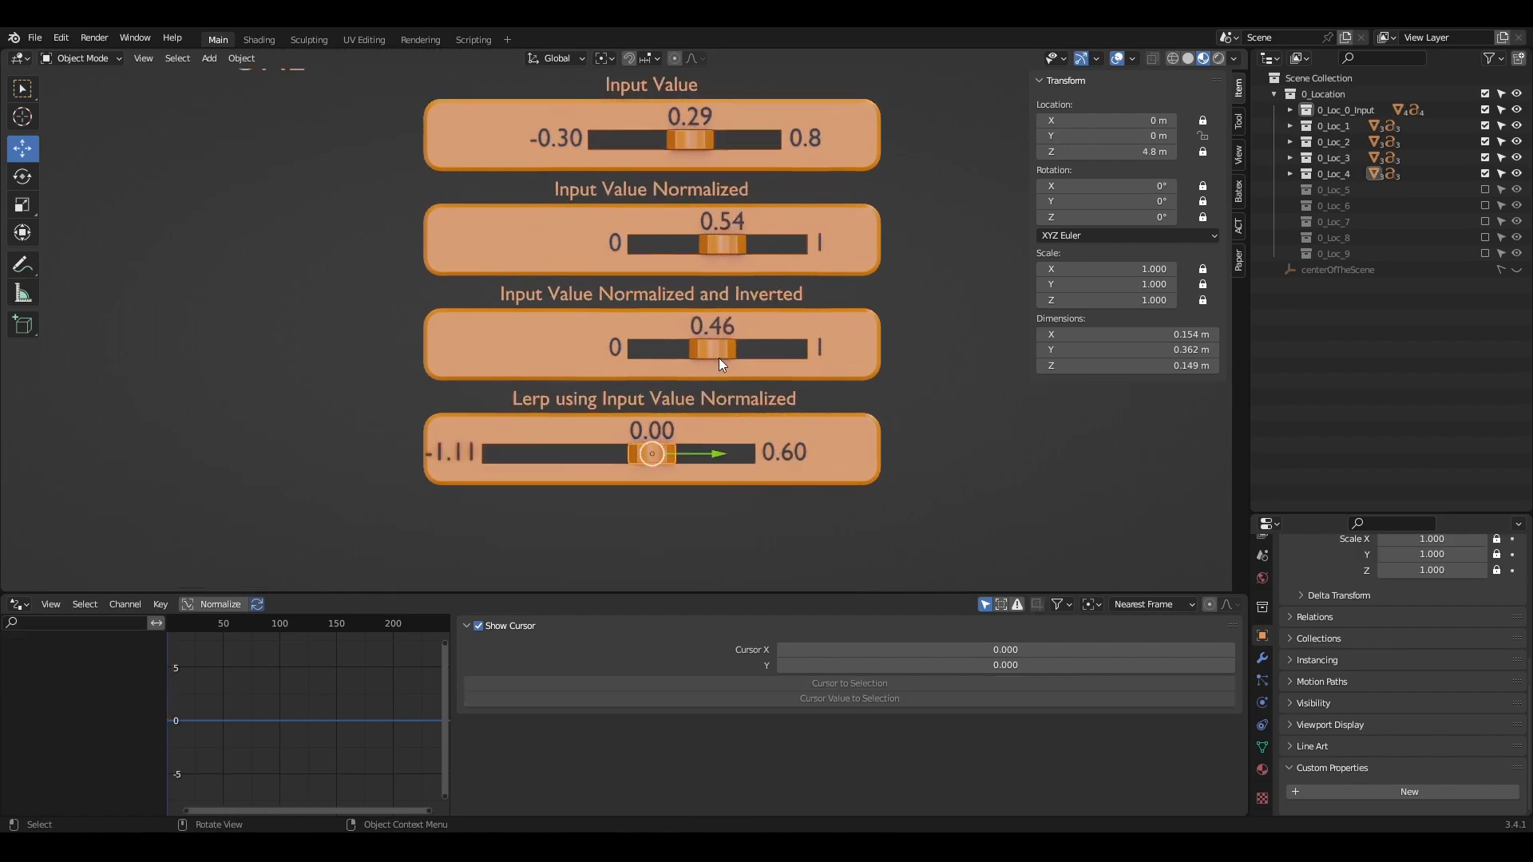
Step: Add a Location Y driver whose Single Property variable reads 0_Loc_0_Slide's ["InputNormalized"] data path
right_click(1124, 134)
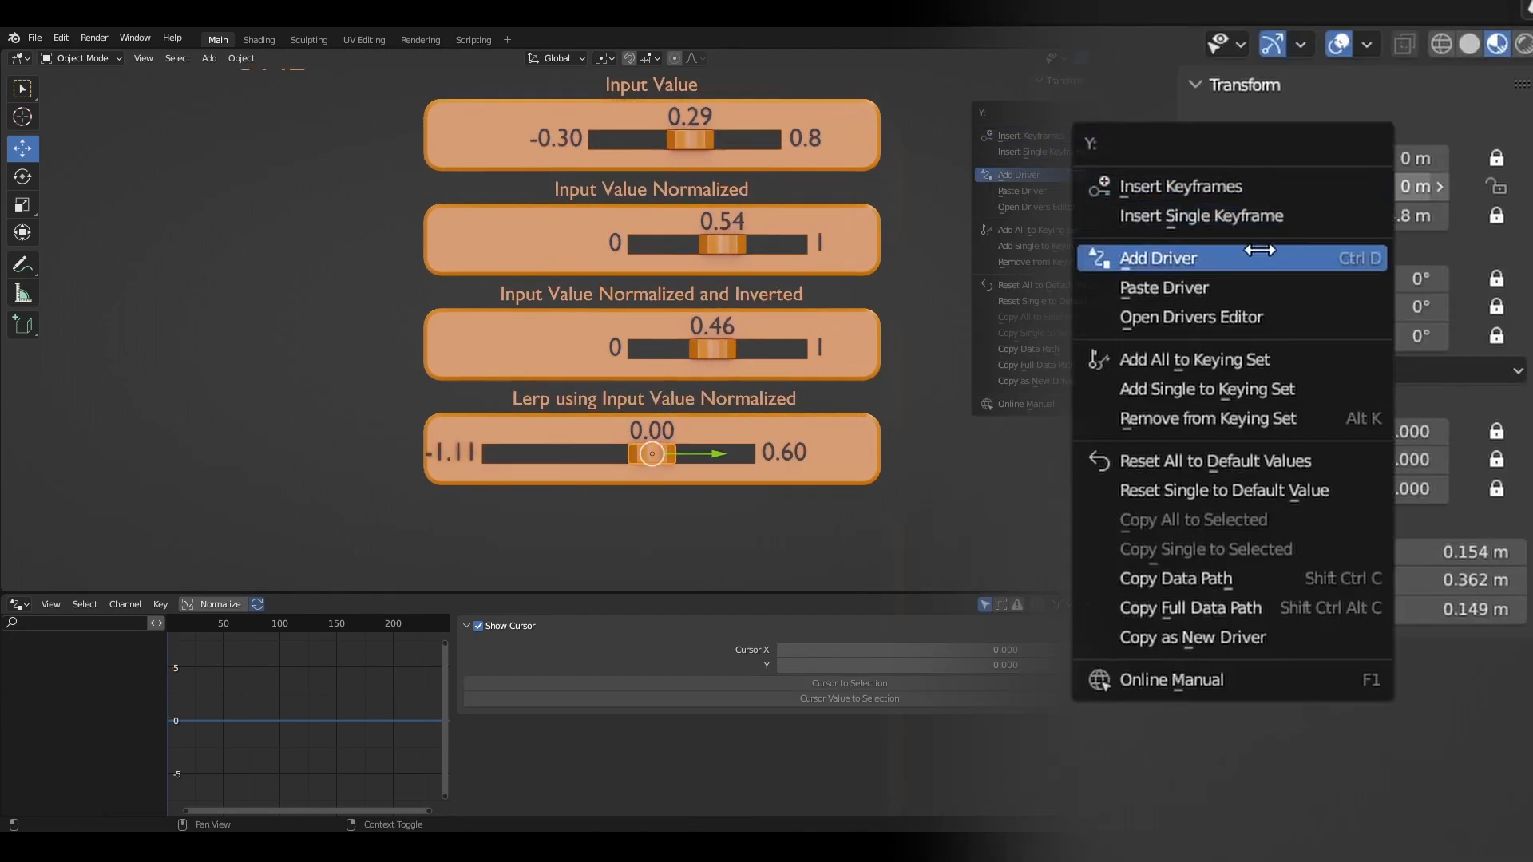
left_click(1158, 257)
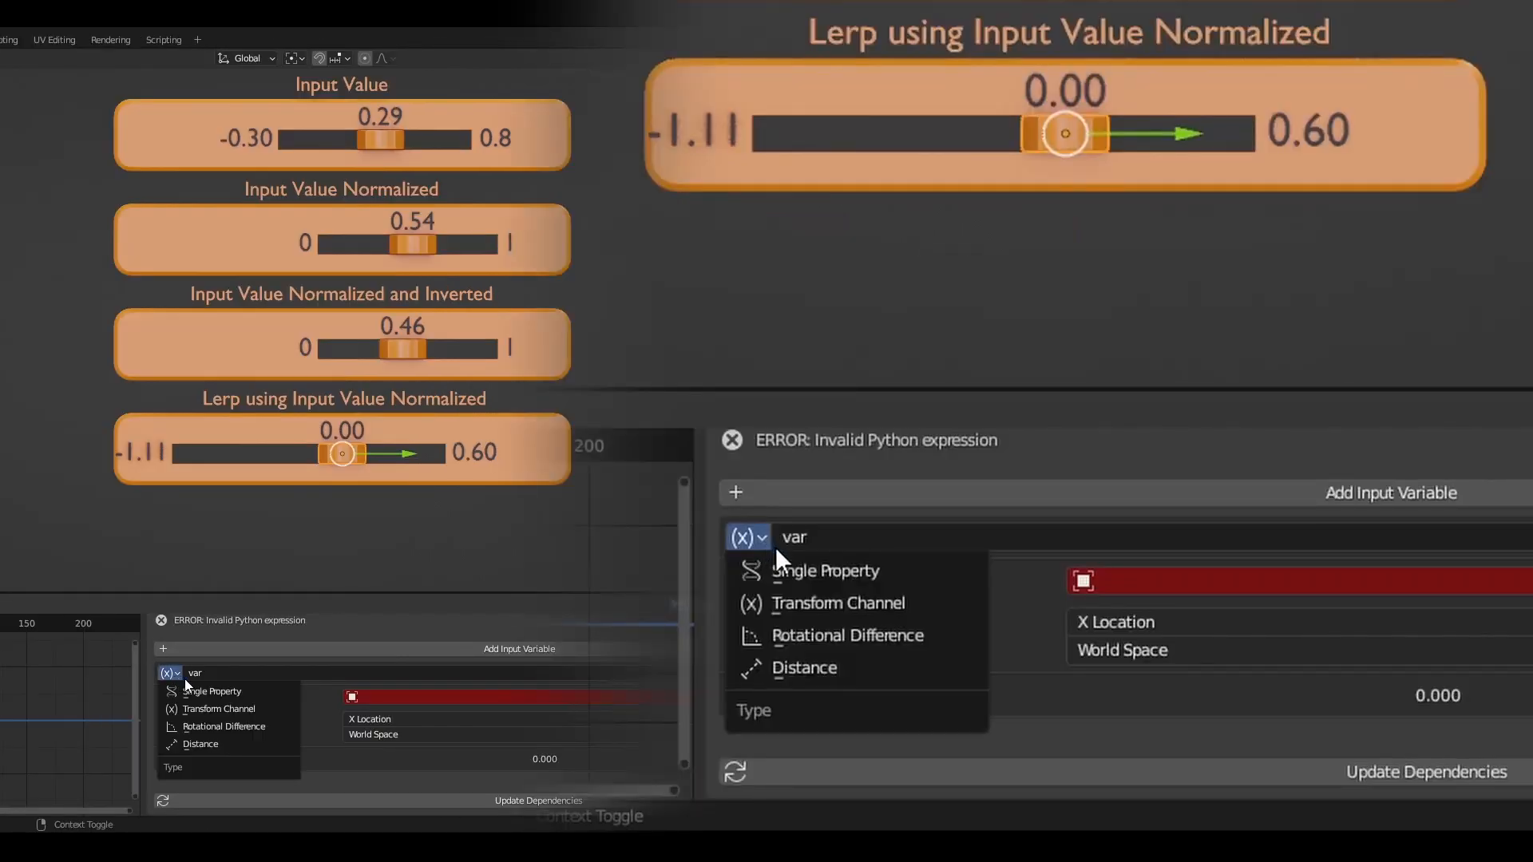
left_click(824, 571)
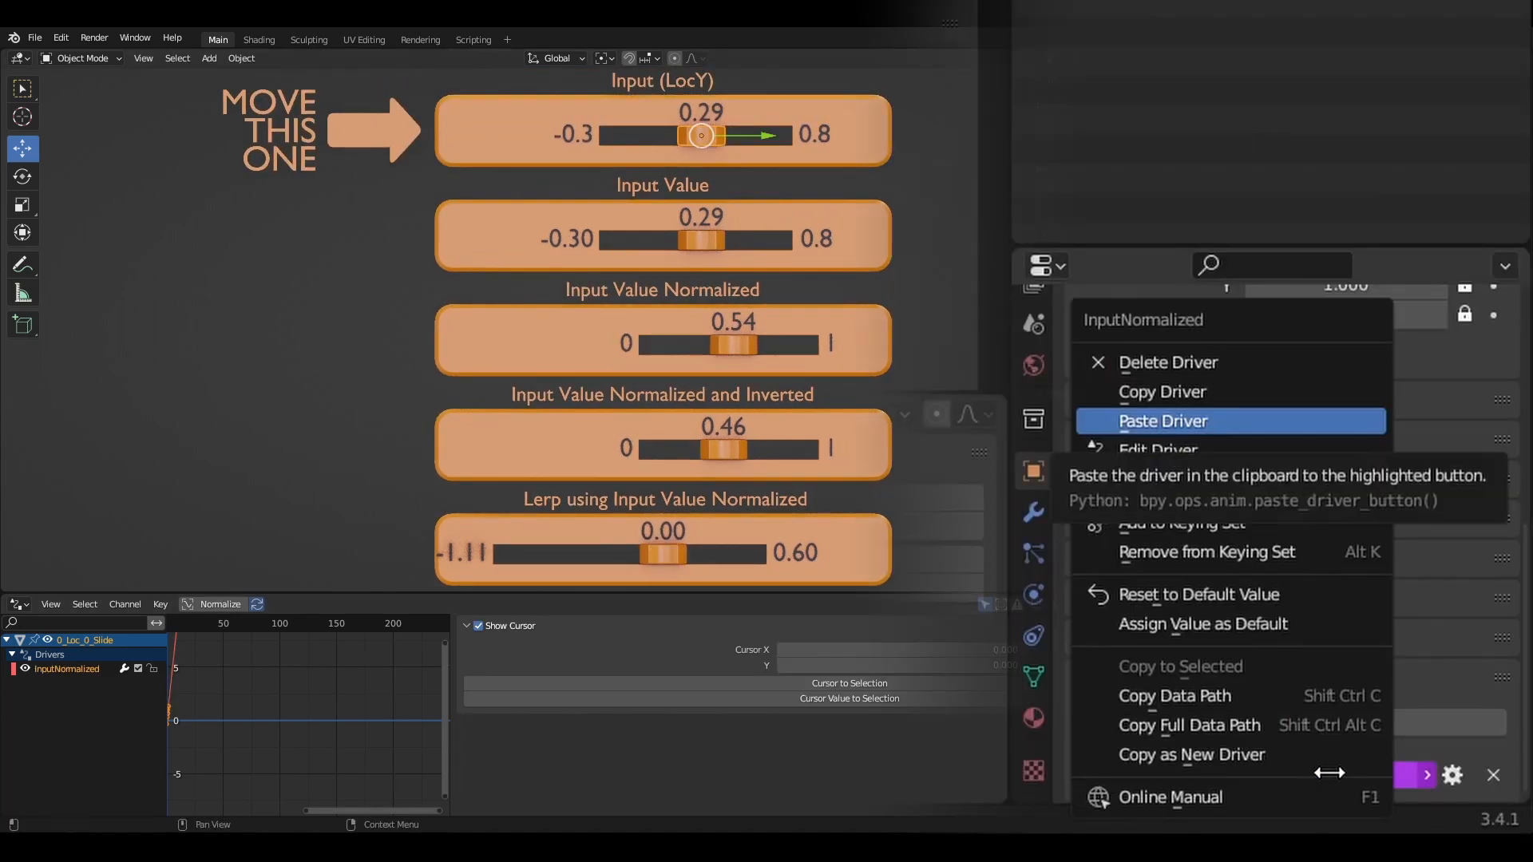
mouse_move(1176, 696)
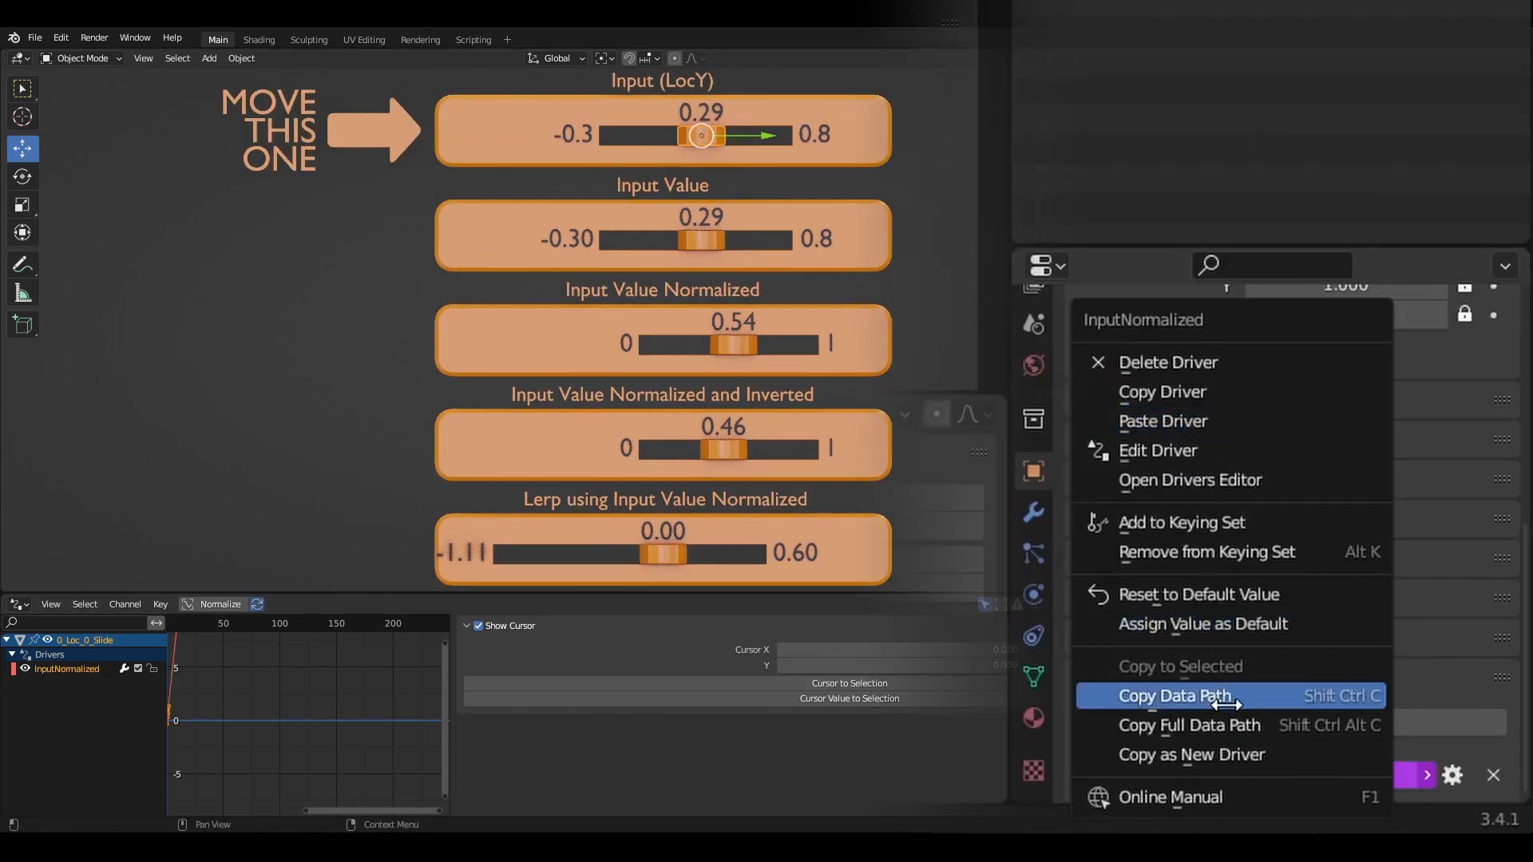
left_click(1176, 696)
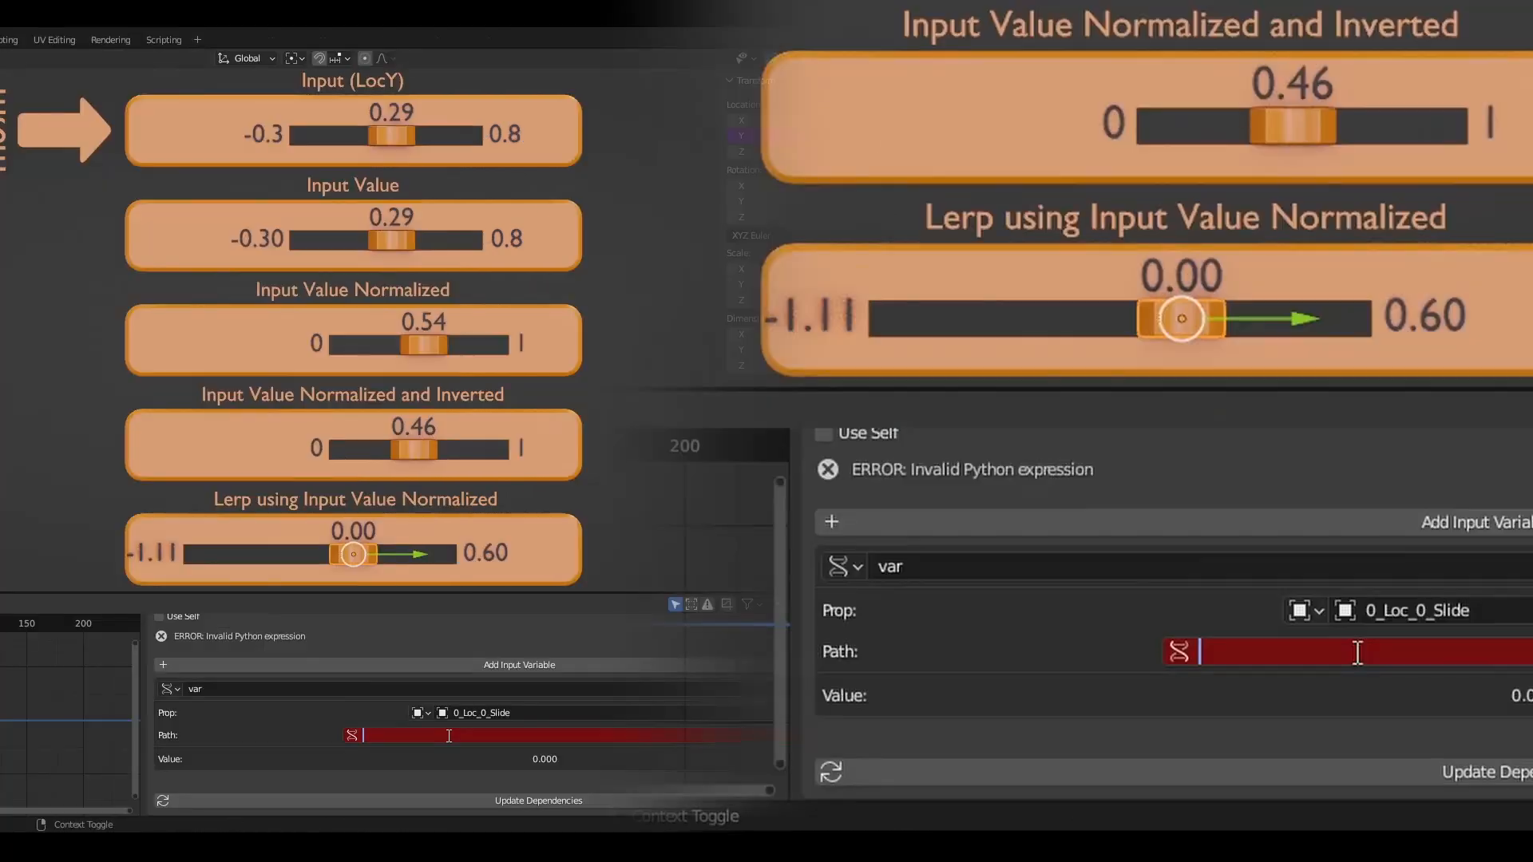
type("[\"InputNormalized\"]")
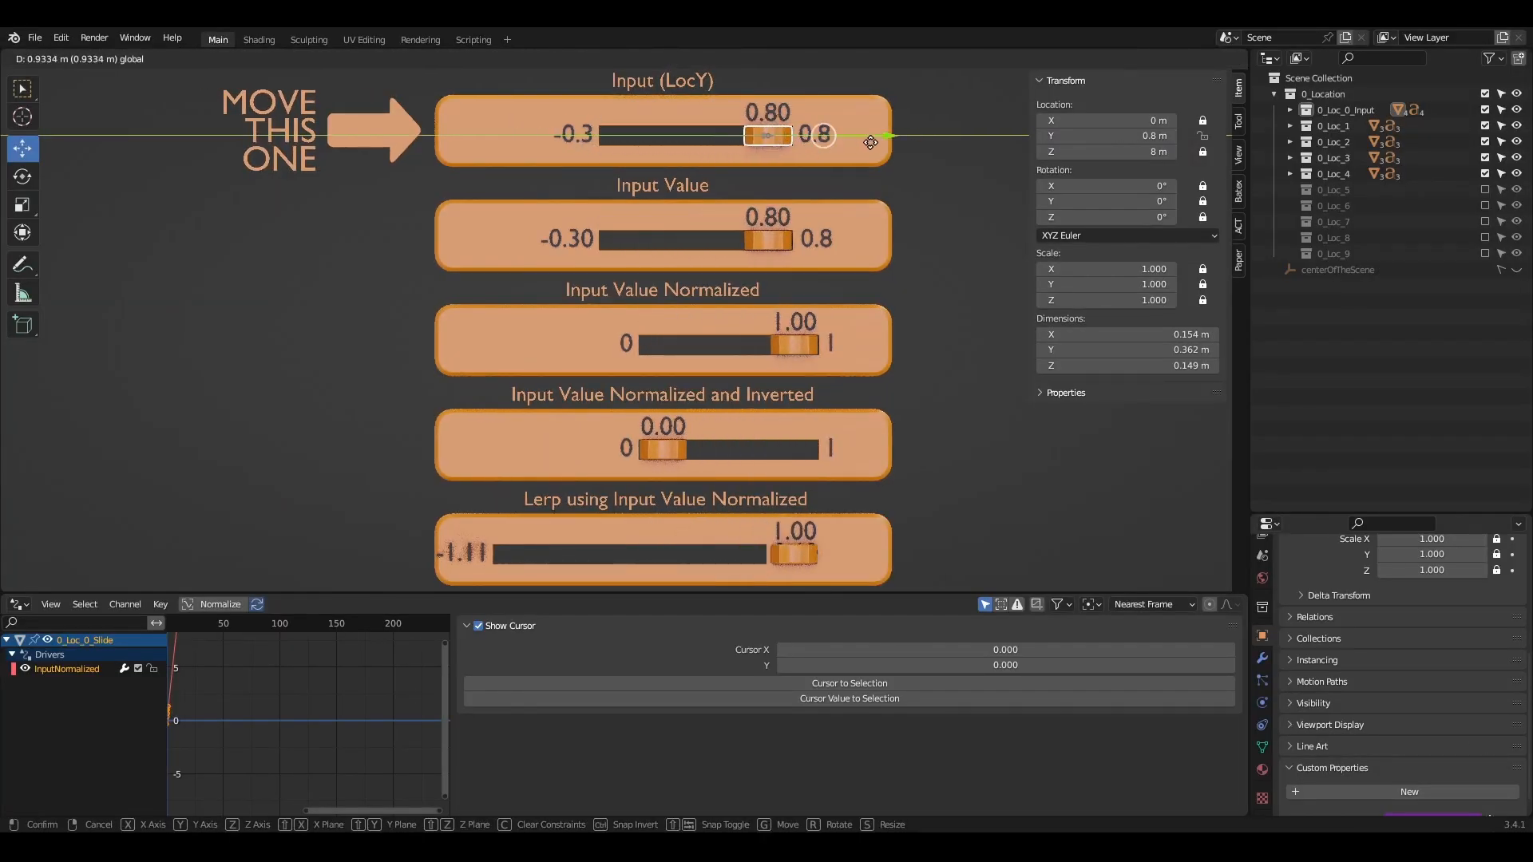
mouse_move(853, 142)
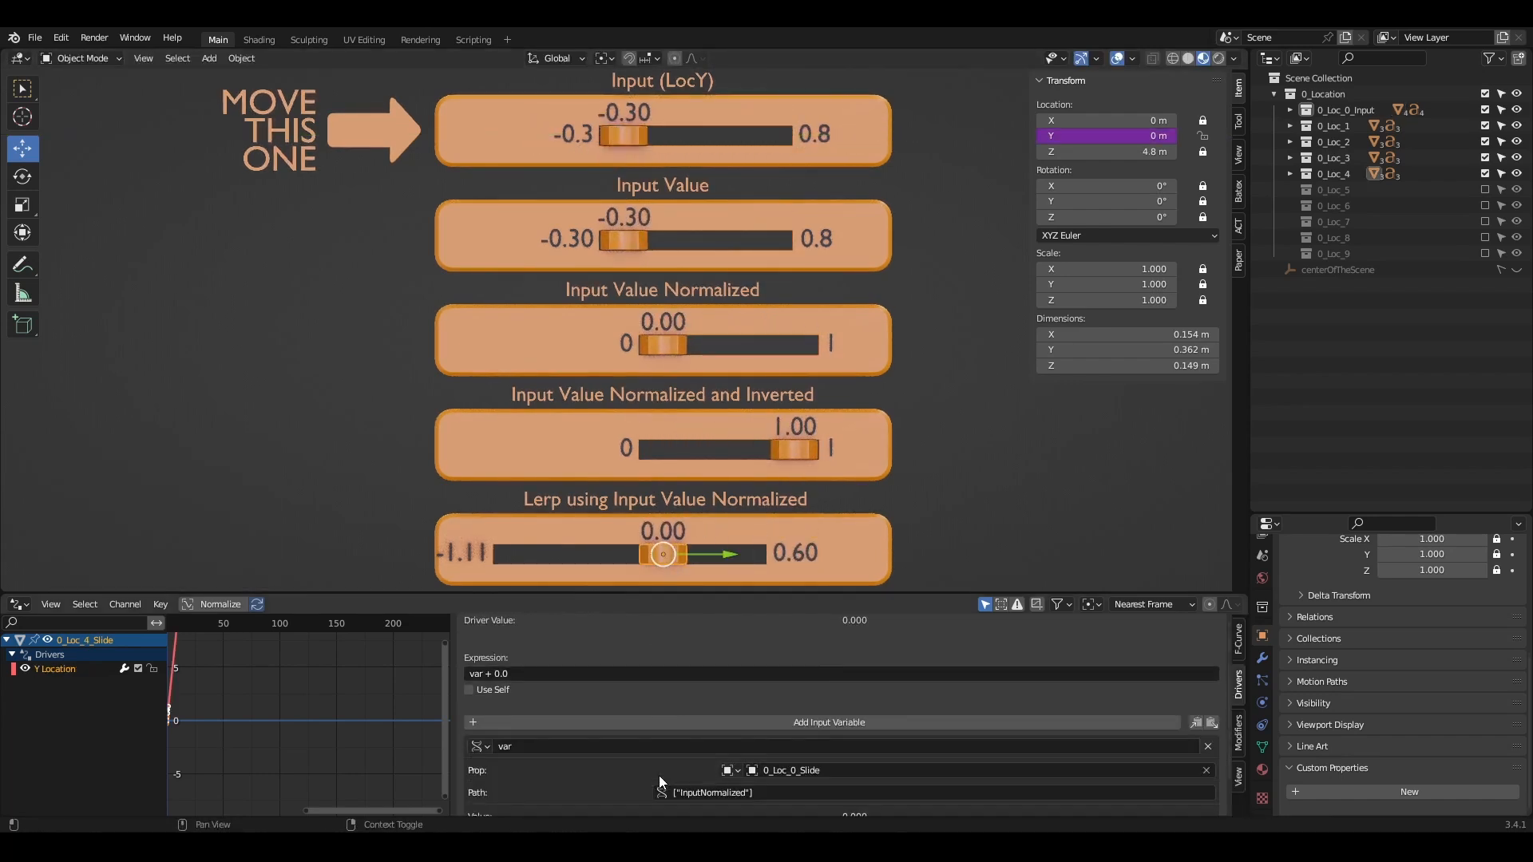
Step: Rename the driver variable to InputNor
double_click(506, 746)
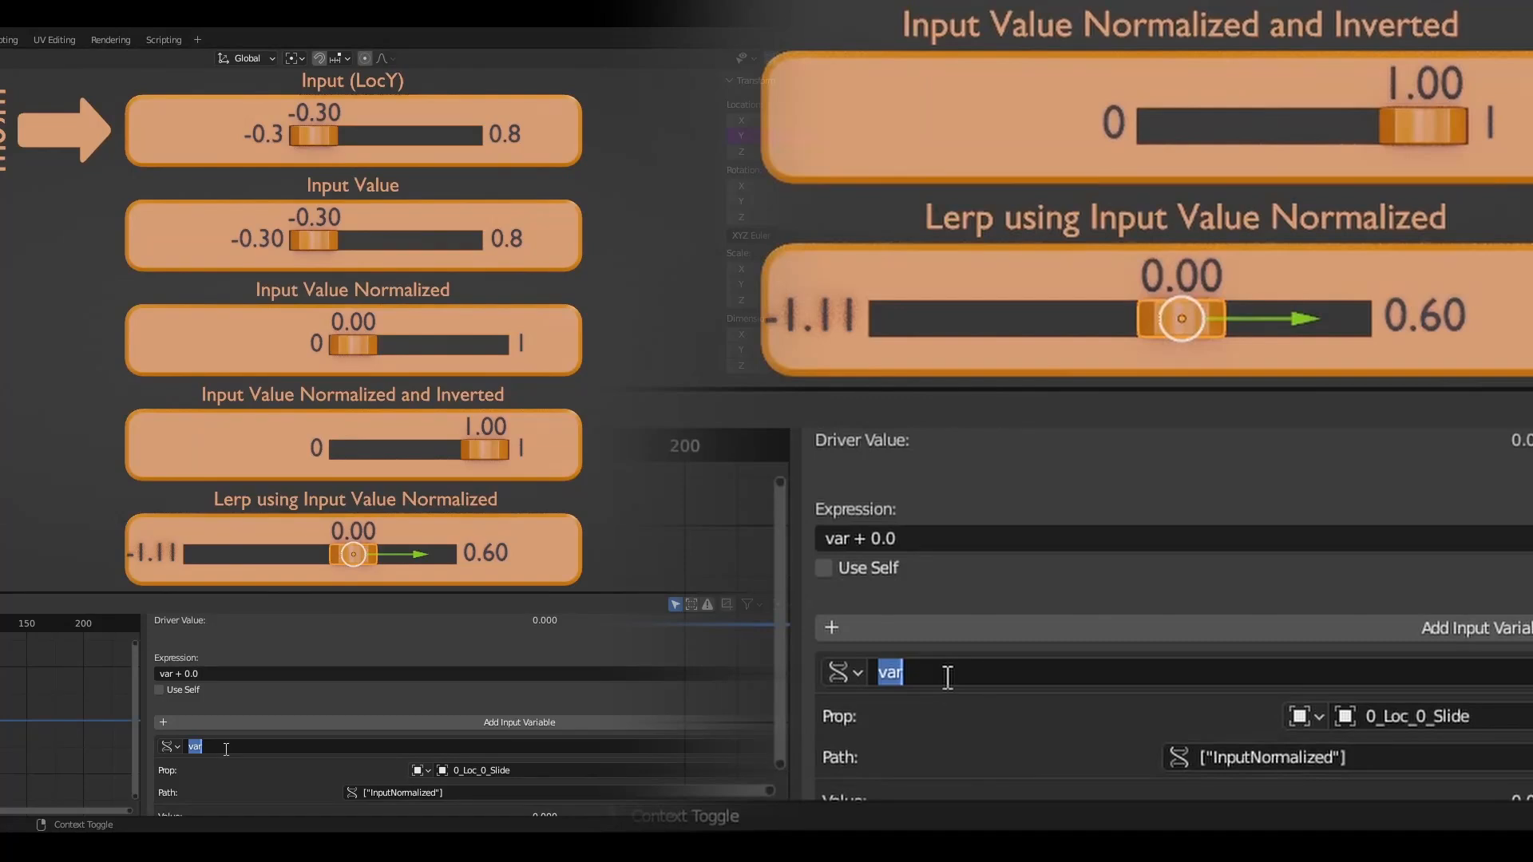
type("InputN")
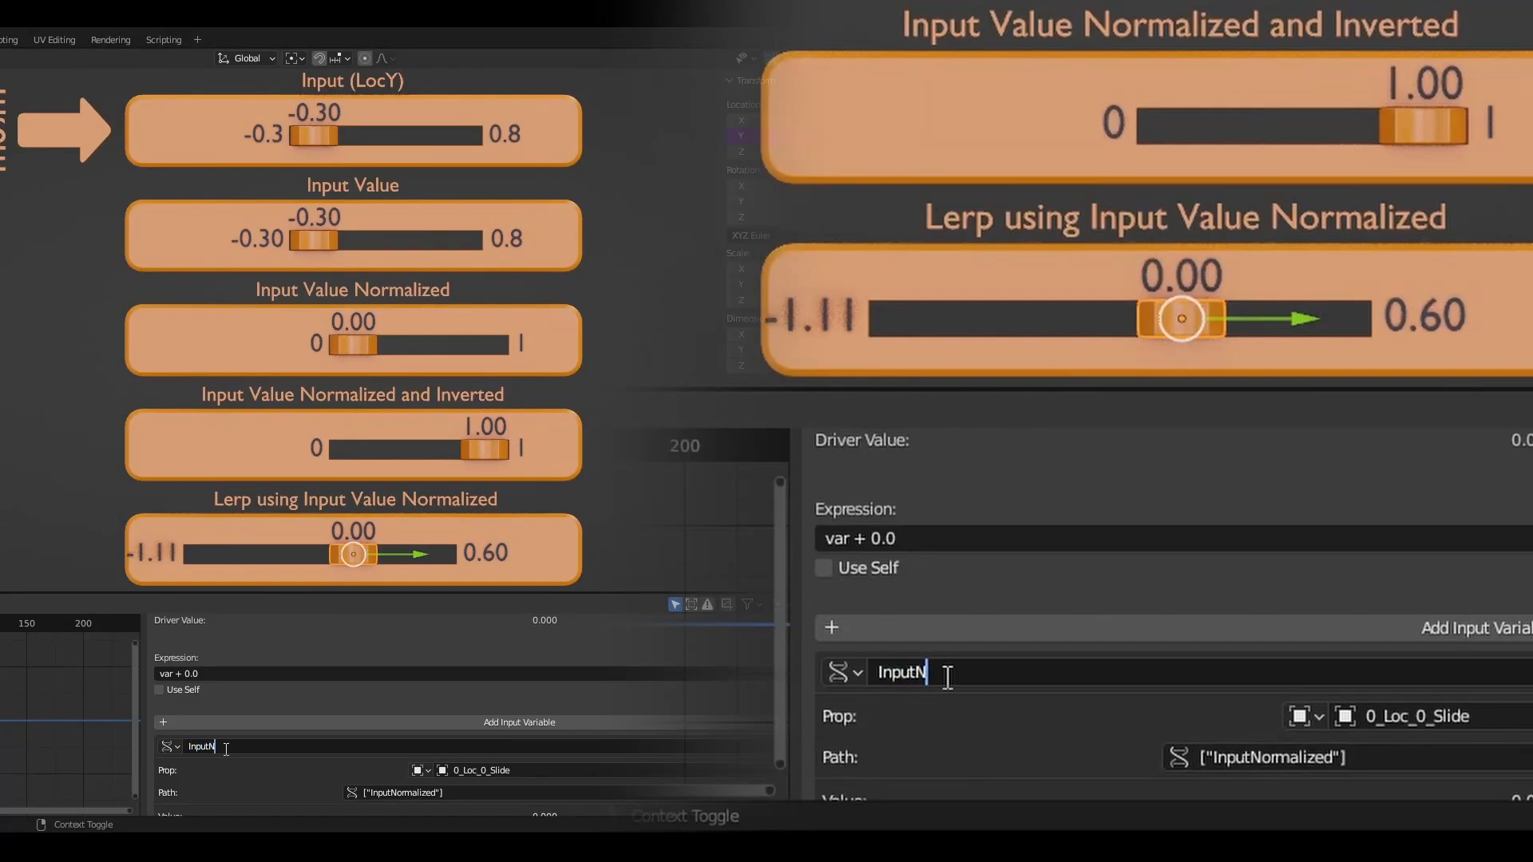
type("InputNor")
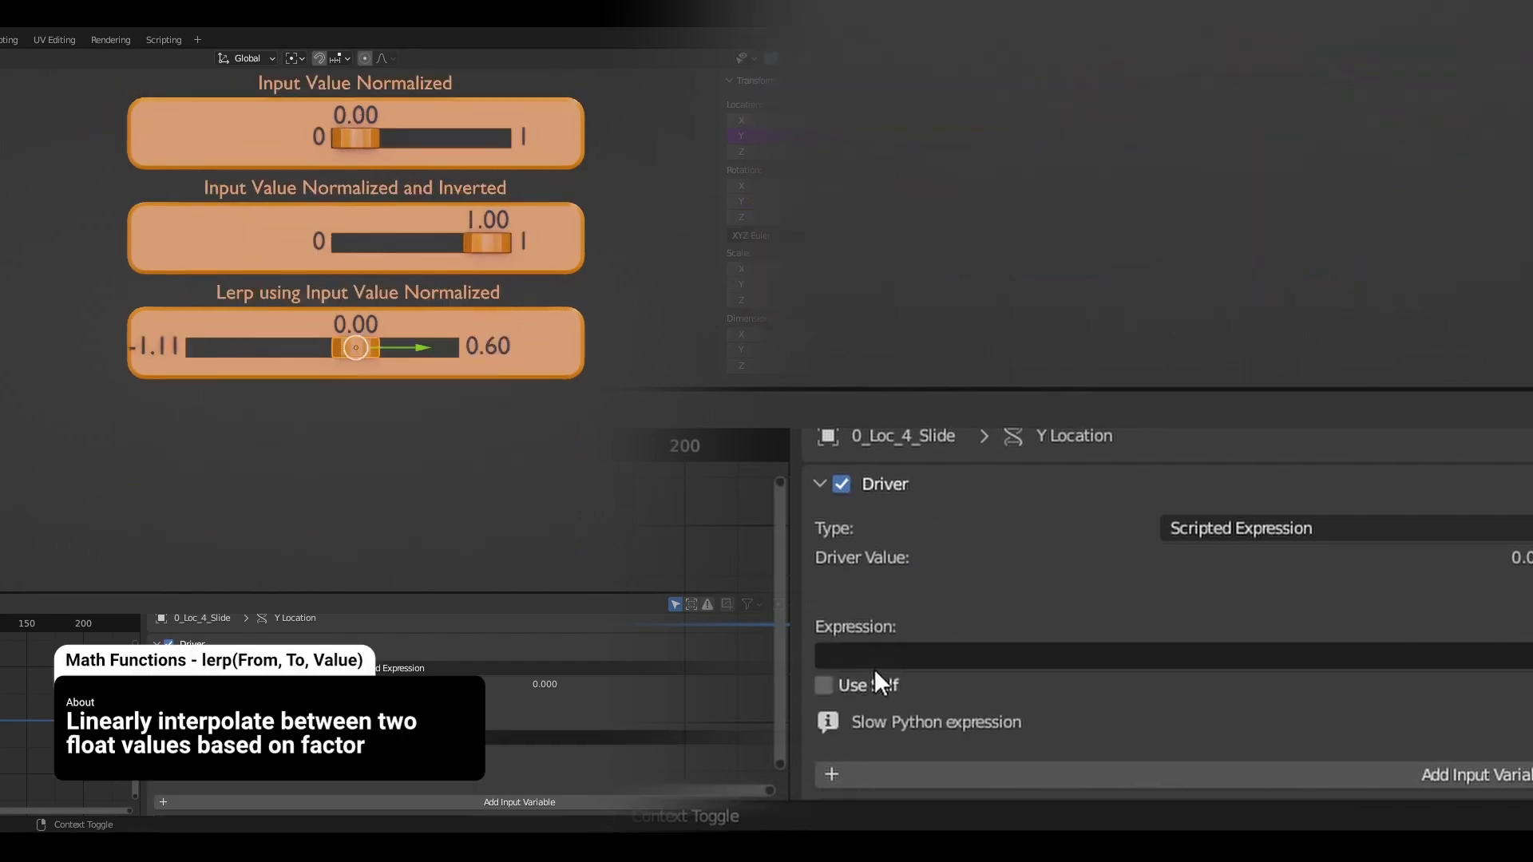
Step: Write the expression lerp(-1.11, 0.6, 0.5), removing the test factor along the way
type("lerp(")
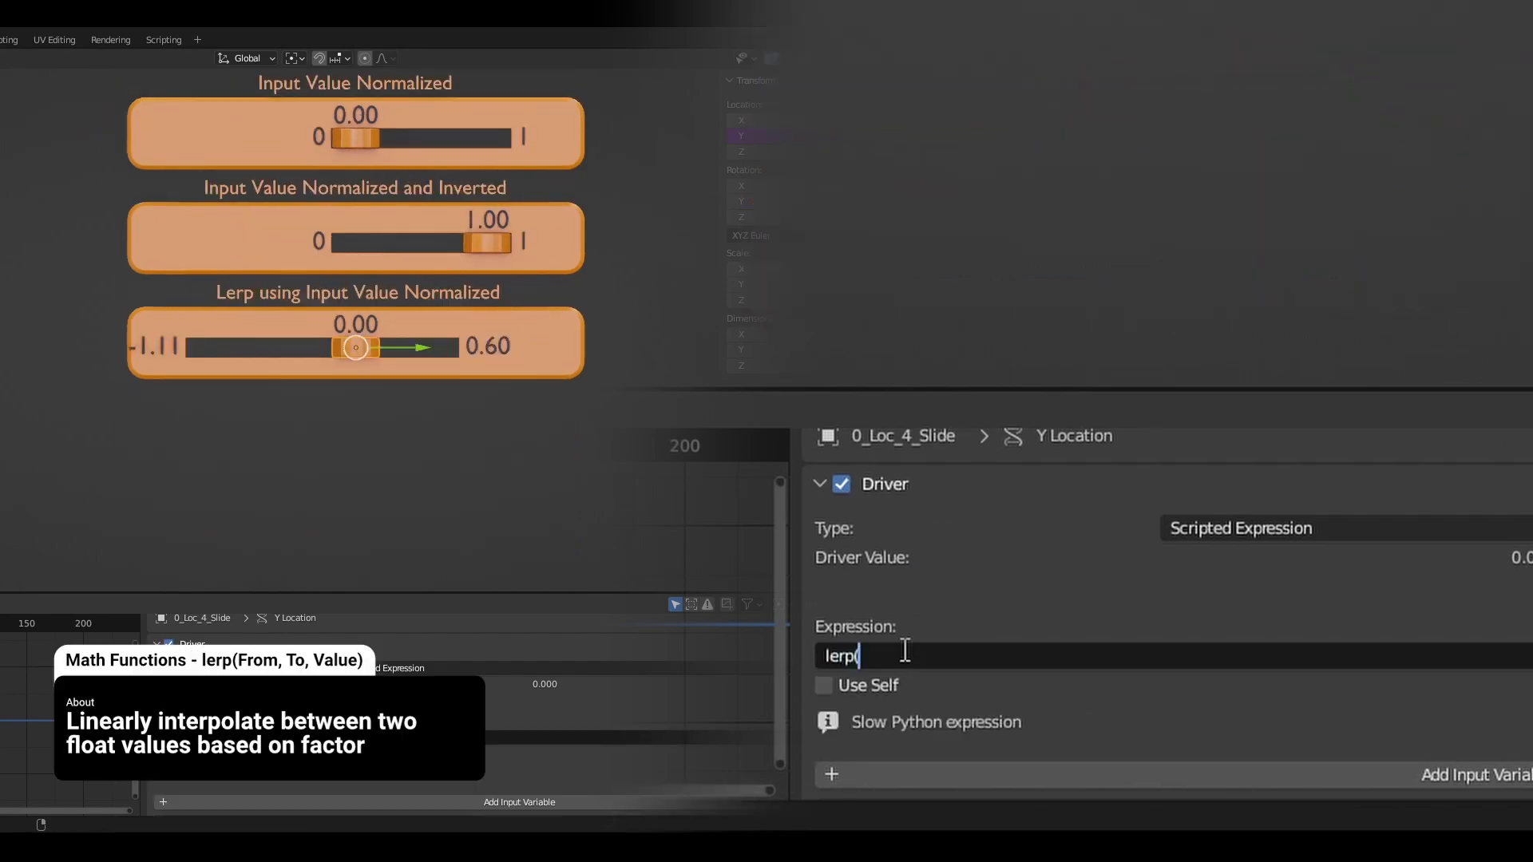
type("-1.11,")
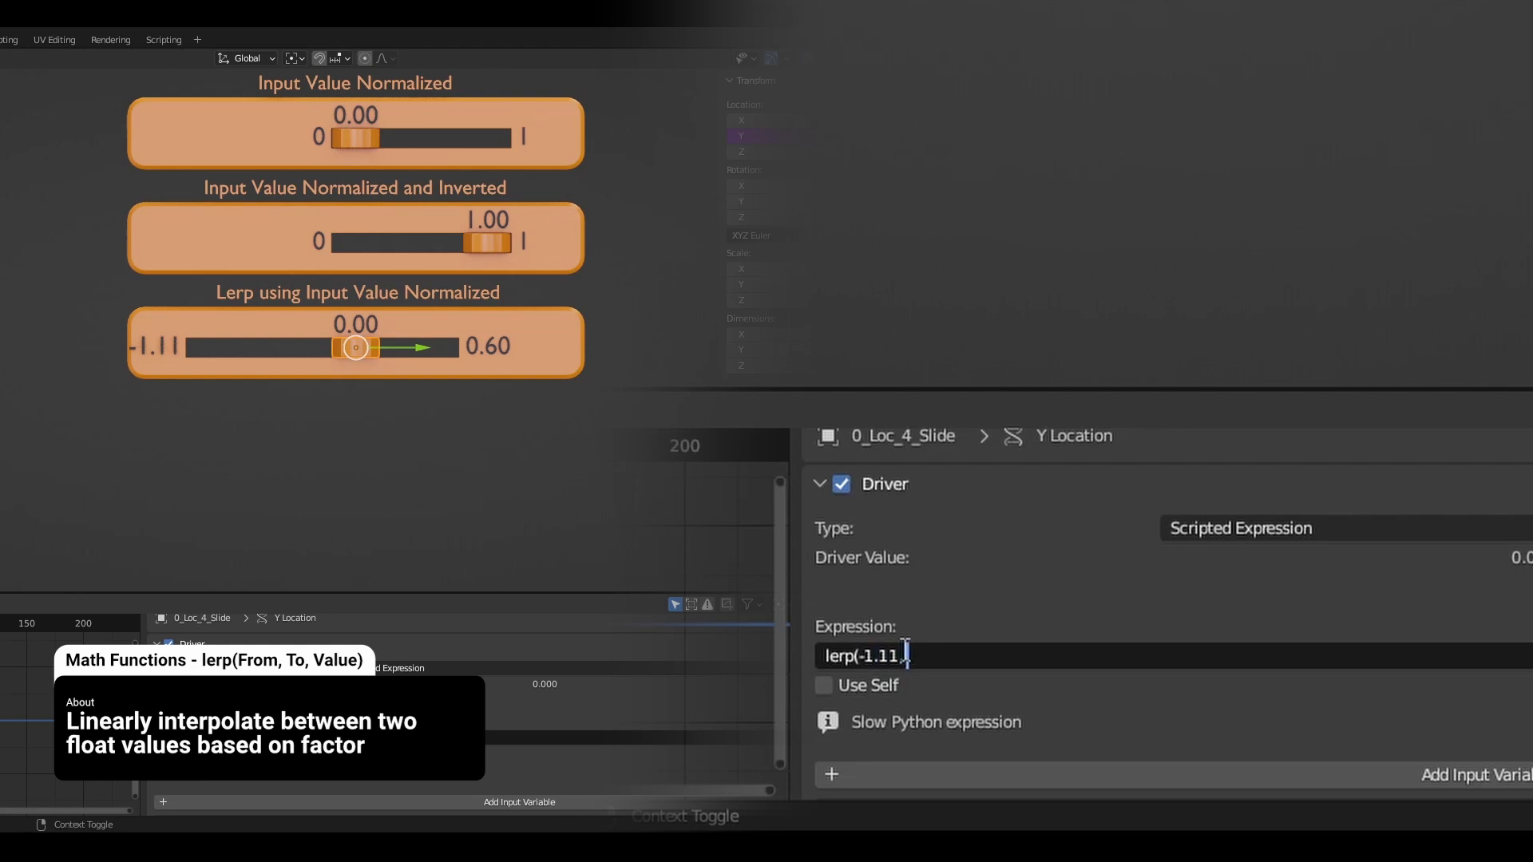
type("0.6, 0")
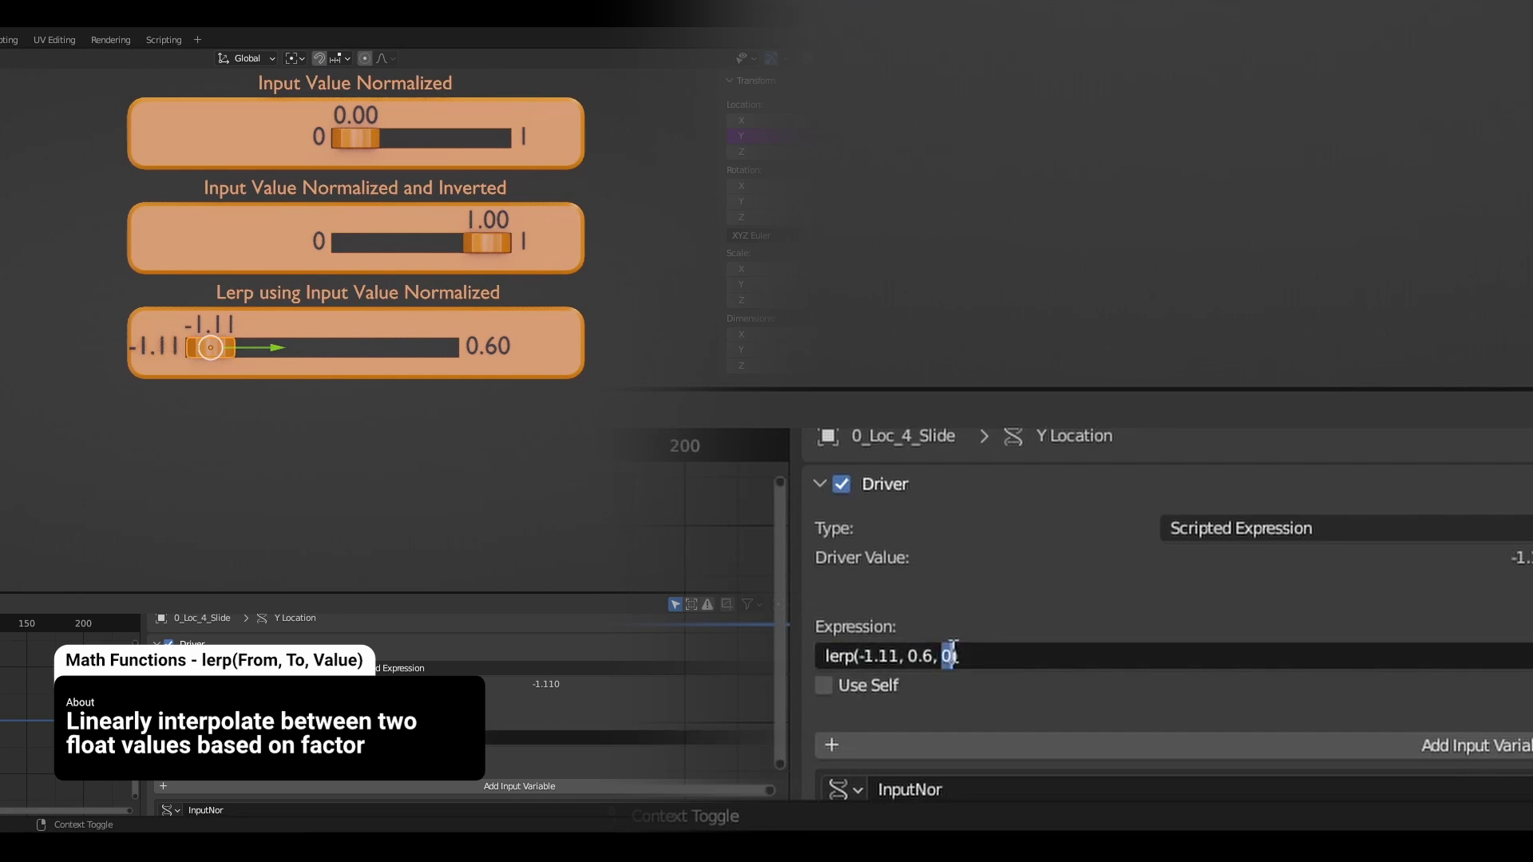
key("Backspace")
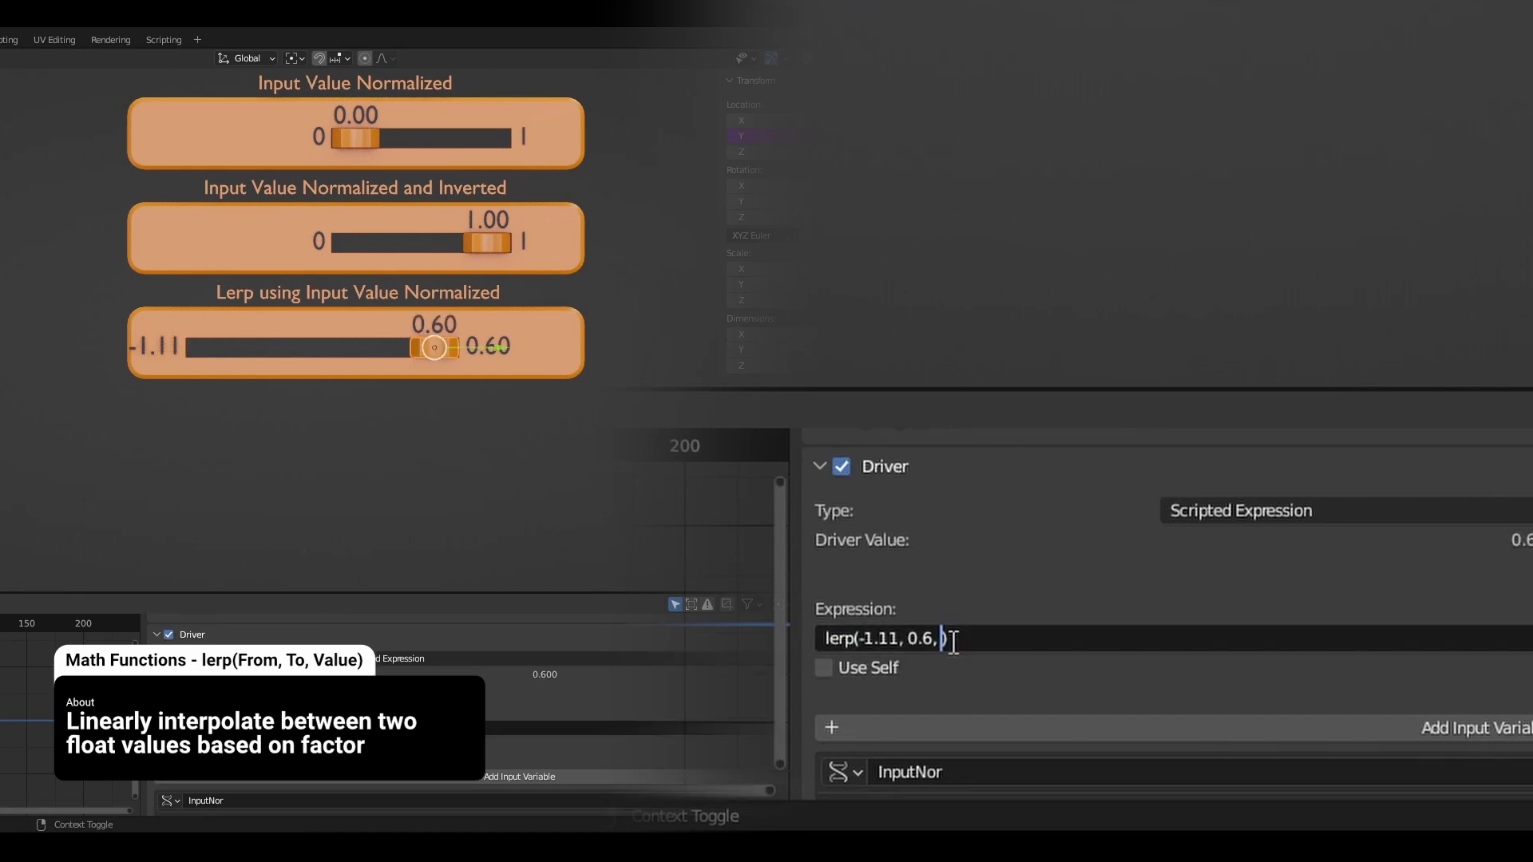
type("0.5)")
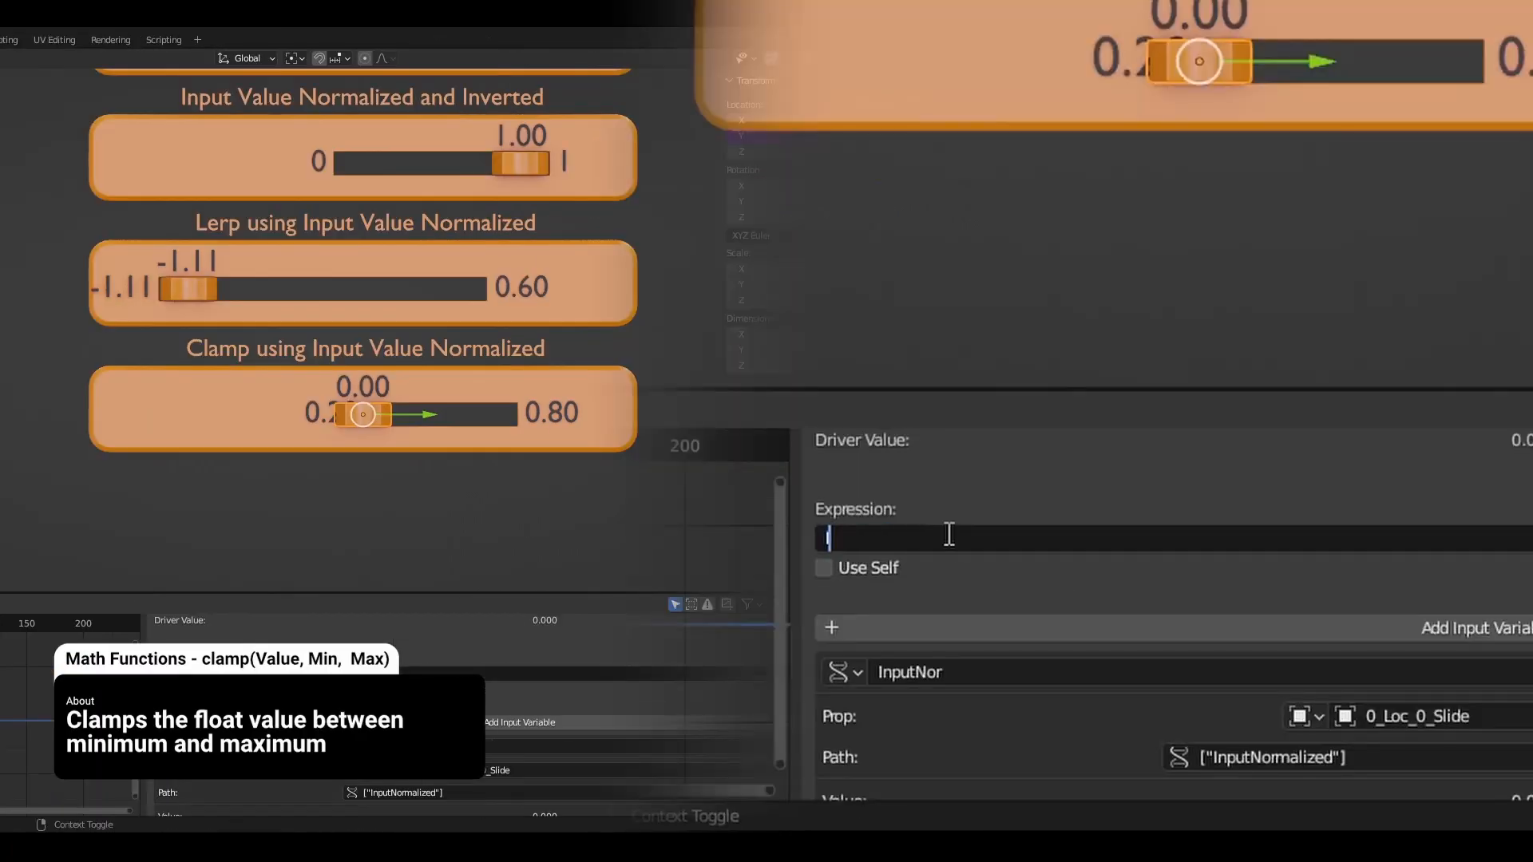
Step: Write the expression clamp(InputNor, 0.2, 0.8) and confirm it
type("clamp(0, 0.2")
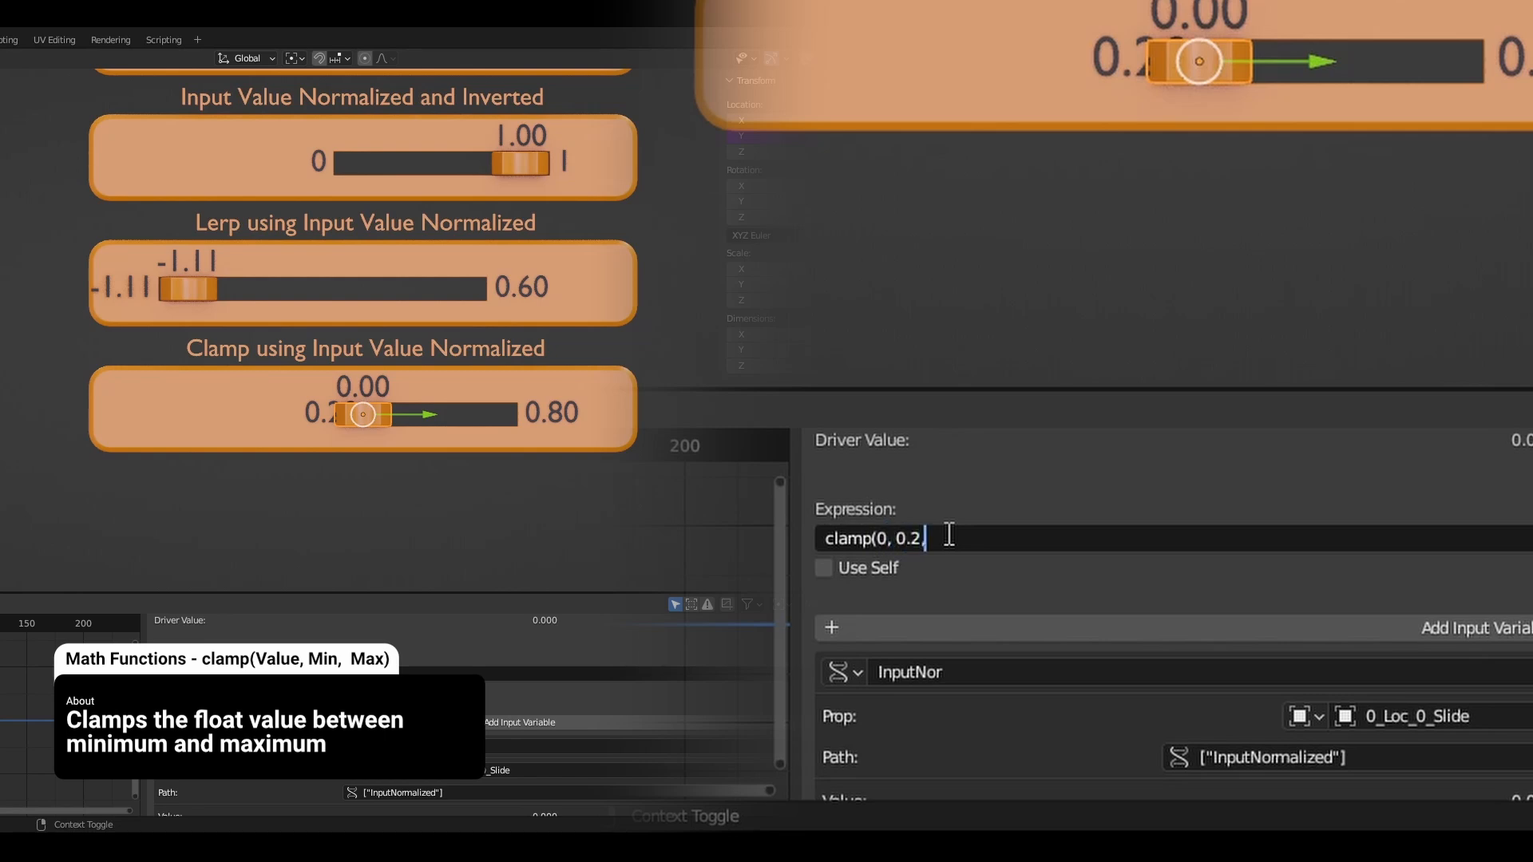
type(", 0.")
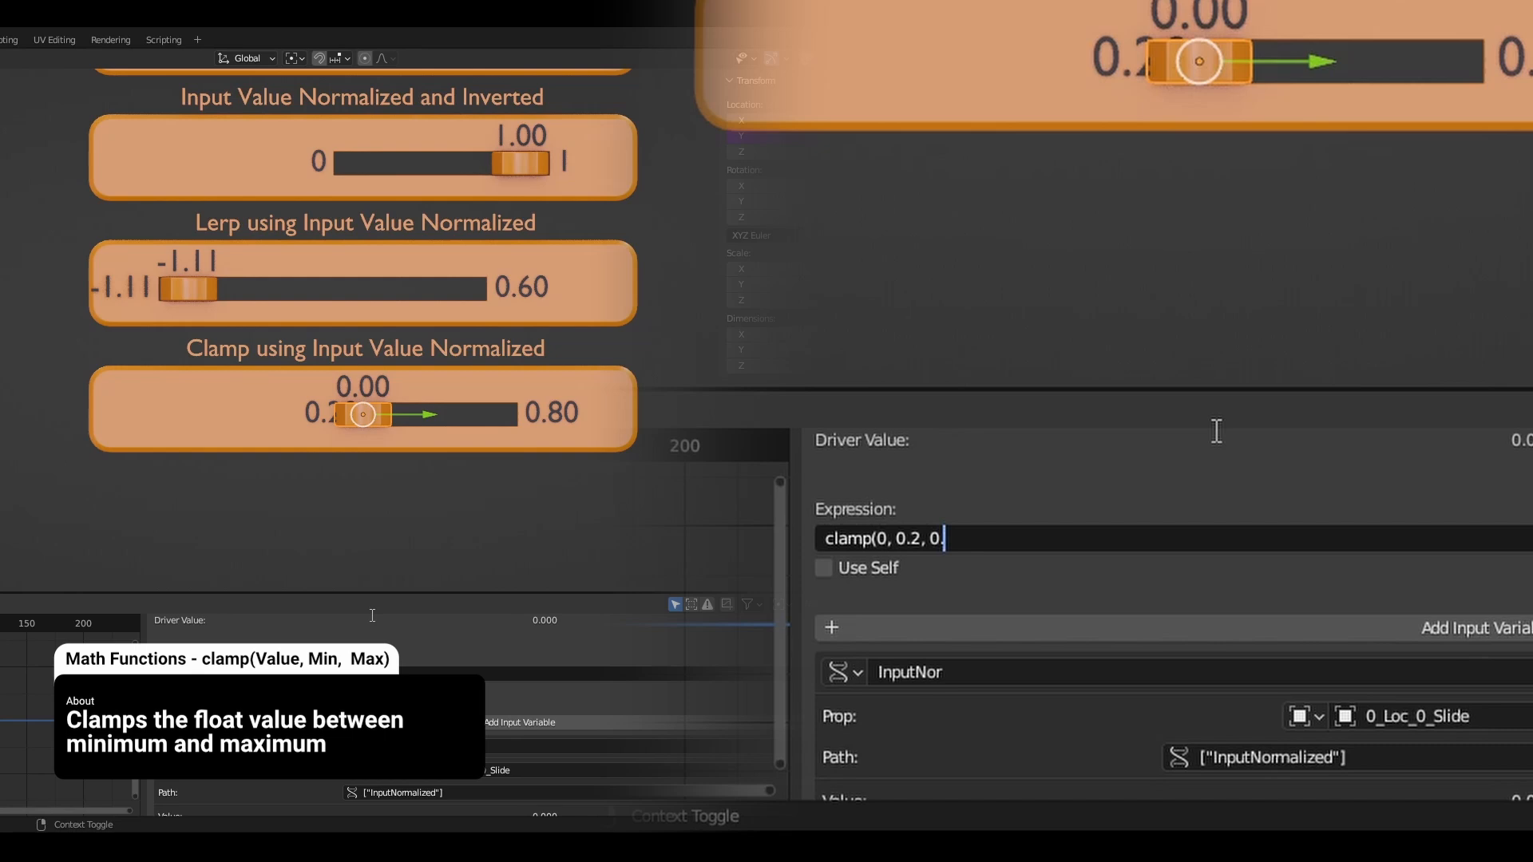
type("8)")
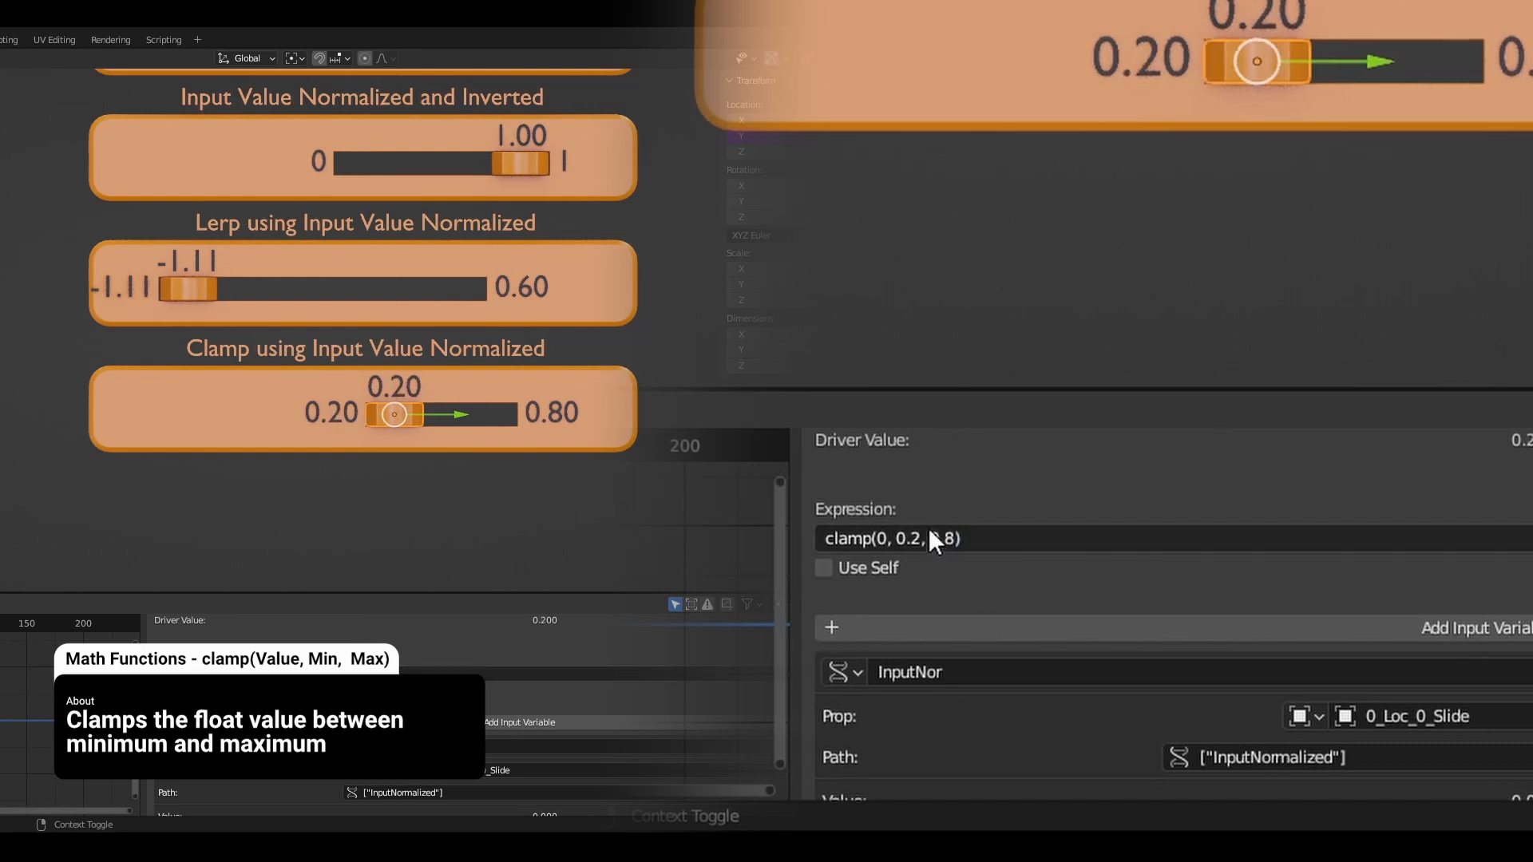
left_click(889, 539)
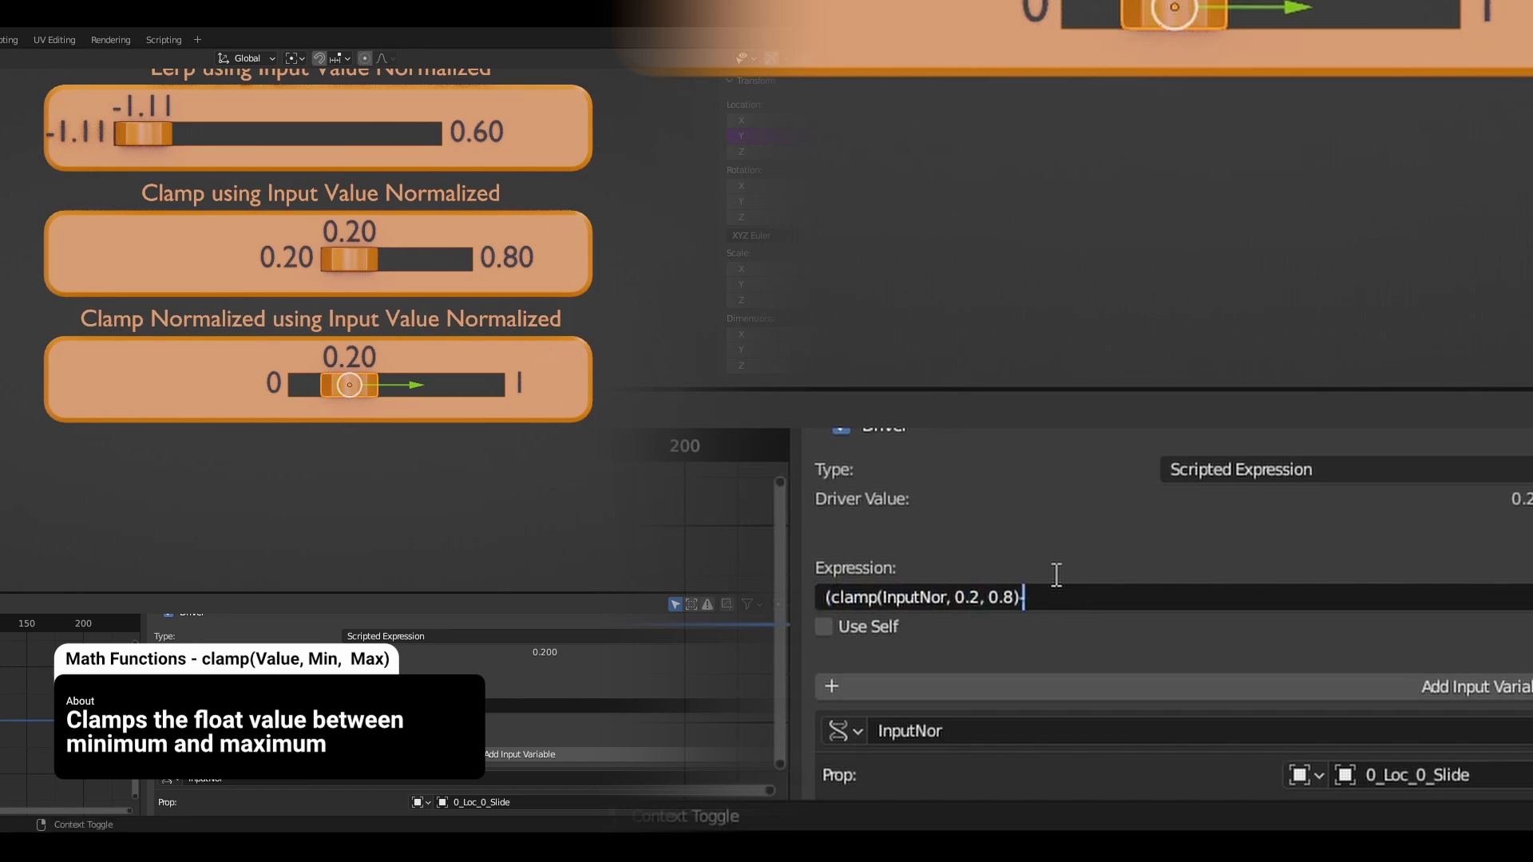
Step: Extend the expression to (clamp(InputNor, 0.2, 0.8)-0.2)/(0.8-0.2)
type("-0.2")
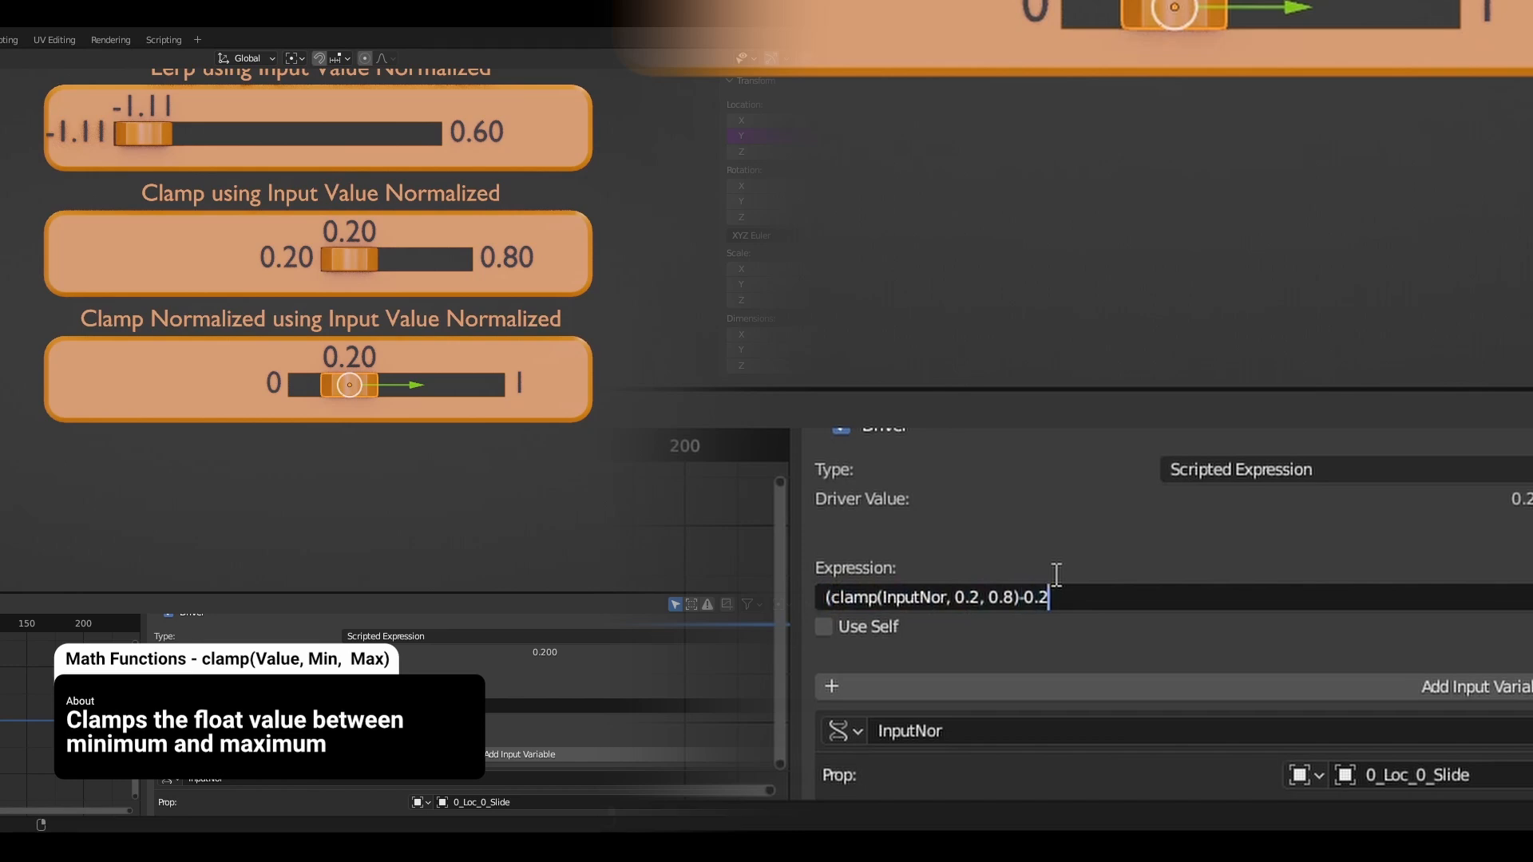
type("/(")
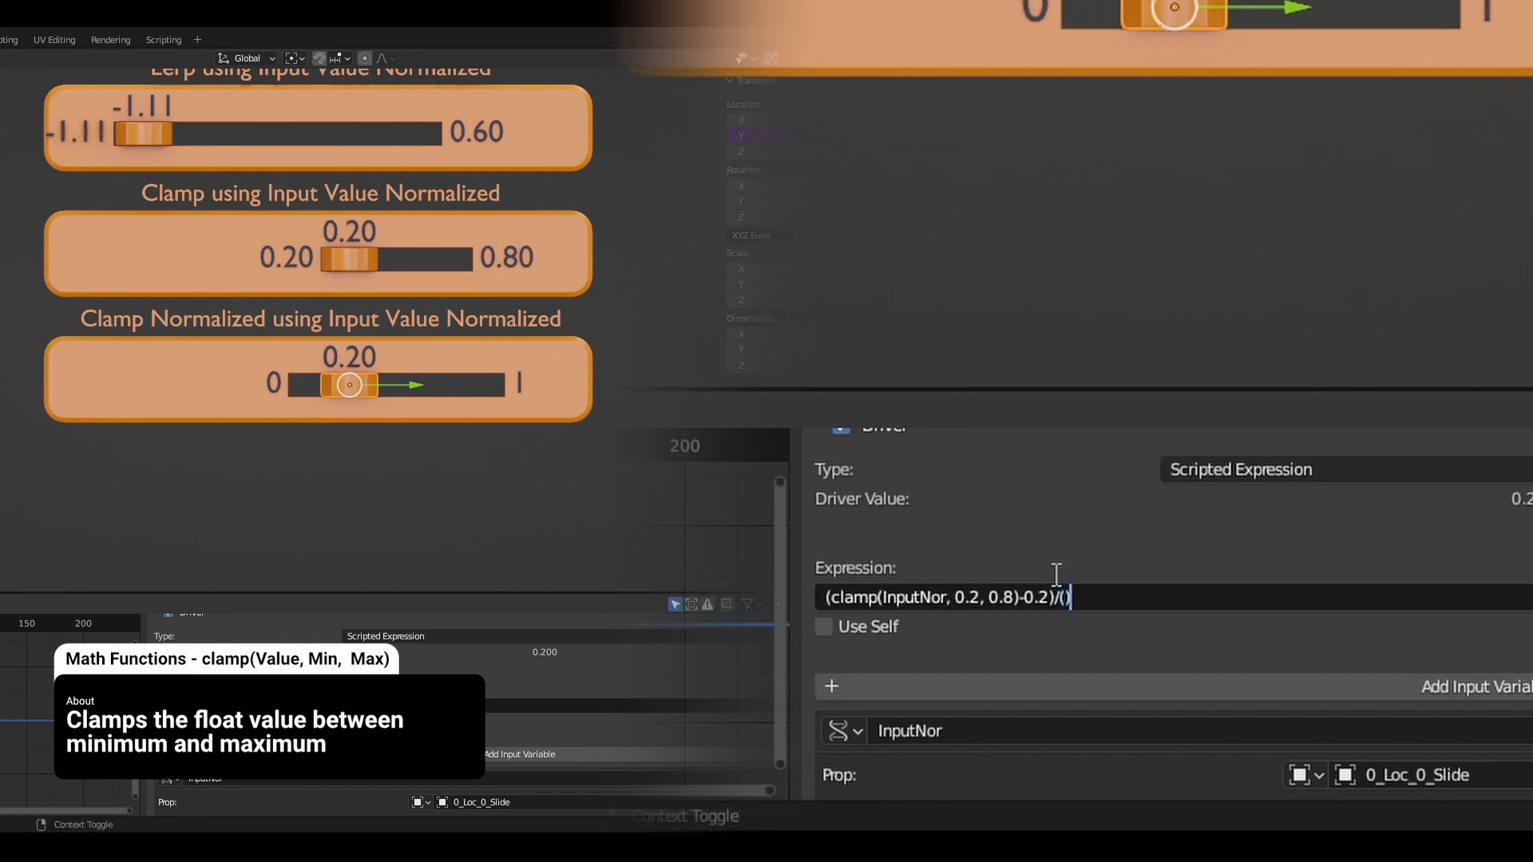
type("0.8")
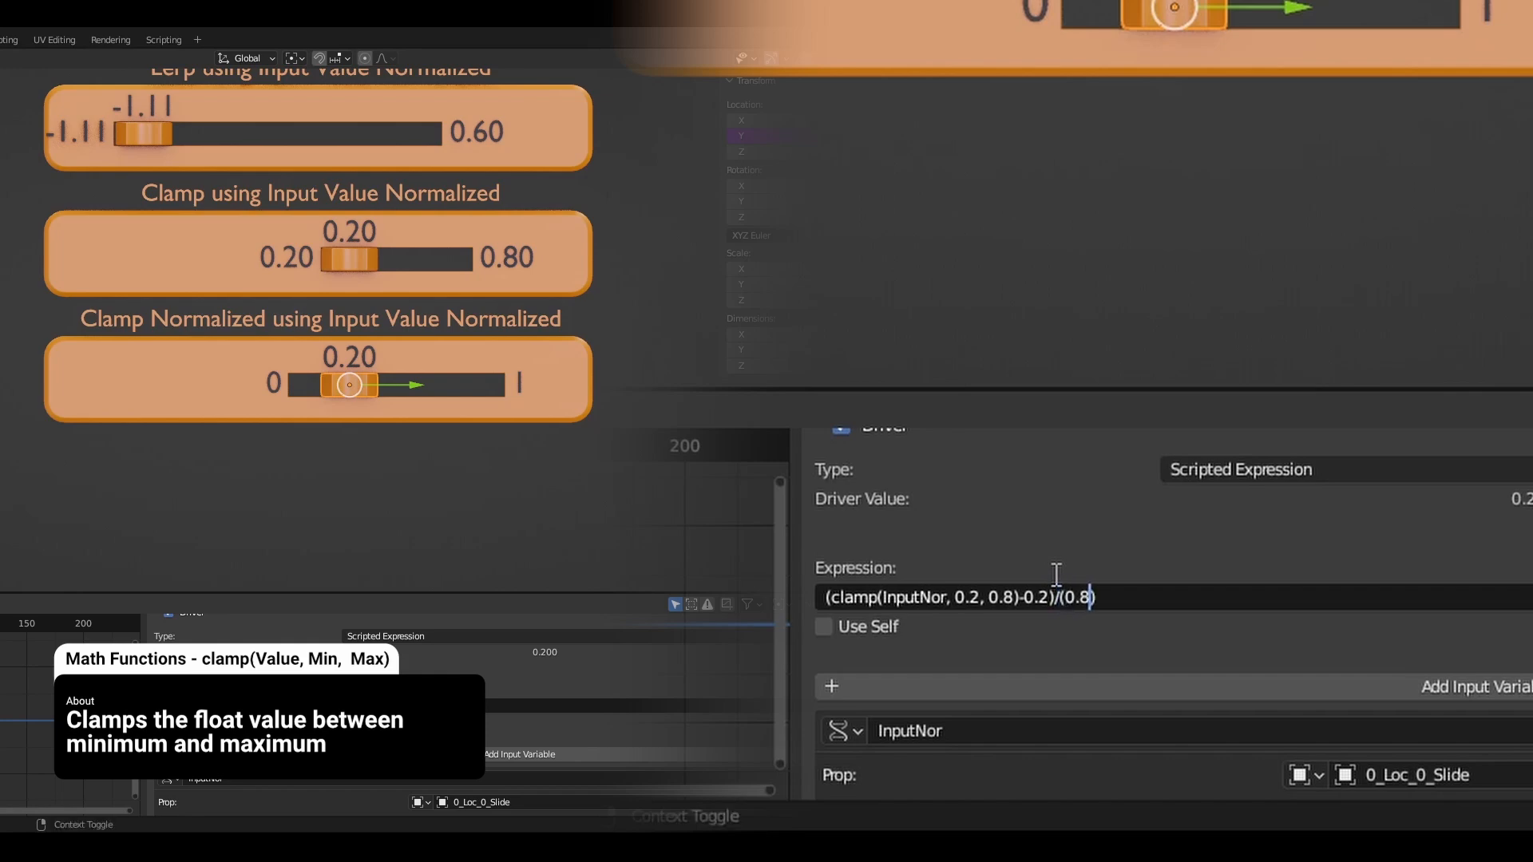
type("-0")
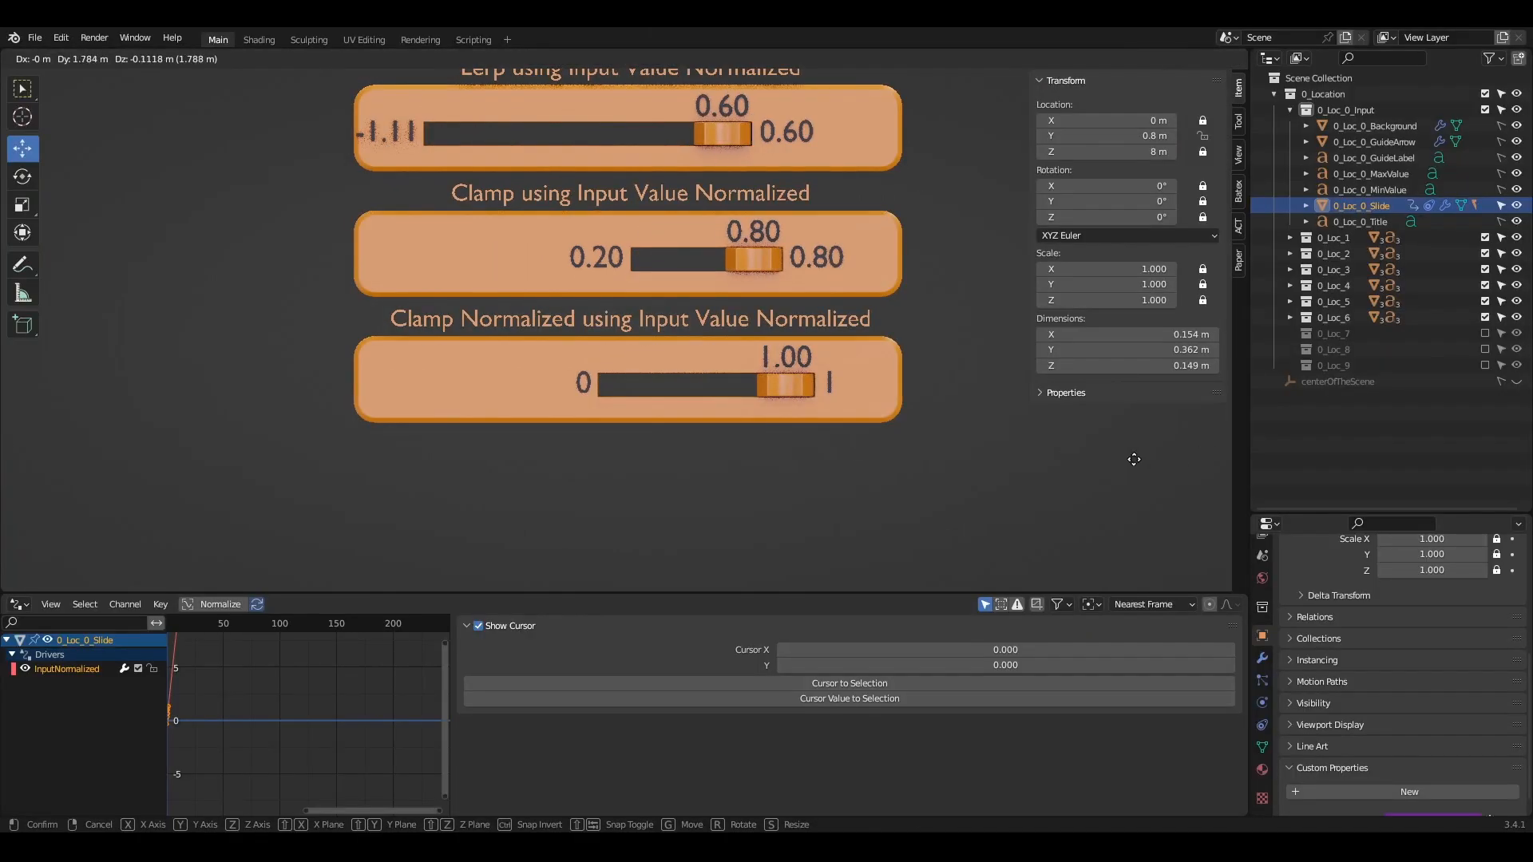
mouse_move(857, 462)
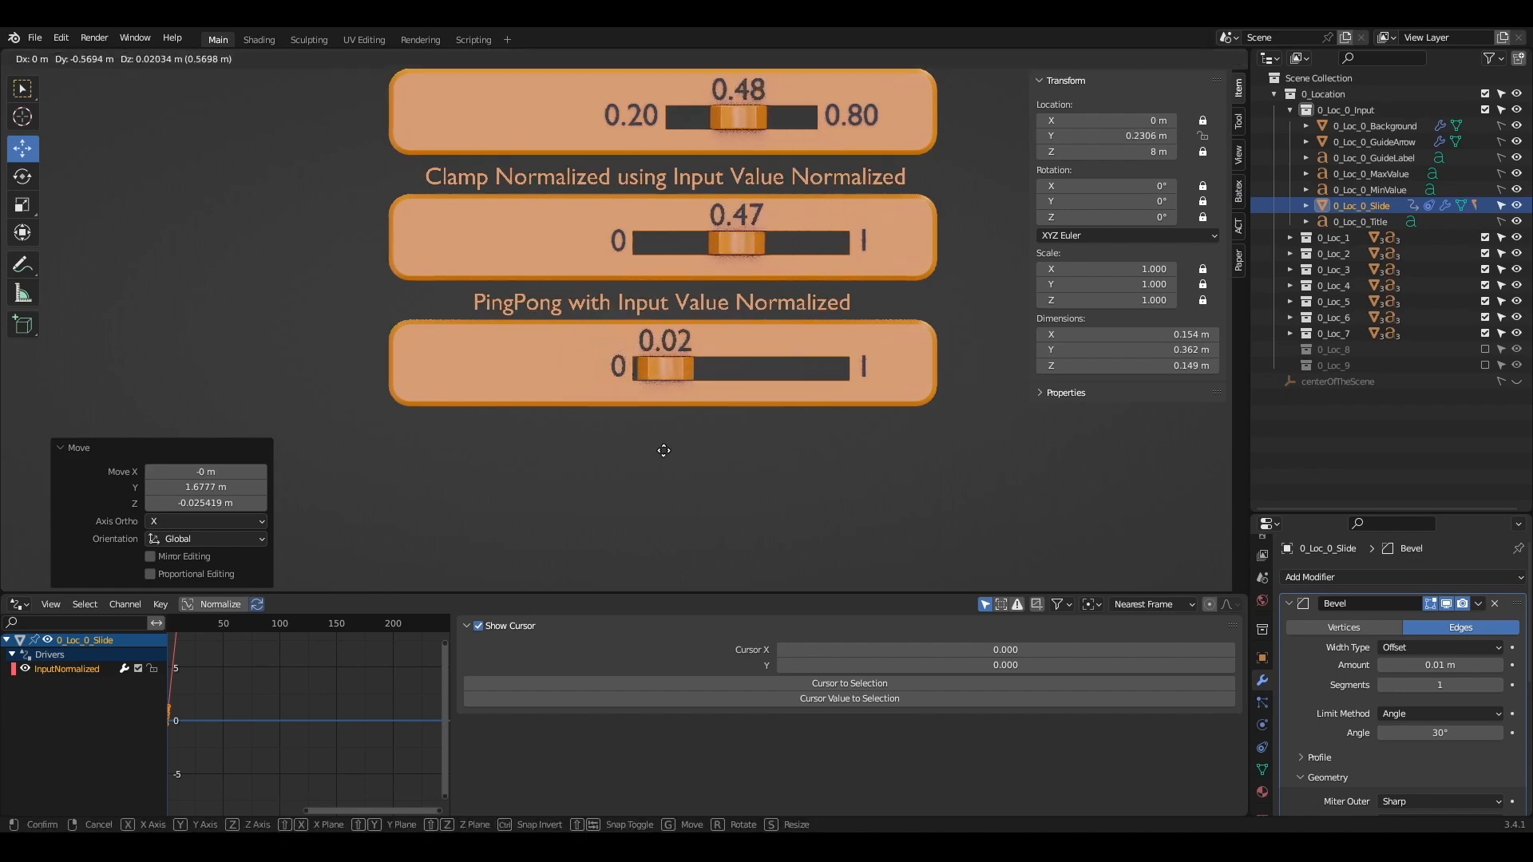
mouse_move(801, 471)
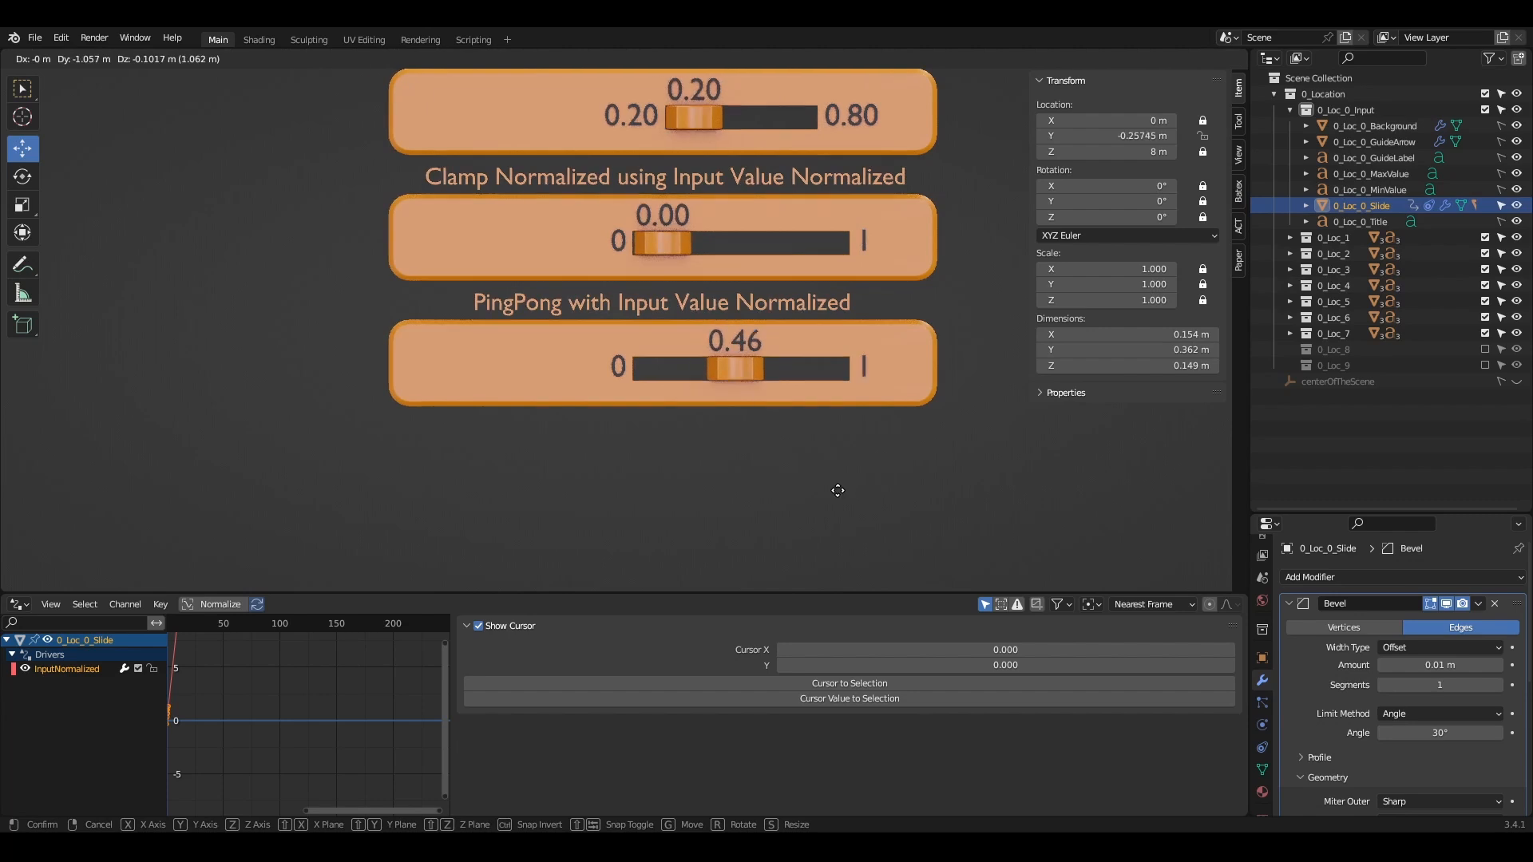
mouse_move(939, 496)
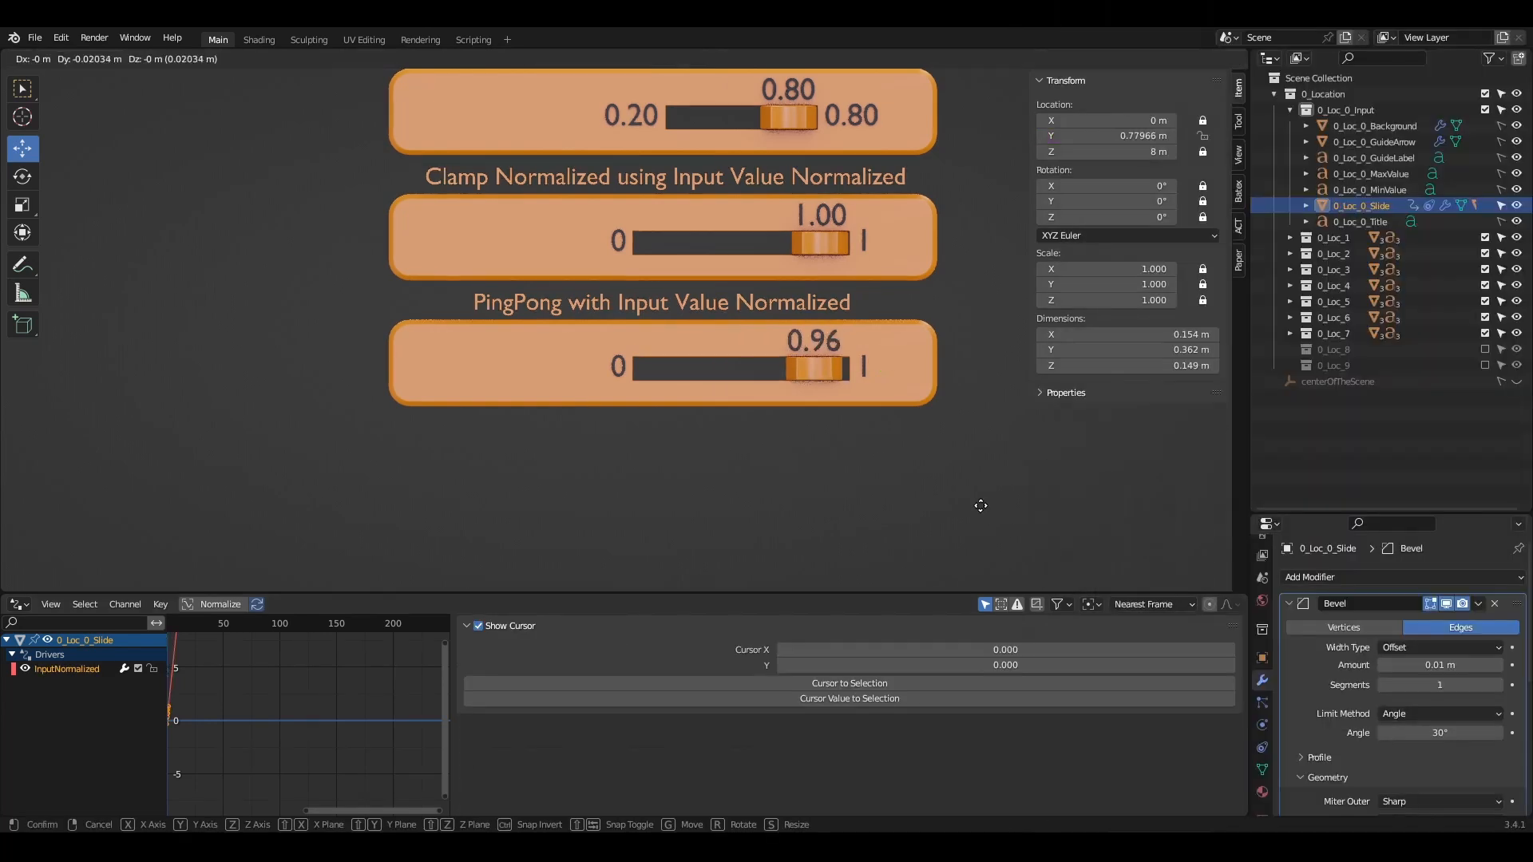
mouse_move(838, 531)
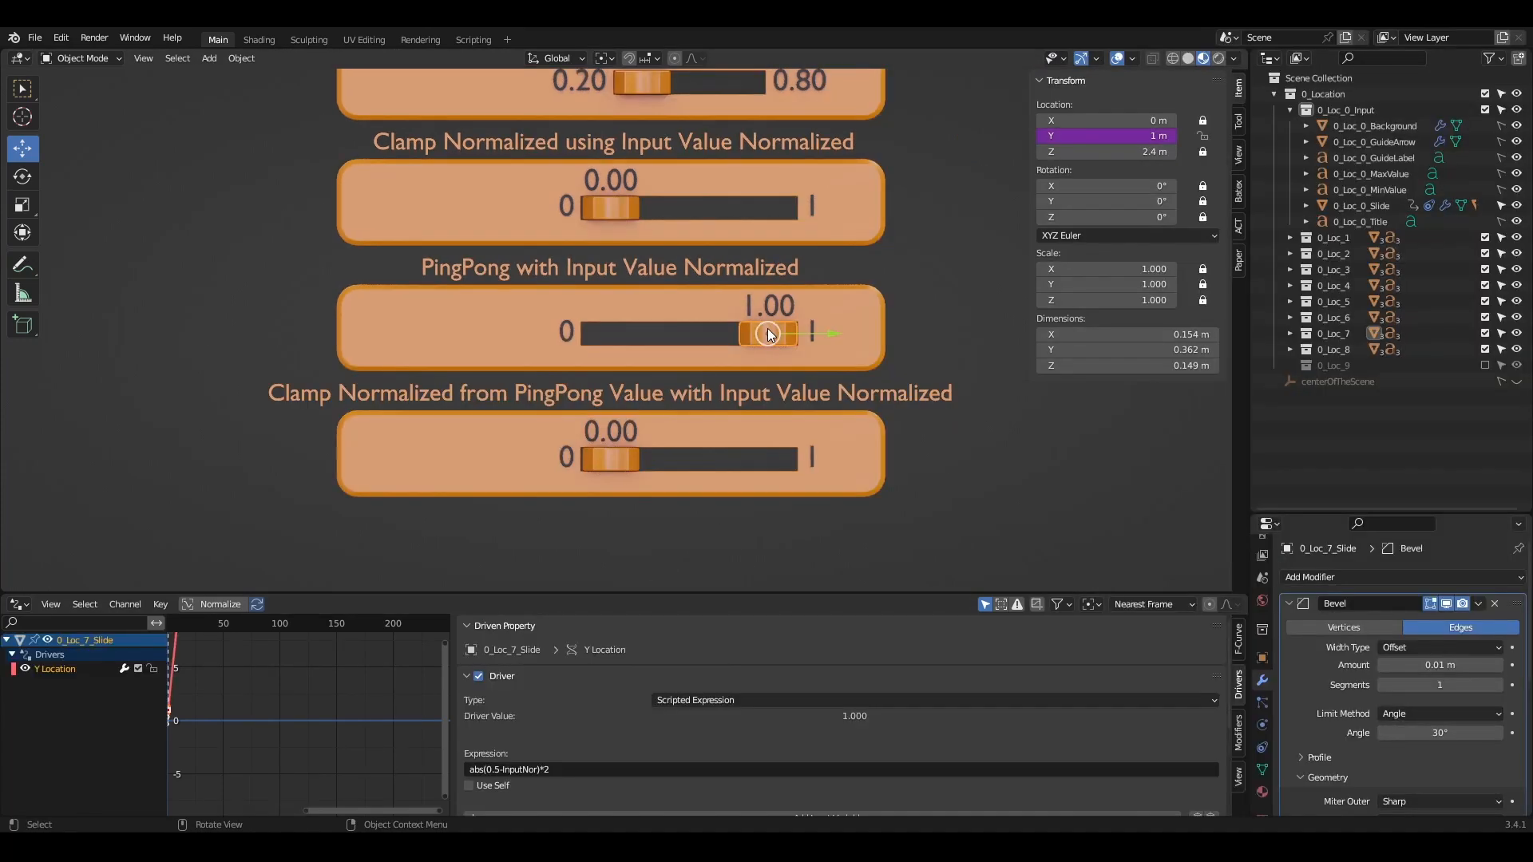
Step: Wrap the driver expression as (clamp(abs(0.5-InputNor)*2, 0.2, 0.8)-0.2)/(0.8…) to clamp and rescale the pingpong value
left_click(610, 460)
type("clamp(")
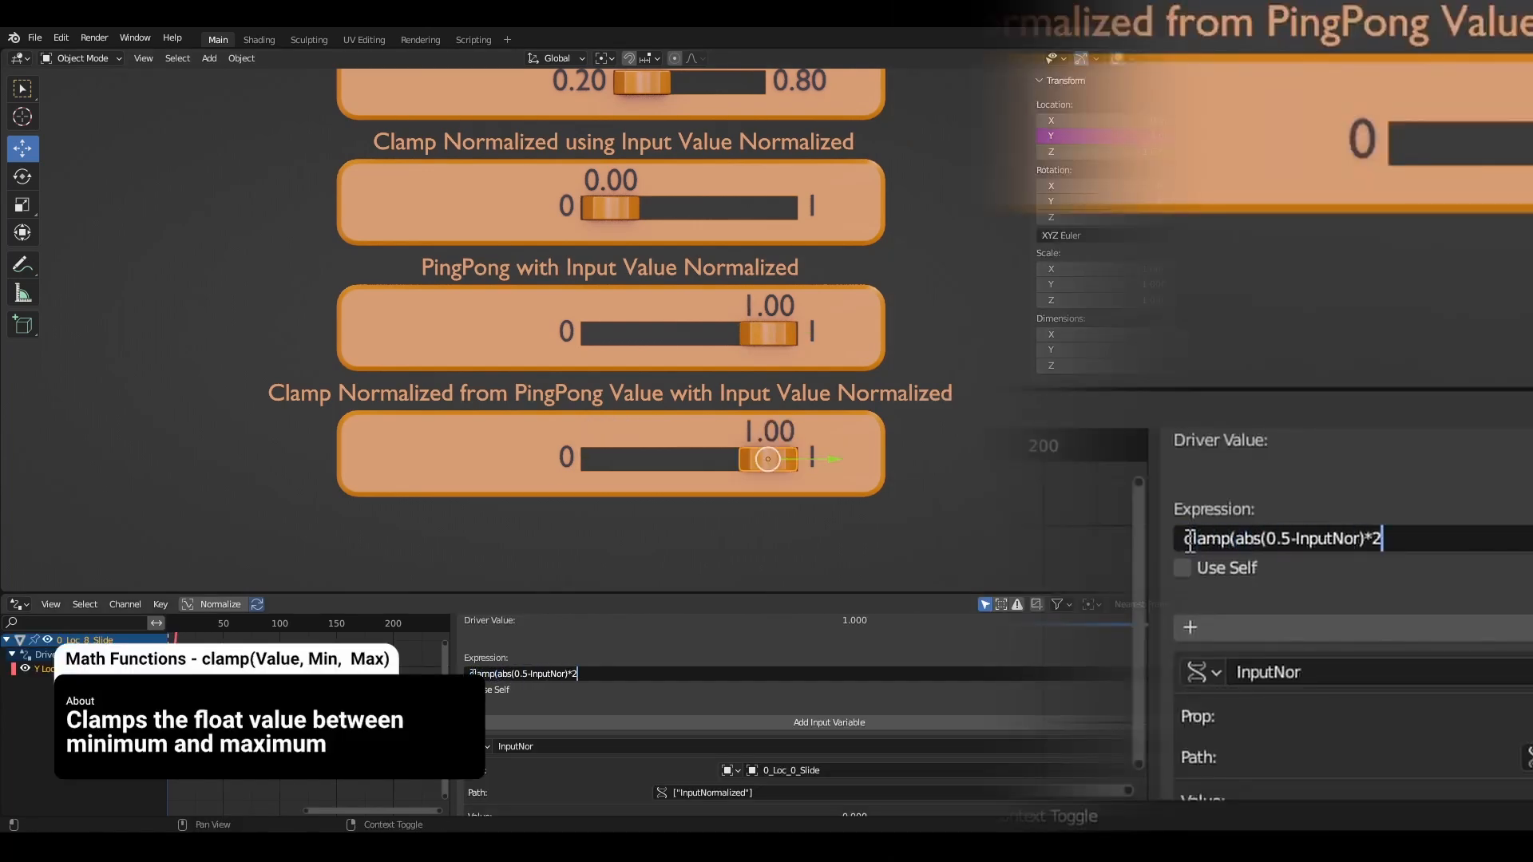
type(", 0.2, 0.8)-0")
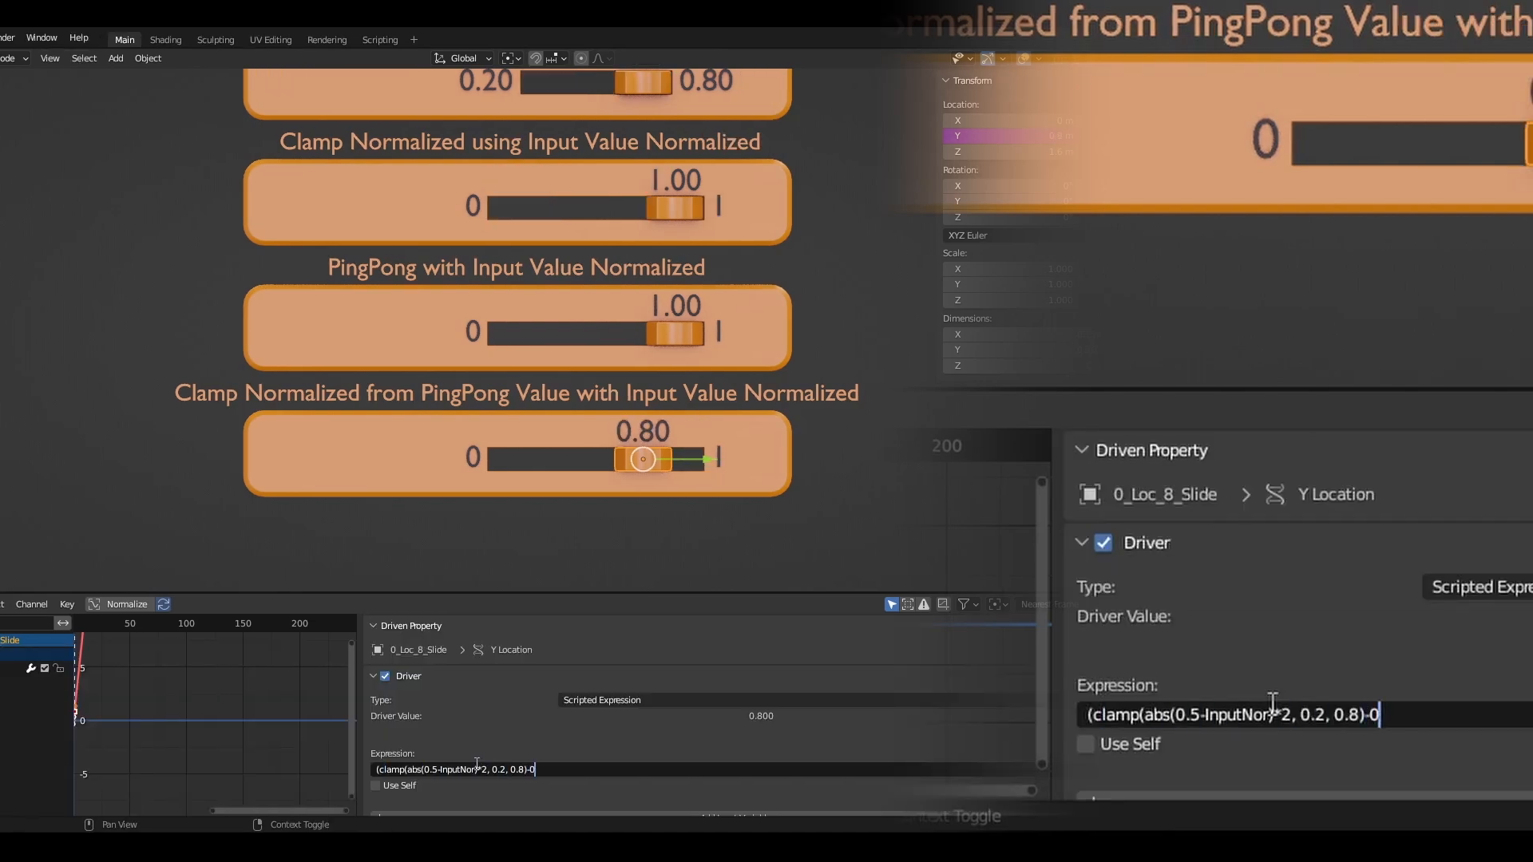
type(".2)")
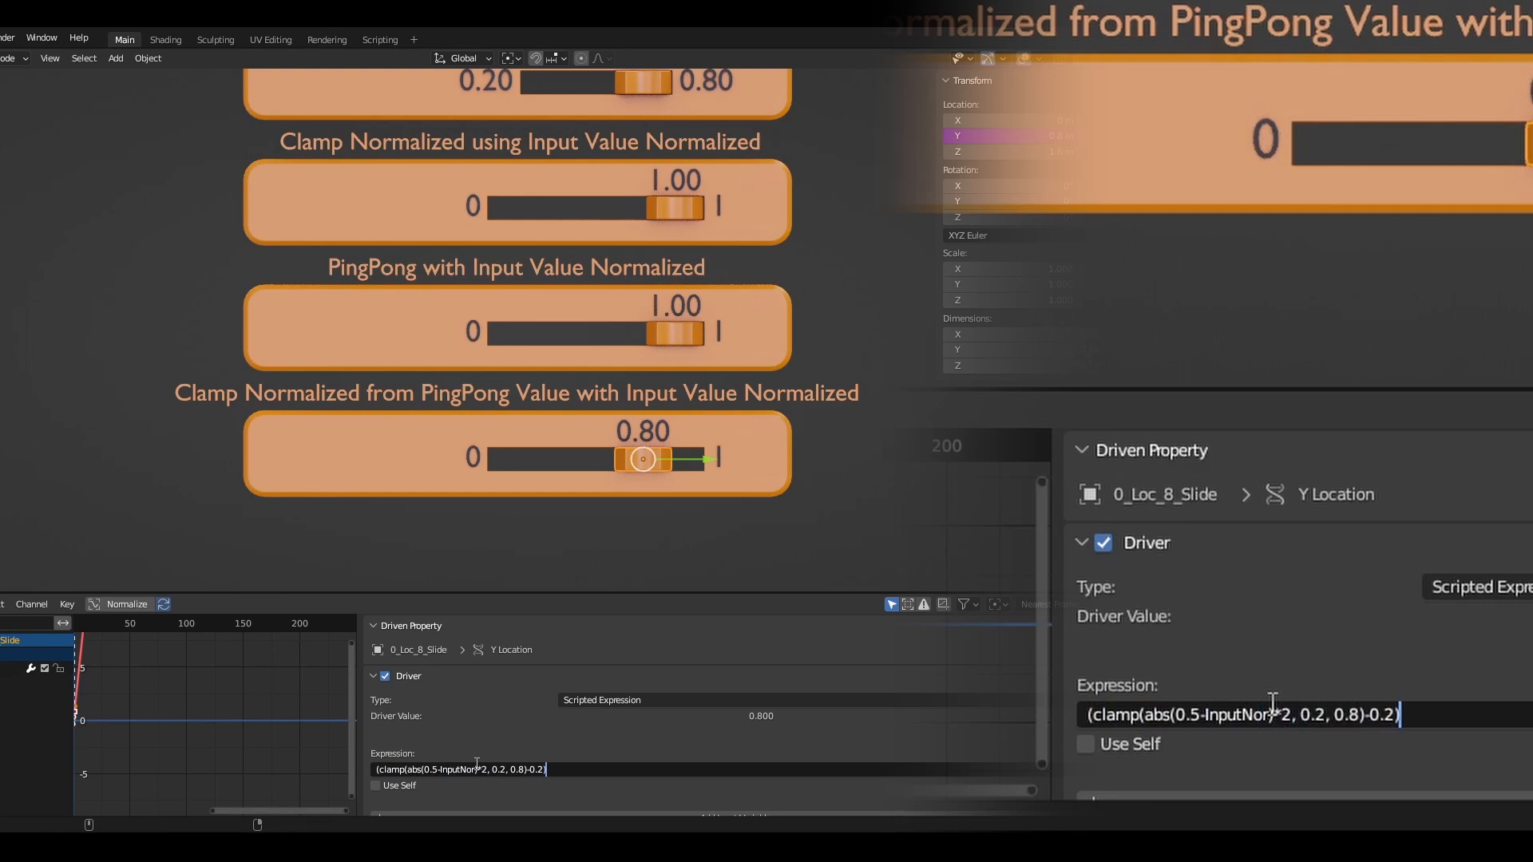
type("/(0.8)")
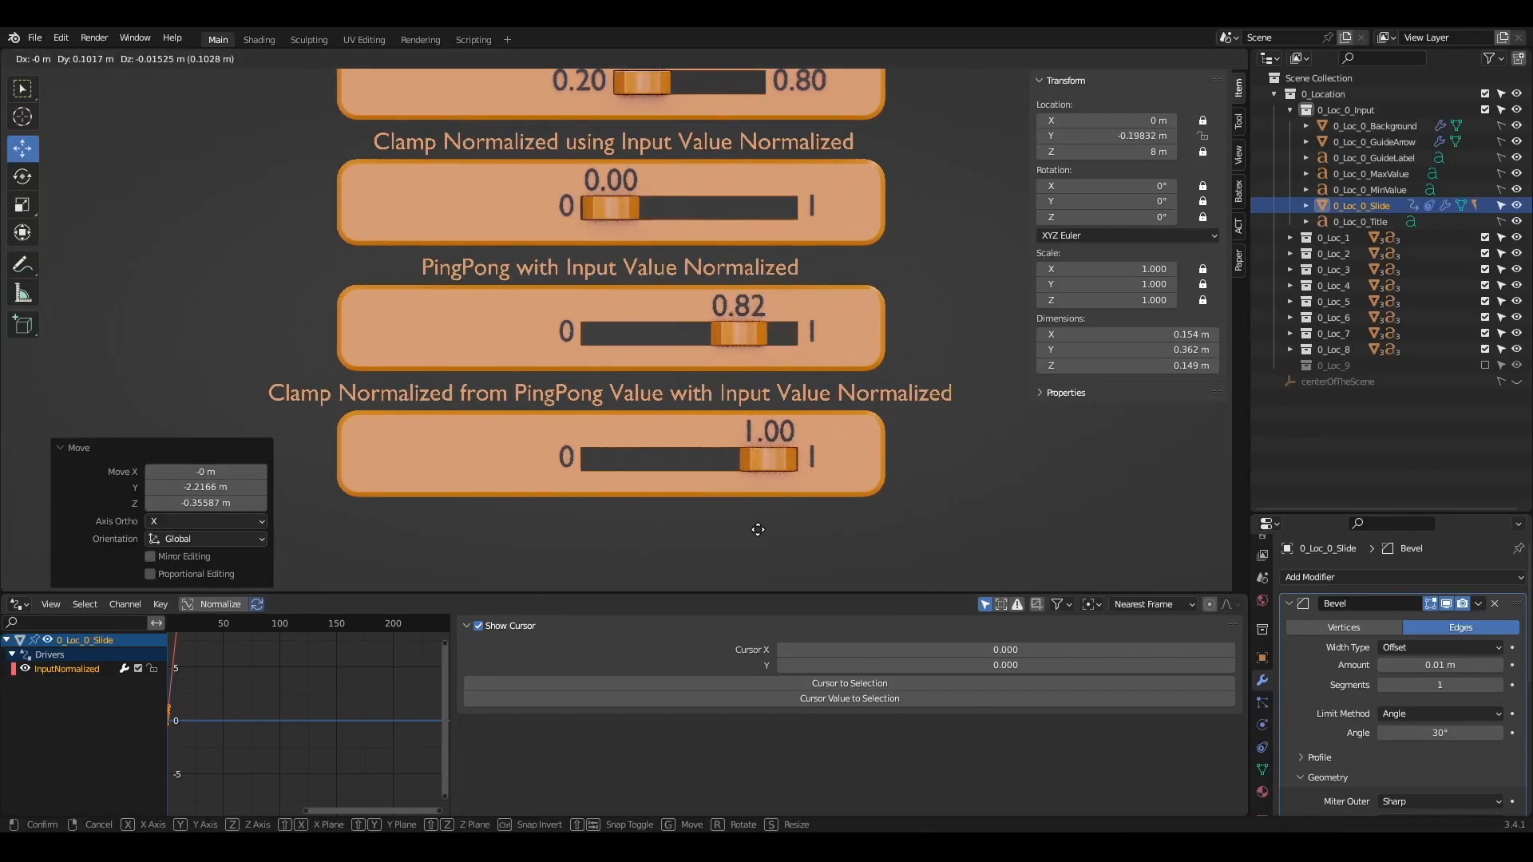
mouse_move(809, 534)
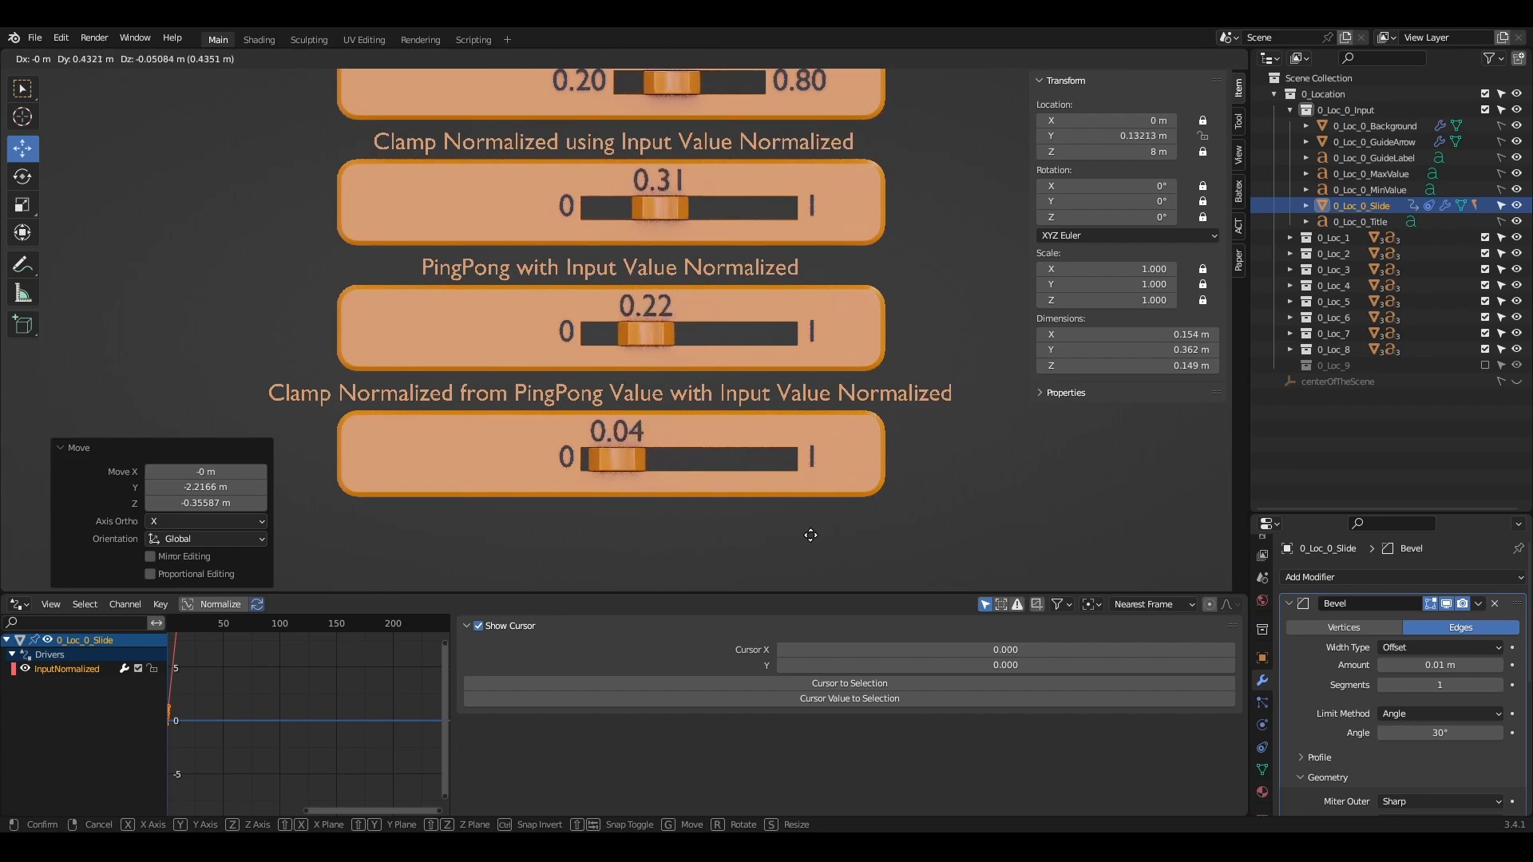
mouse_move(873, 543)
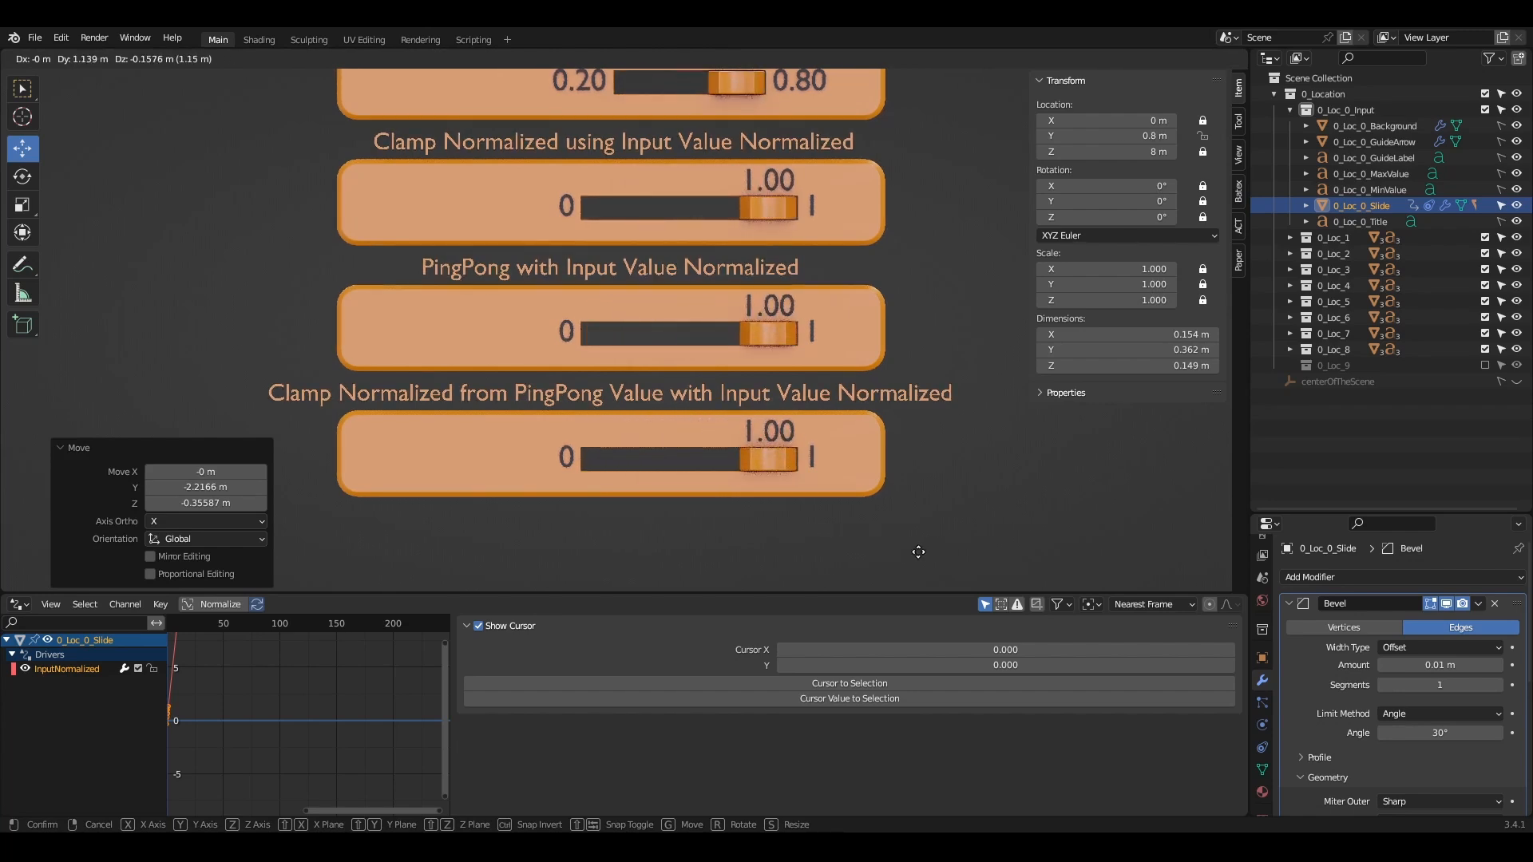
mouse_move(844, 552)
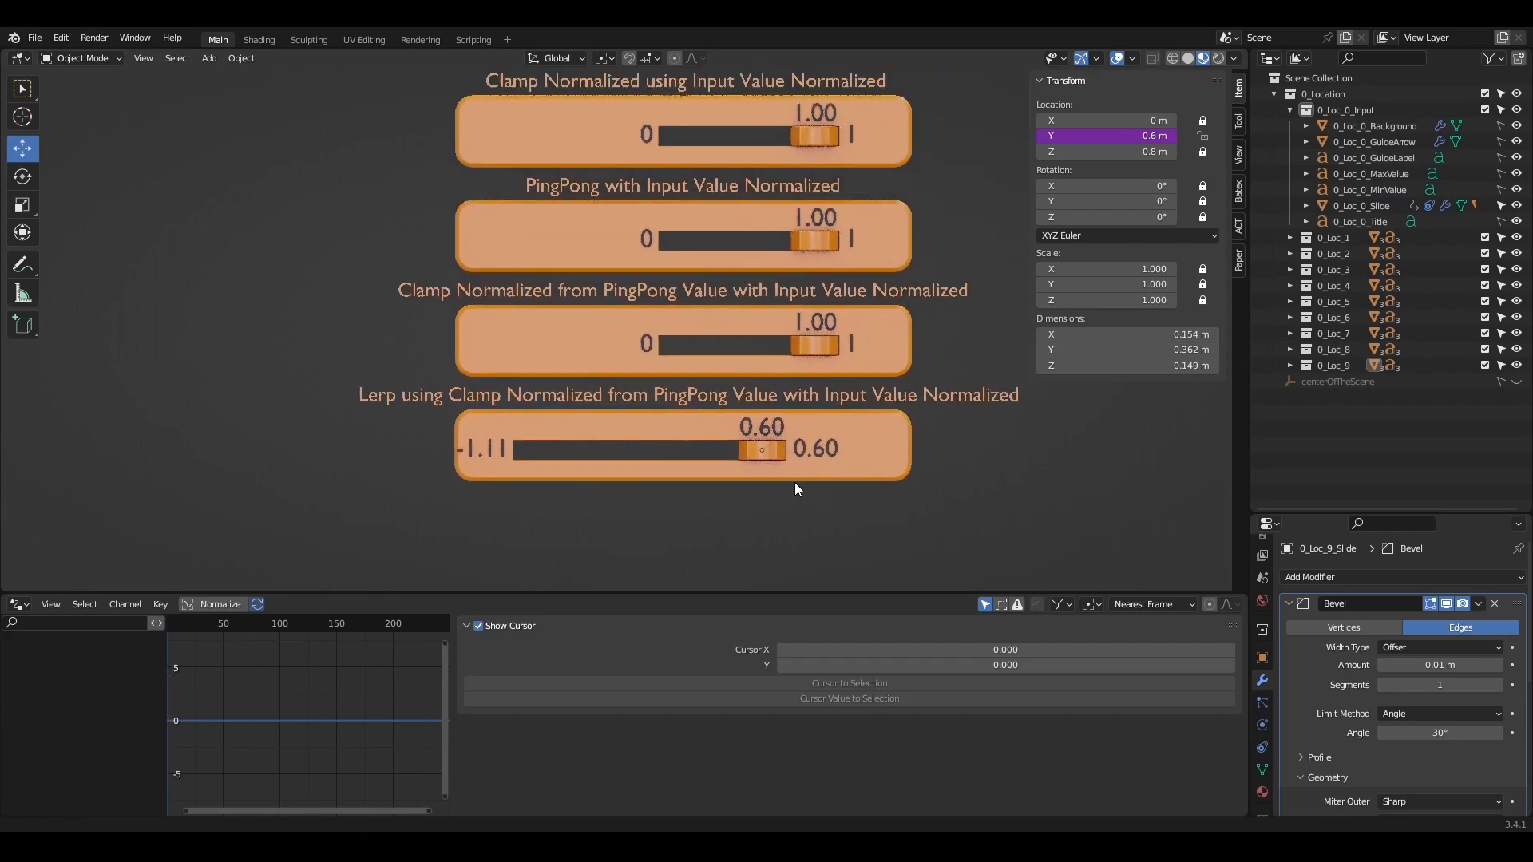
Step: Save the file with Ctrl+S and zoom to view the full stack of driven slides
key("ctrl+s")
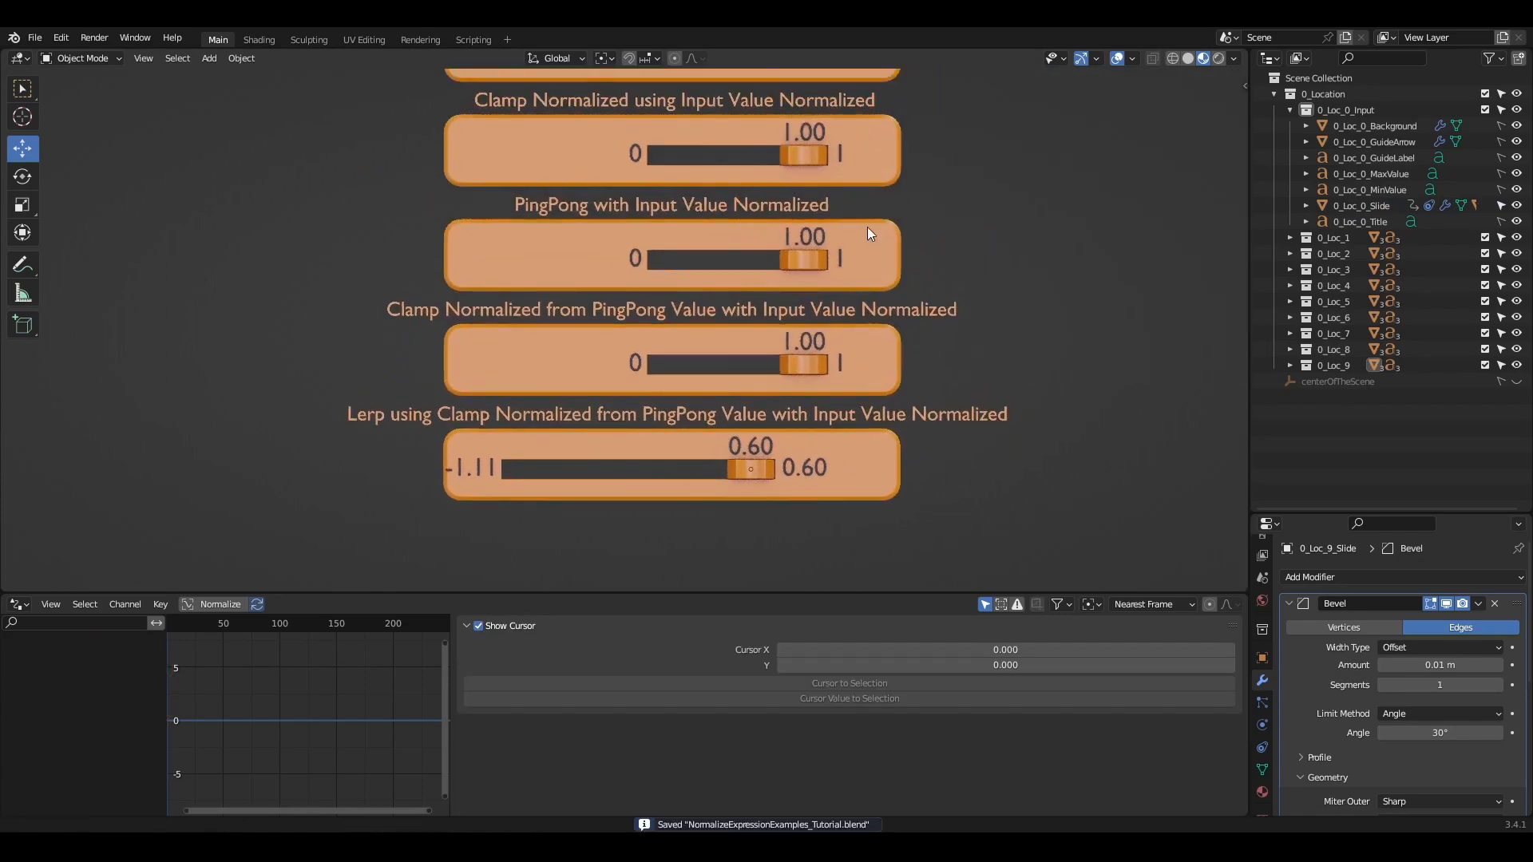
scroll("up", 3)
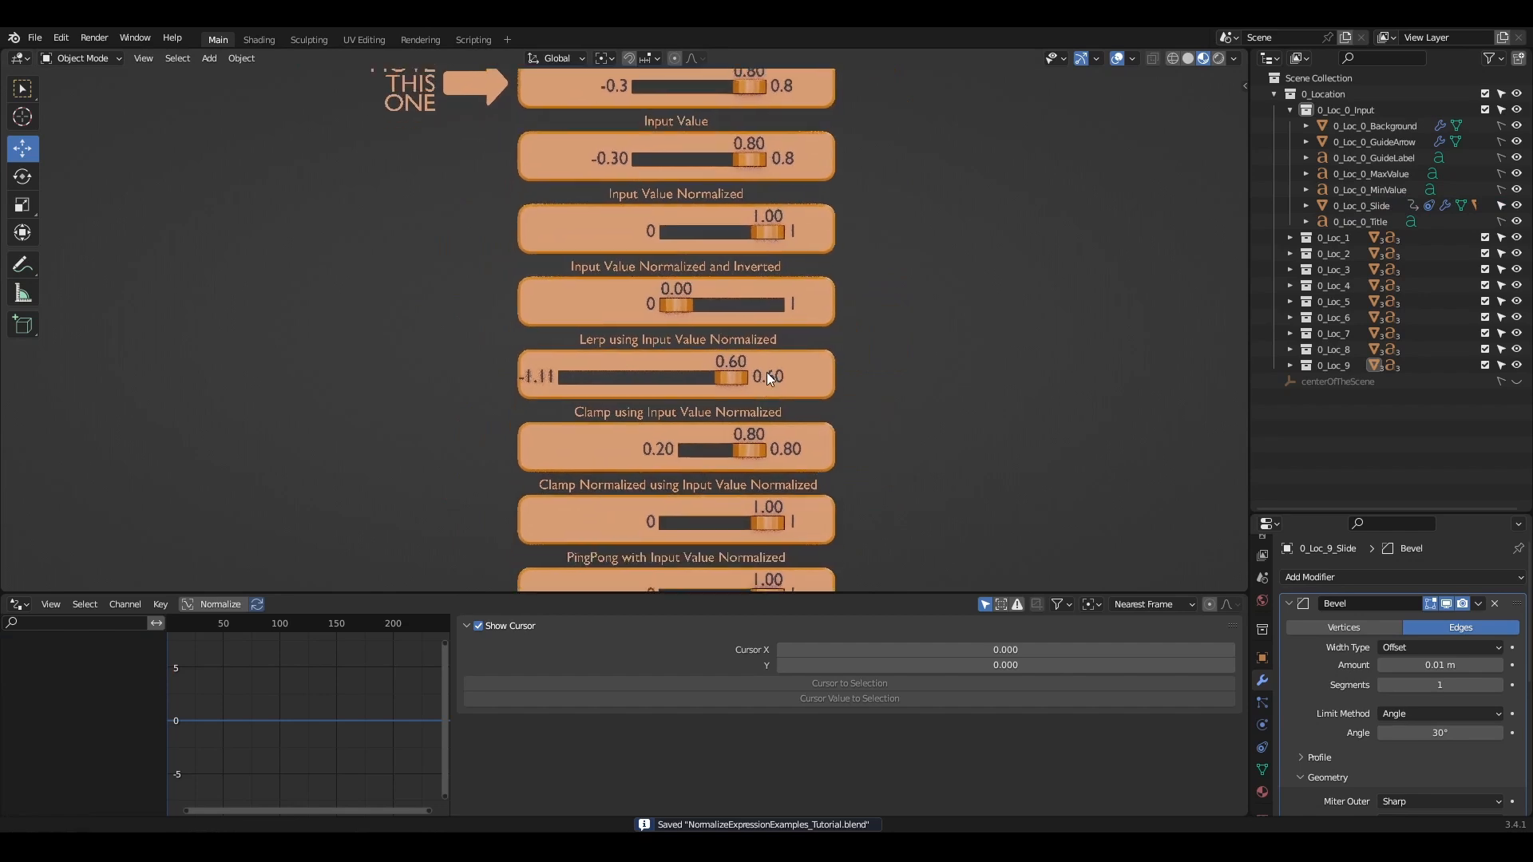
scroll("down", 3)
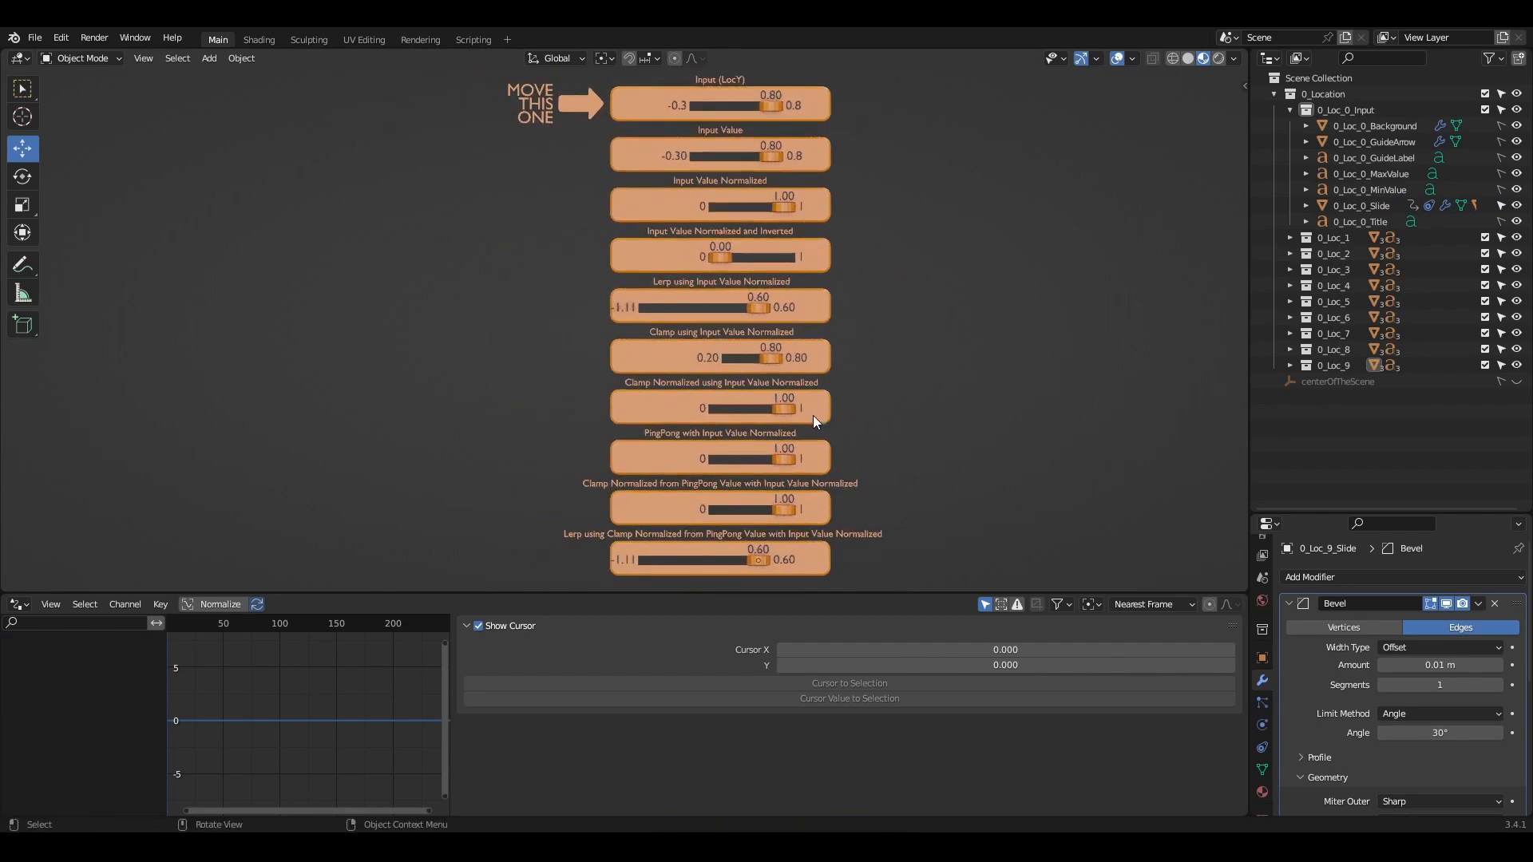
mouse_move(928, 444)
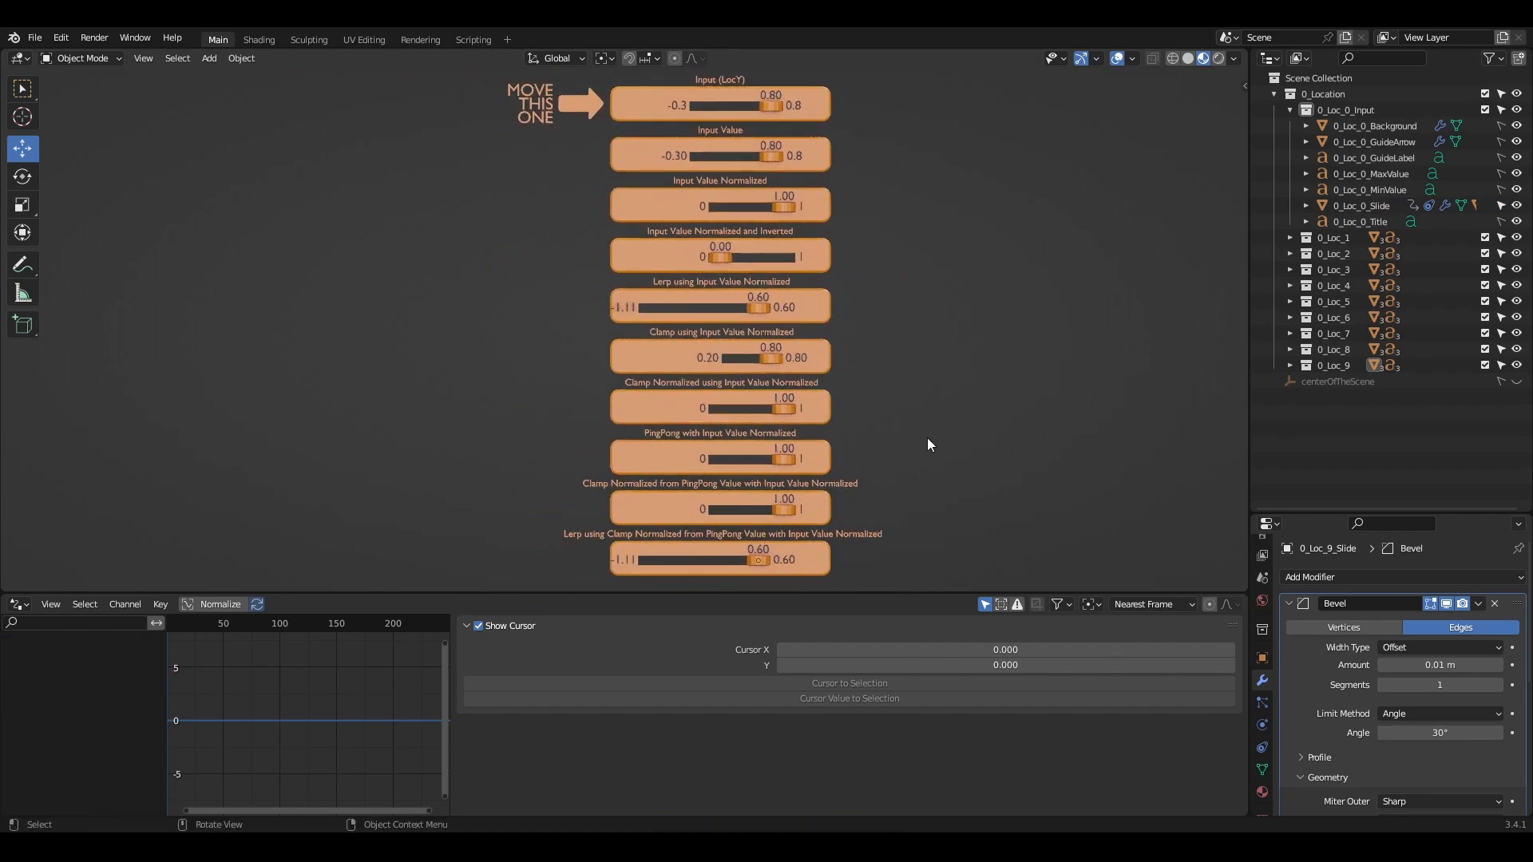
mouse_move(920, 475)
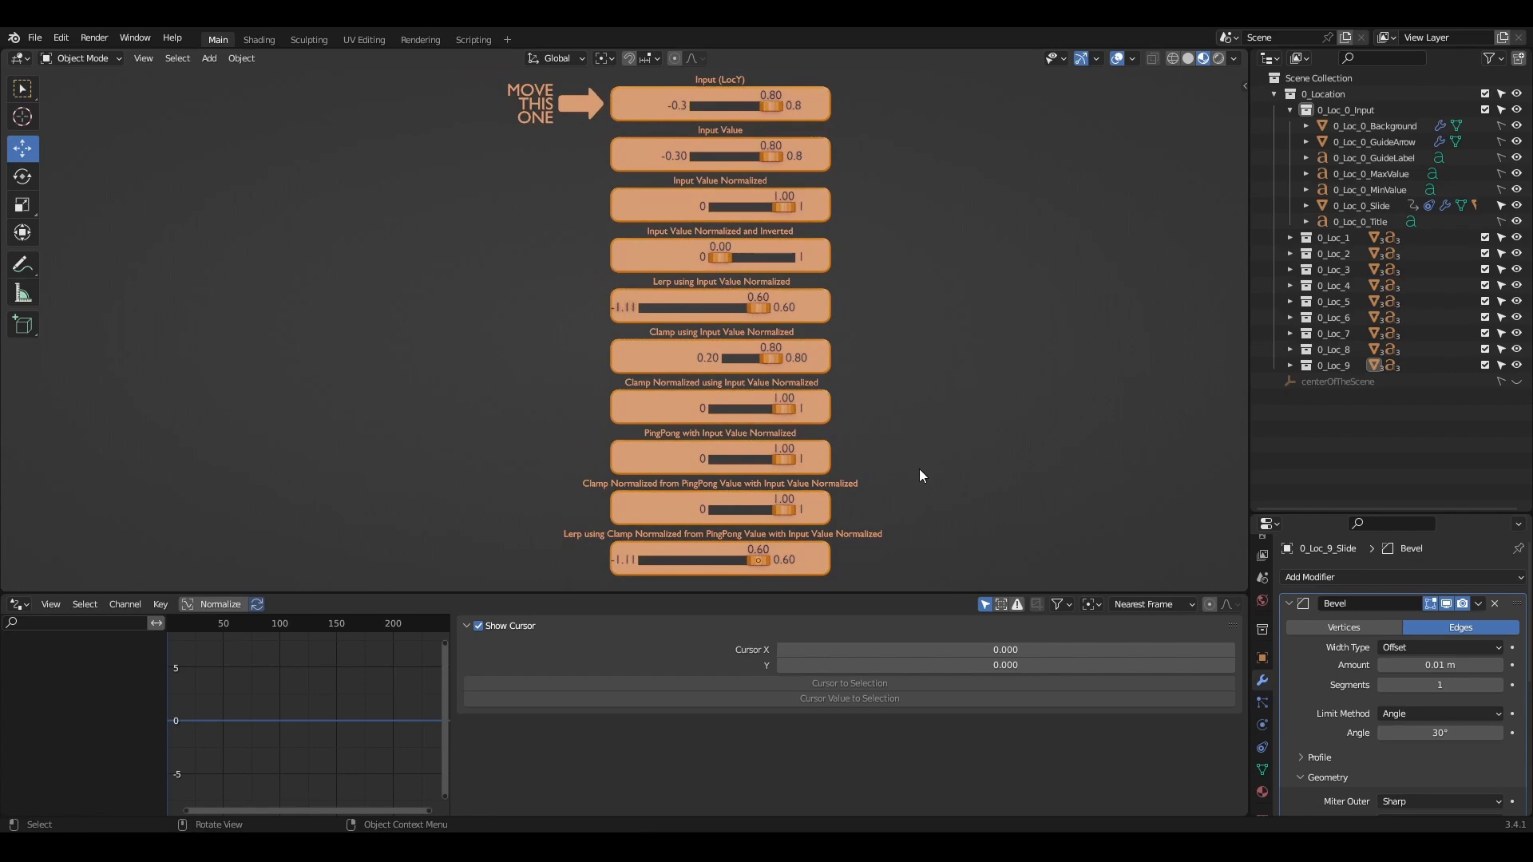